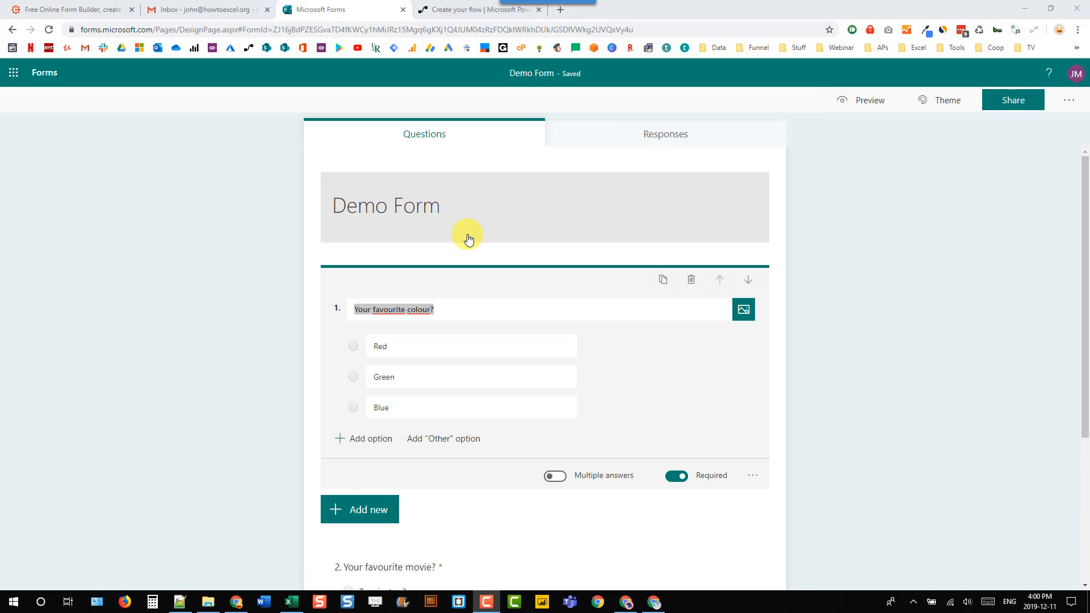
{"action": "mouse_move", "coordinate": [463, 225]}
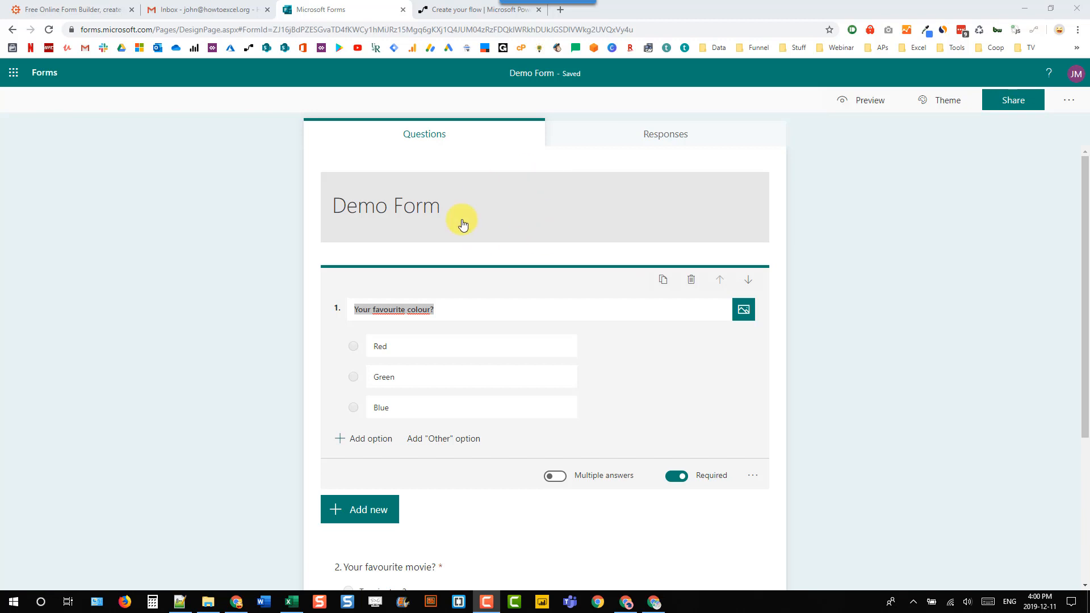
{"action": "mouse_move", "coordinate": [532, 236]}
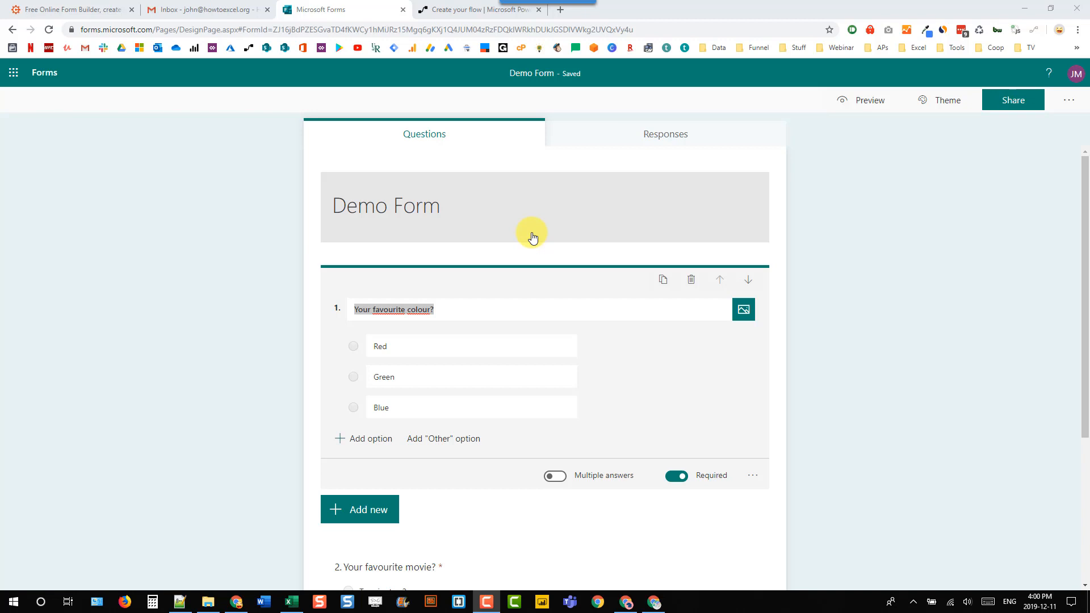
{"action": "mouse_move", "coordinate": [513, 262]}
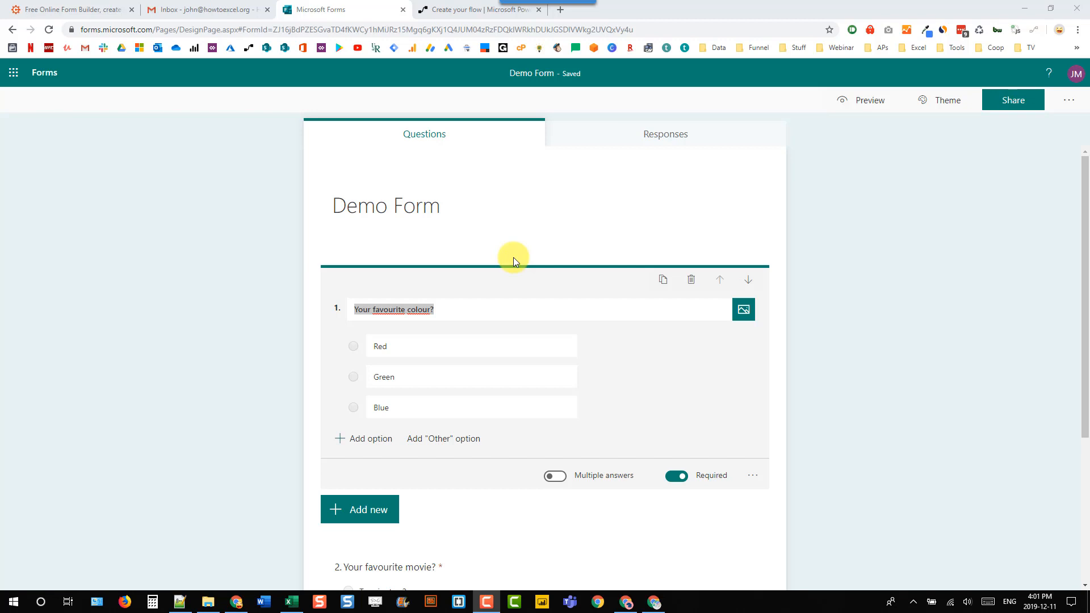
{"action": "mouse_move", "coordinate": [1071, 104]}
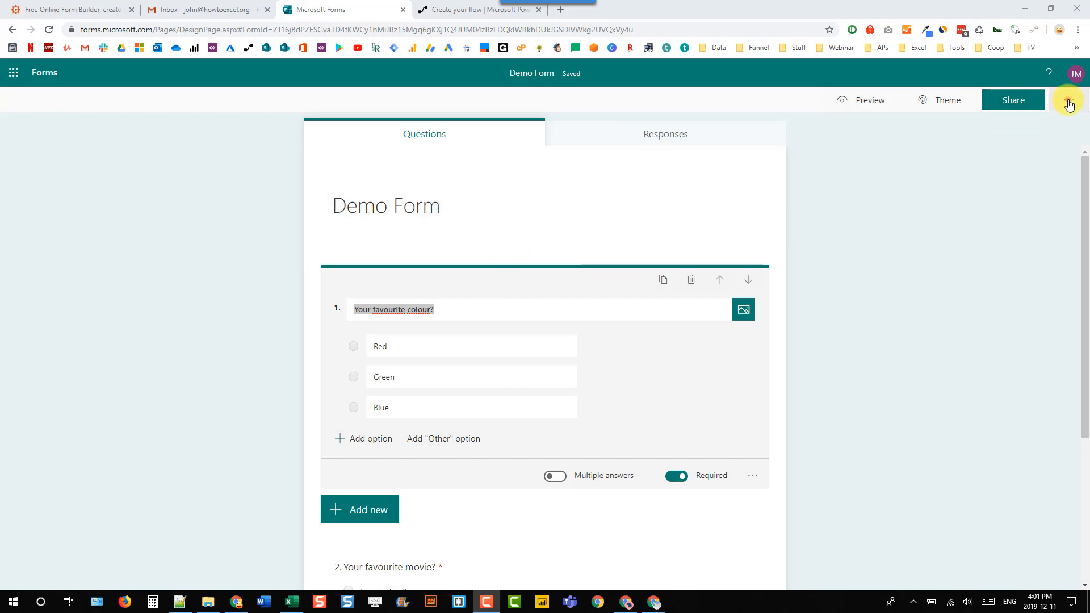
In Demo Form settings, briefly restrict responses to the organization, then revert to anyone with the link.
{"action": "left_click", "coordinate": [1068, 100]}
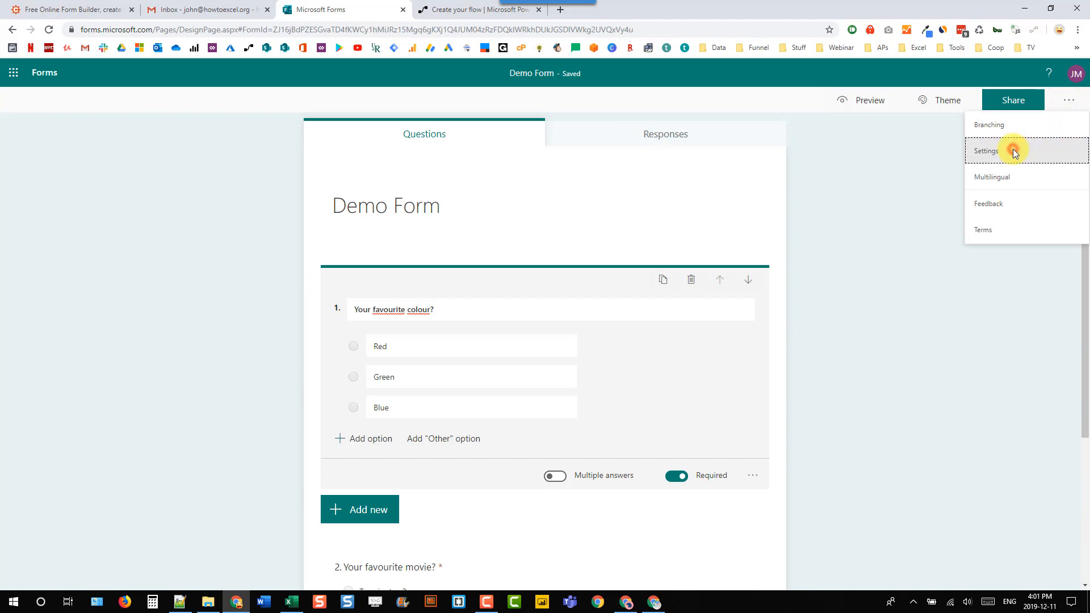
{"action": "left_click", "coordinate": [985, 151]}
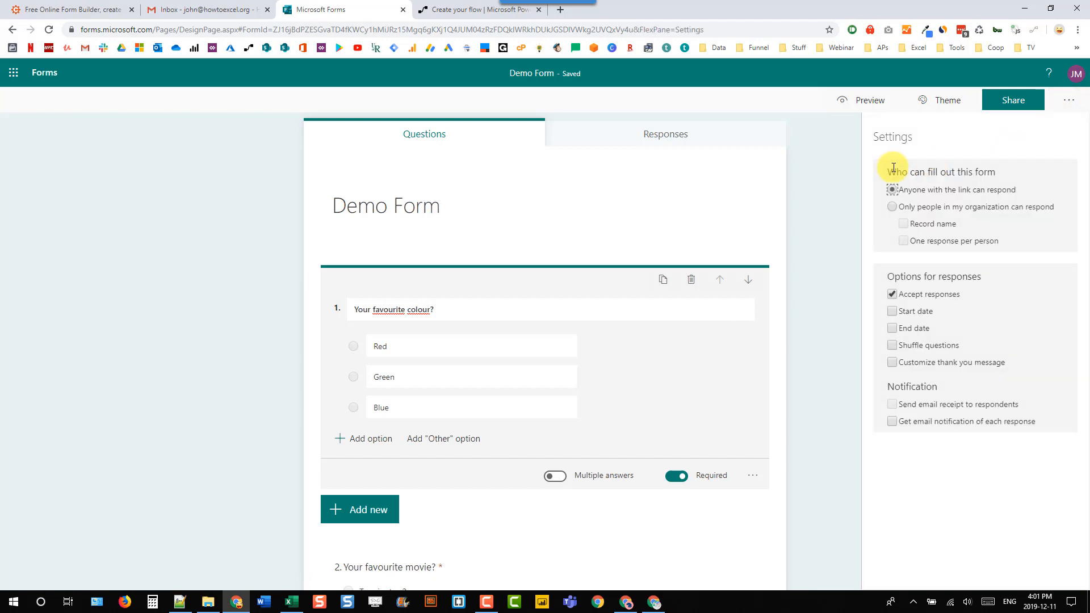
{"action": "mouse_move", "coordinate": [892, 207]}
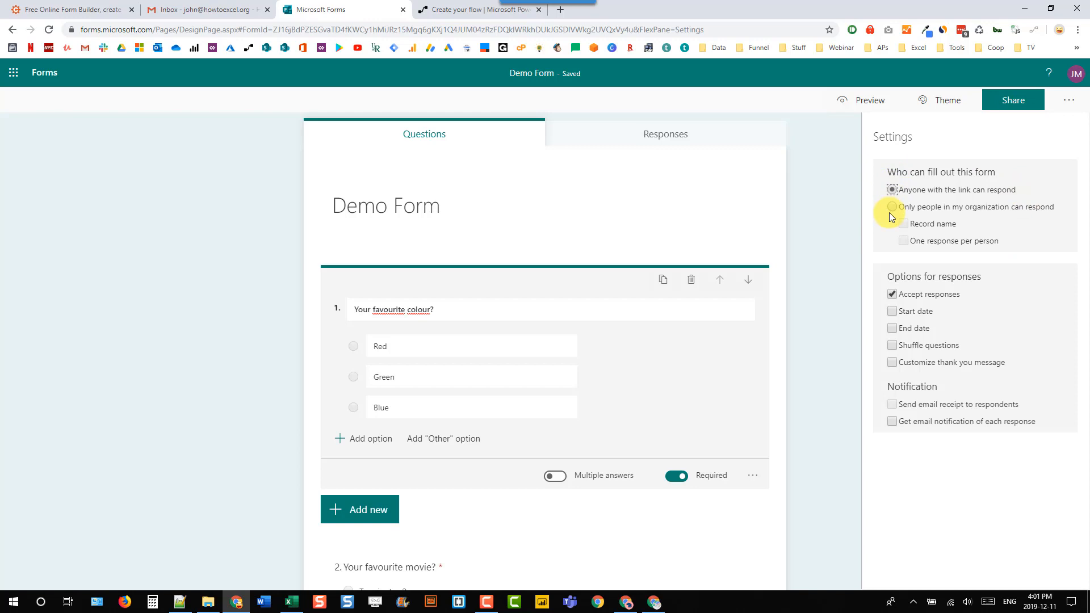
{"action": "left_click", "coordinate": [892, 207]}
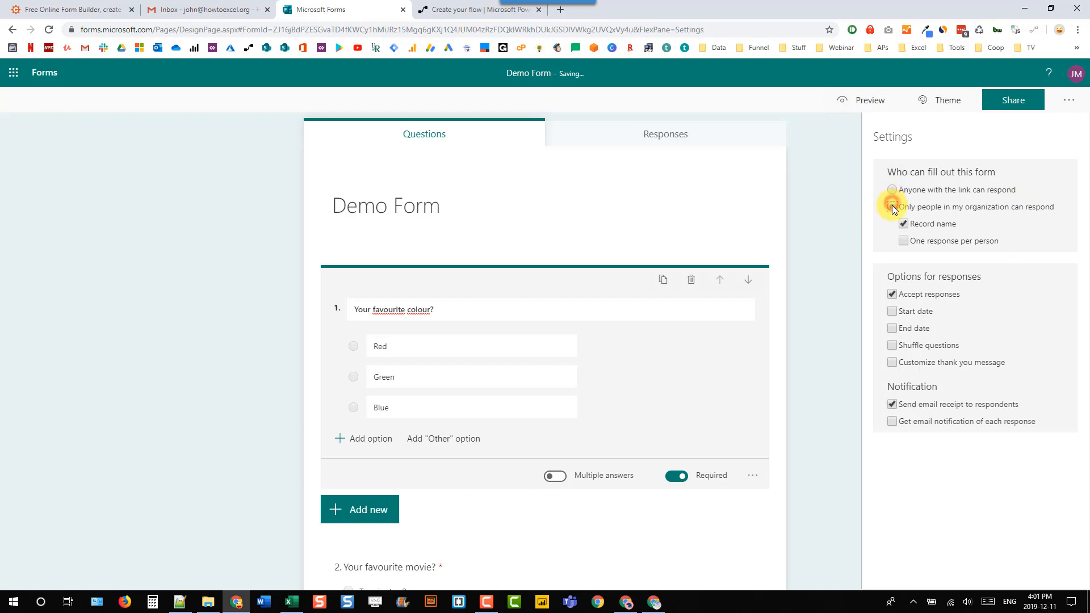
{"action": "left_click", "coordinate": [892, 207]}
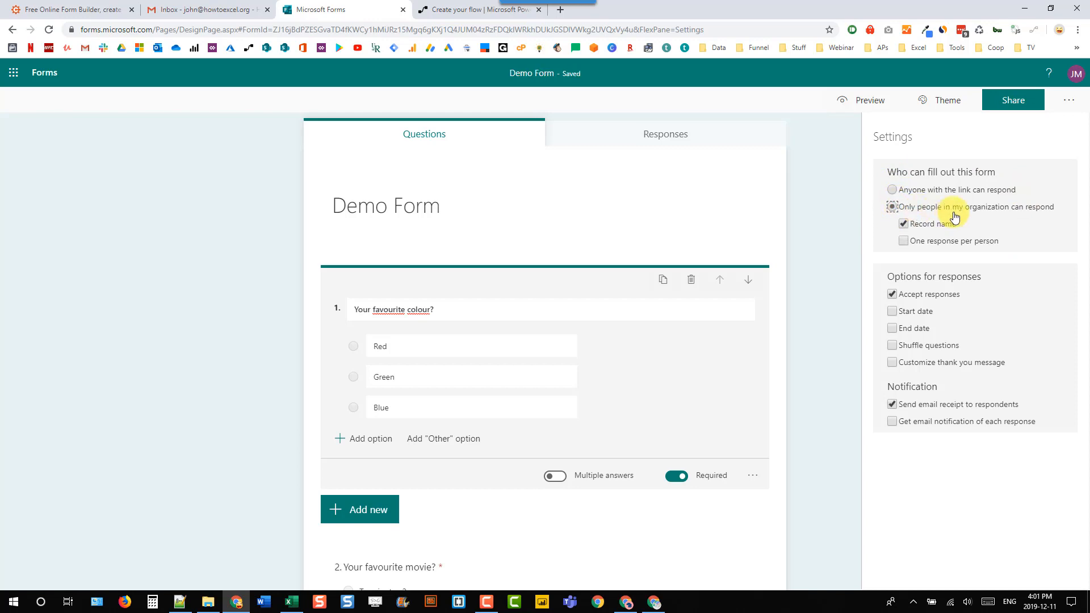
{"action": "mouse_move", "coordinate": [987, 216]}
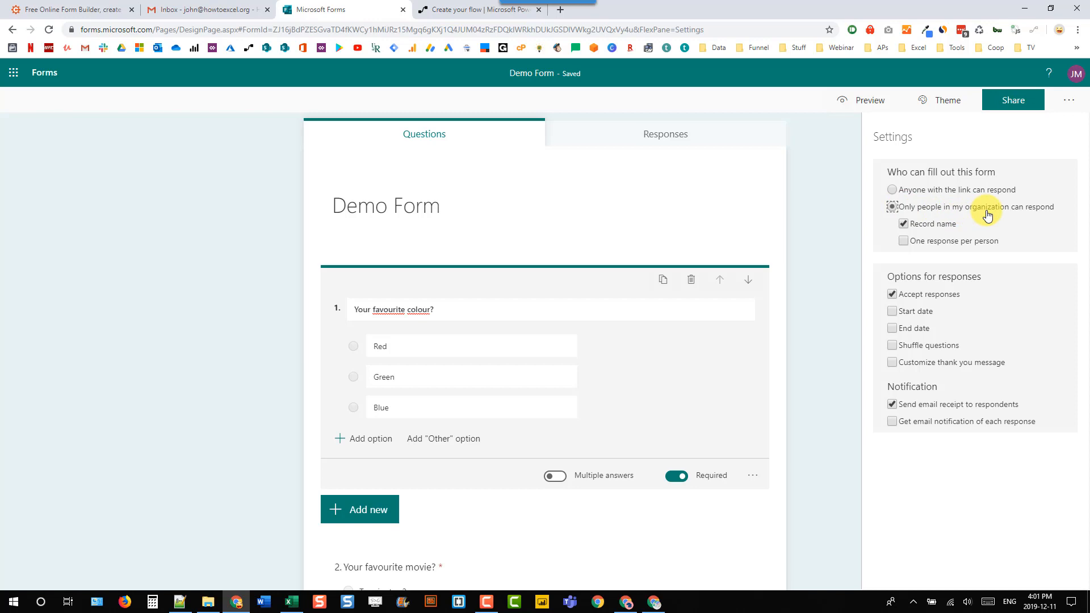
{"action": "mouse_move", "coordinate": [937, 223]}
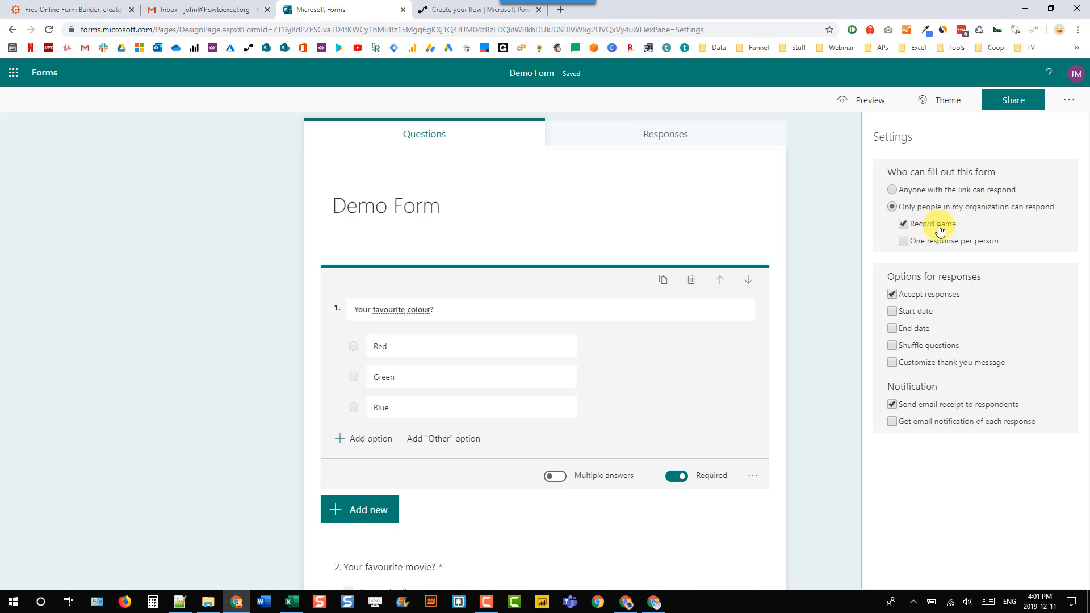
{"action": "mouse_move", "coordinate": [951, 409]}
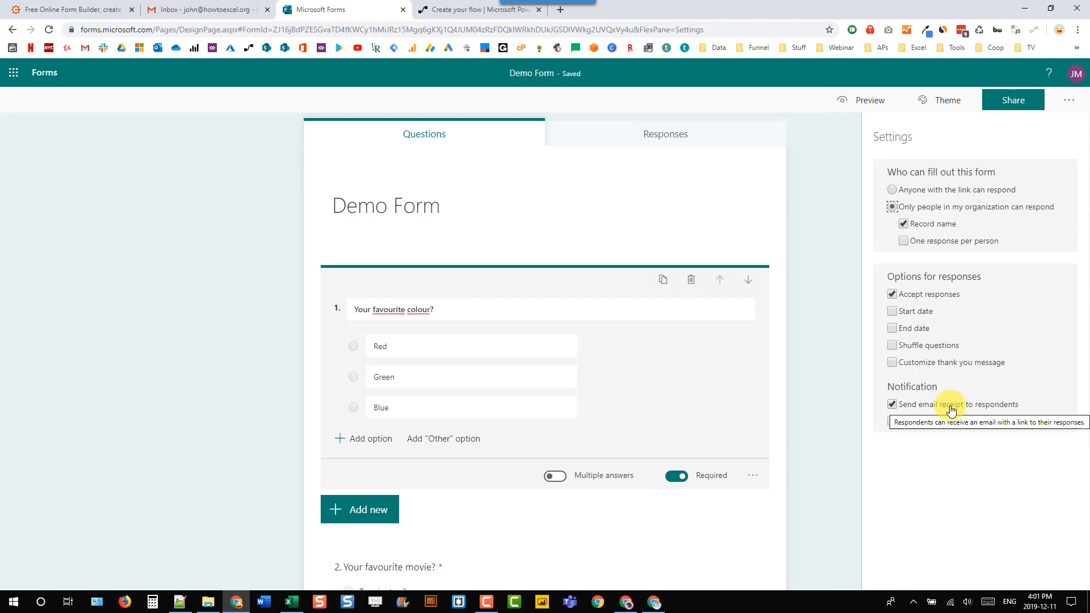
{"action": "left_click", "coordinate": [893, 189]}
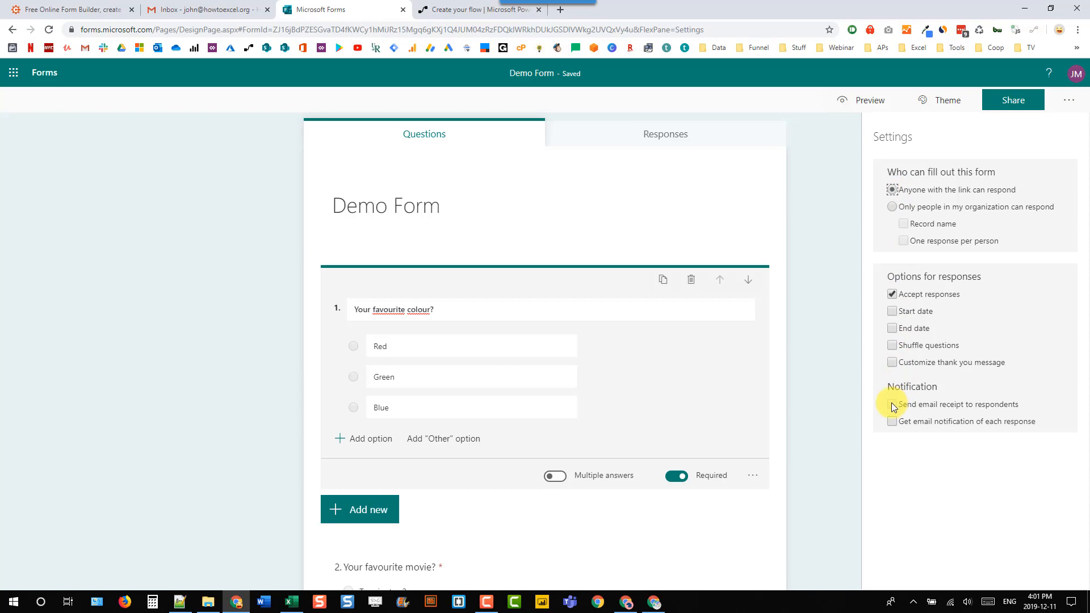
{"action": "mouse_move", "coordinate": [897, 403]}
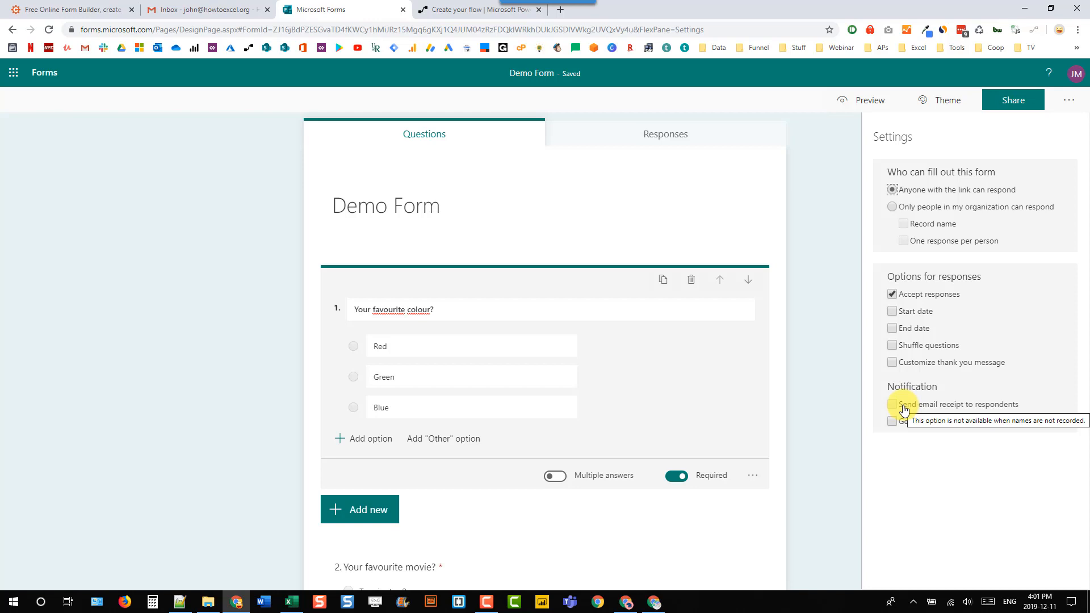
{"action": "mouse_move", "coordinate": [450, 311]}
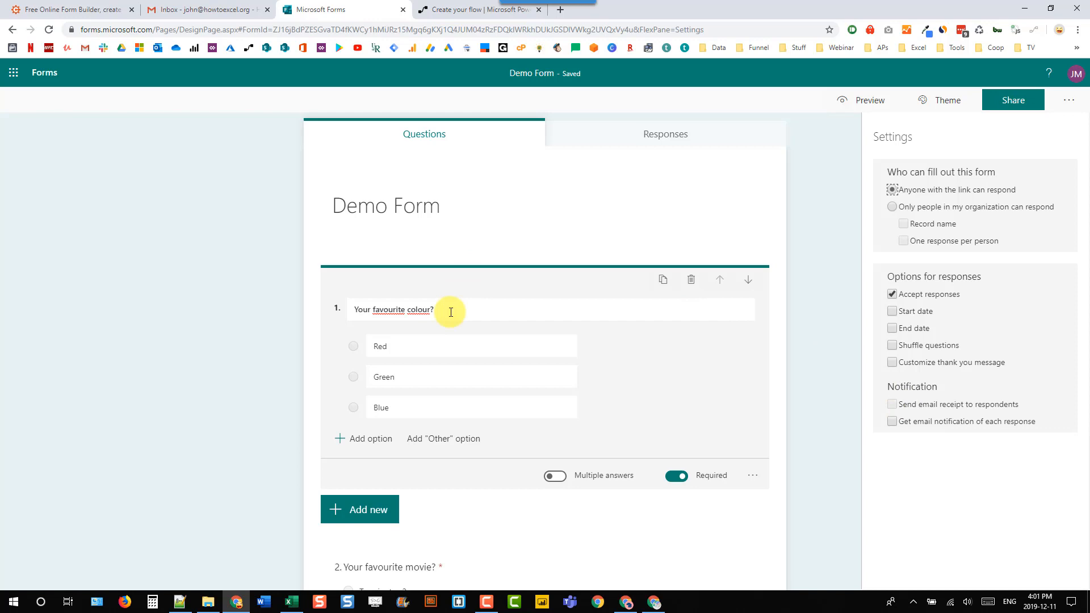
Review the form's email-address question, then bring up Power Automate's new-flow options.
{"action": "scroll", "scroll_direction": "down", "scroll_amount": 3}
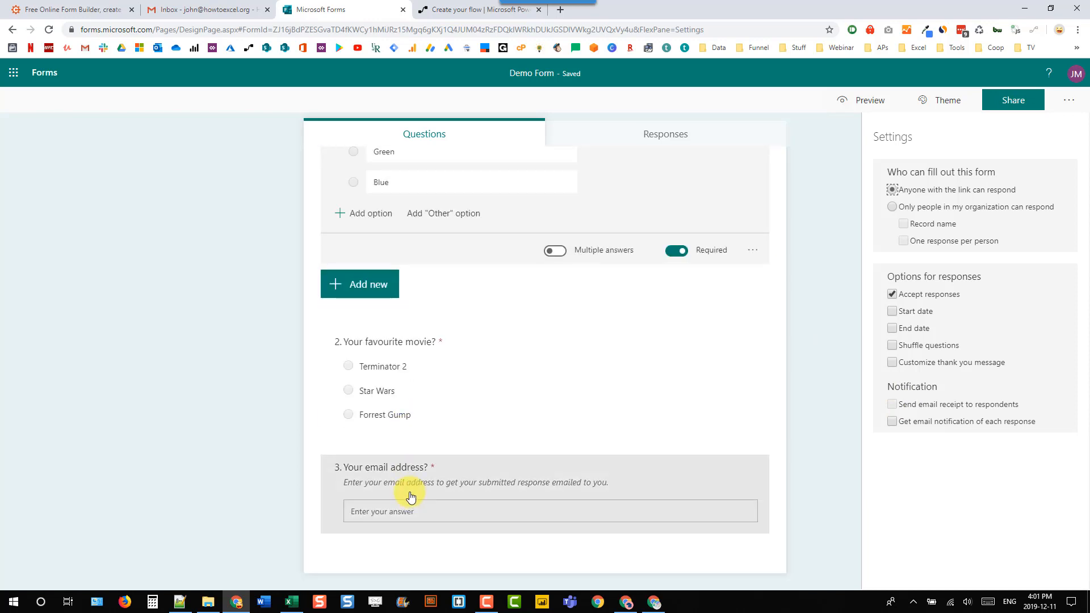
{"action": "mouse_move", "coordinate": [411, 501]}
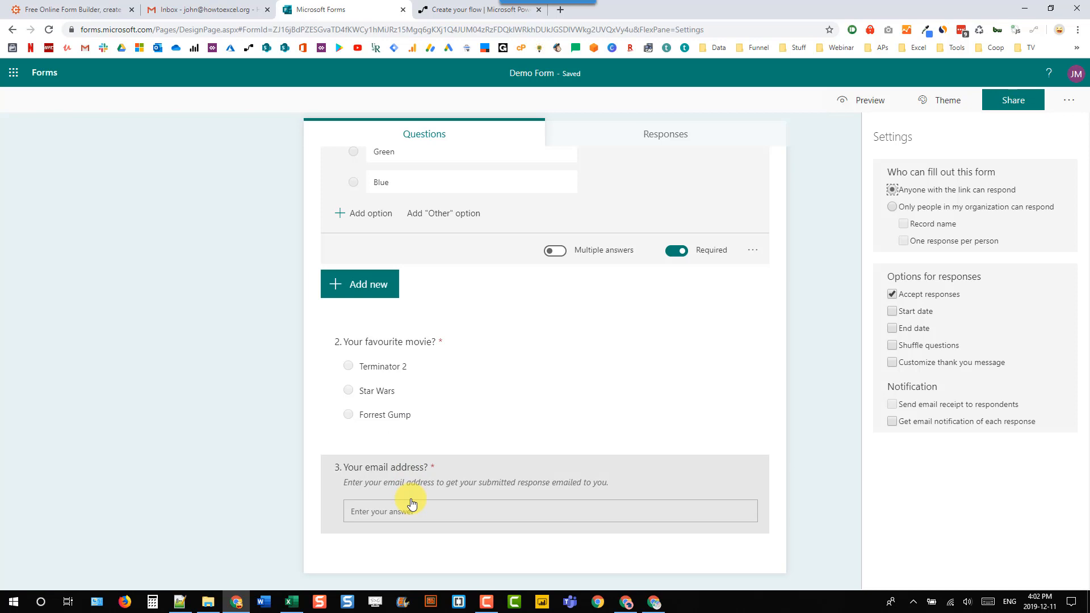
{"action": "left_click", "coordinate": [476, 10]}
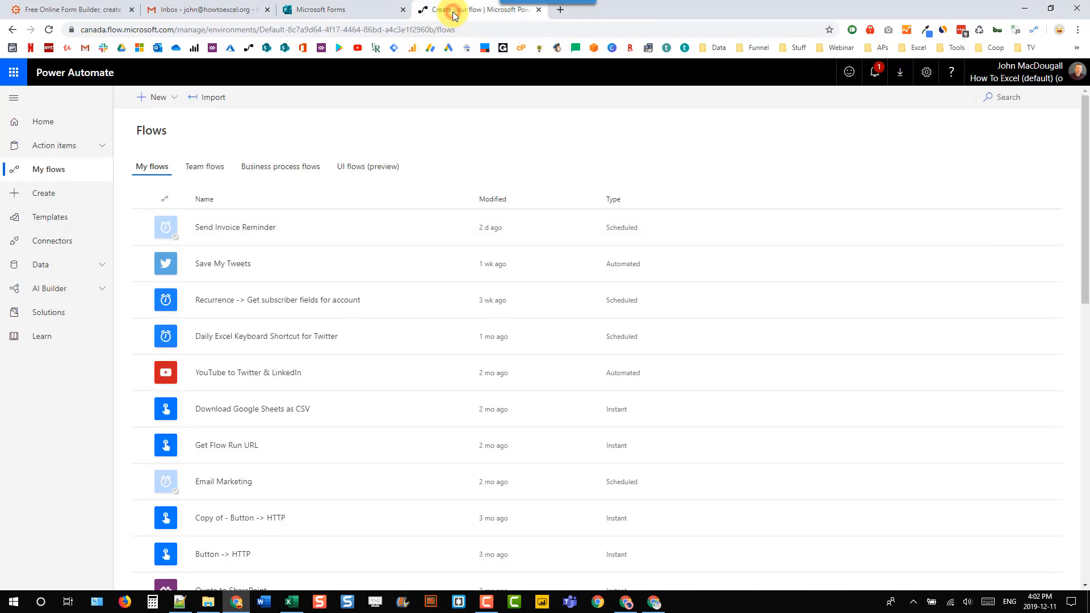
{"action": "mouse_move", "coordinate": [158, 97]}
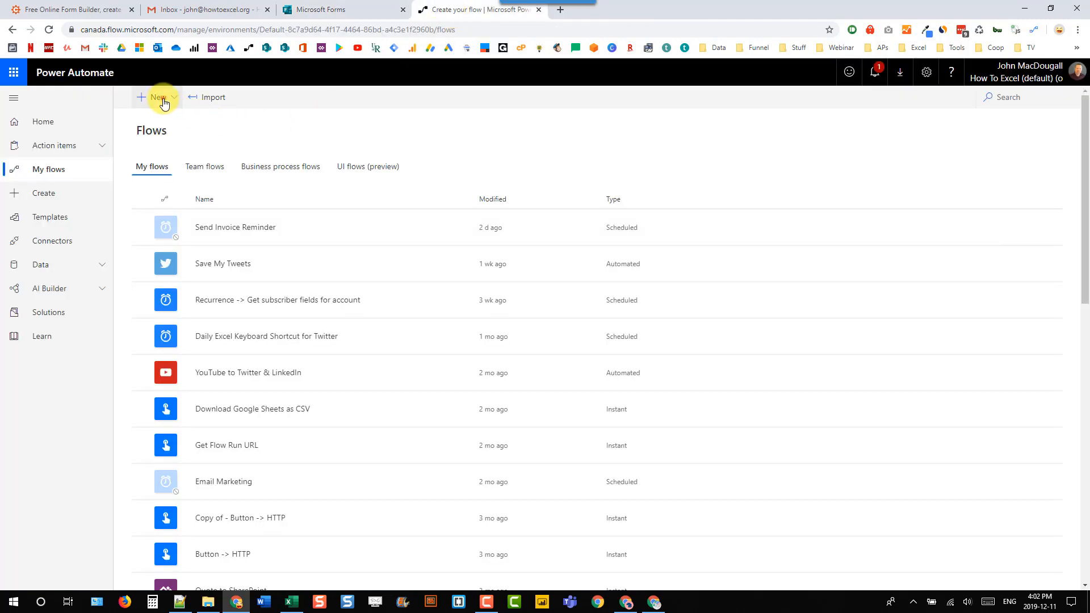
{"action": "left_click", "coordinate": [158, 96]}
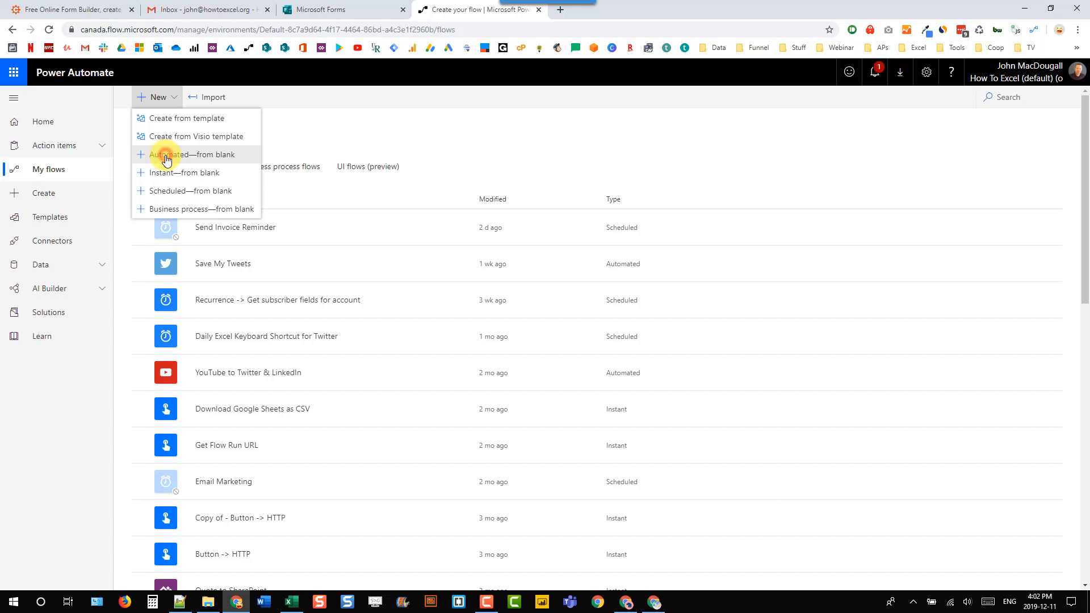
Create automated flow 'Send email with form response' with the Forms 'When a new response is submitted' trigger.
{"action": "left_click", "coordinate": [166, 155]}
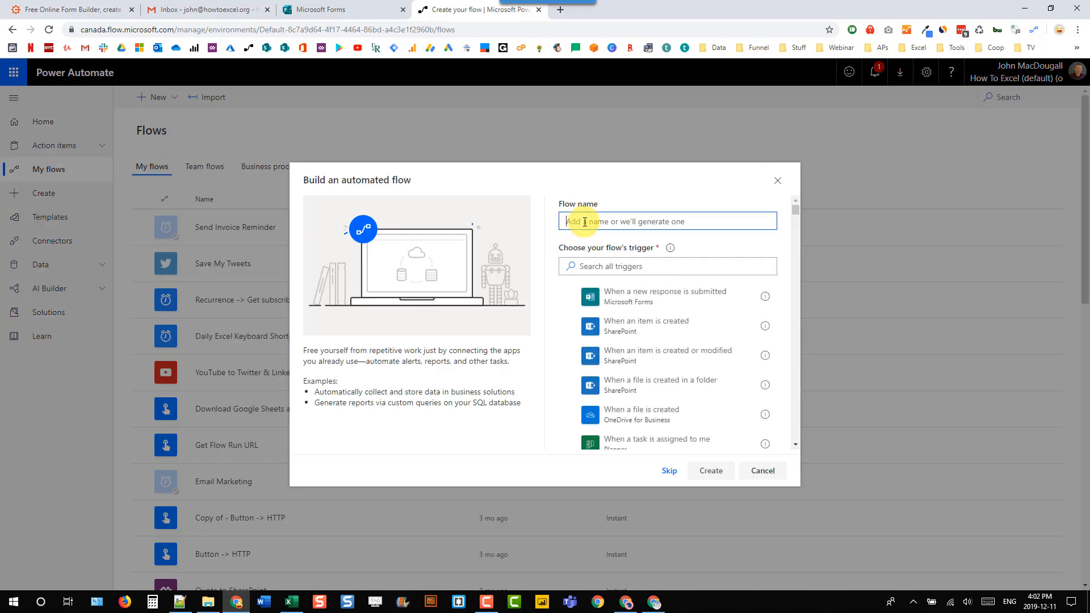
{"action": "type", "text": "Send"}
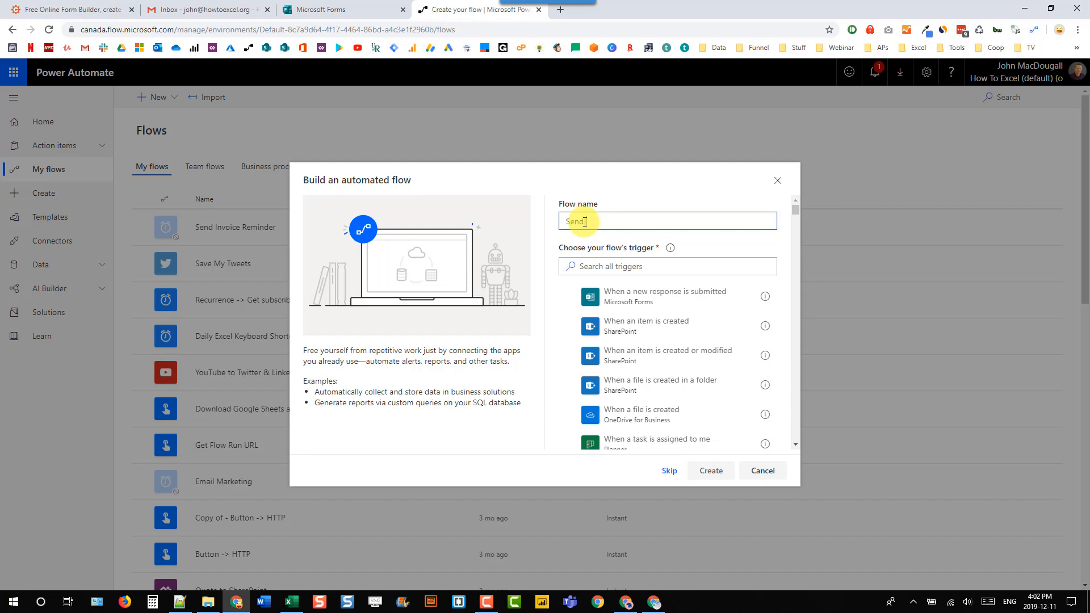
{"action": "type", "text": "email"}
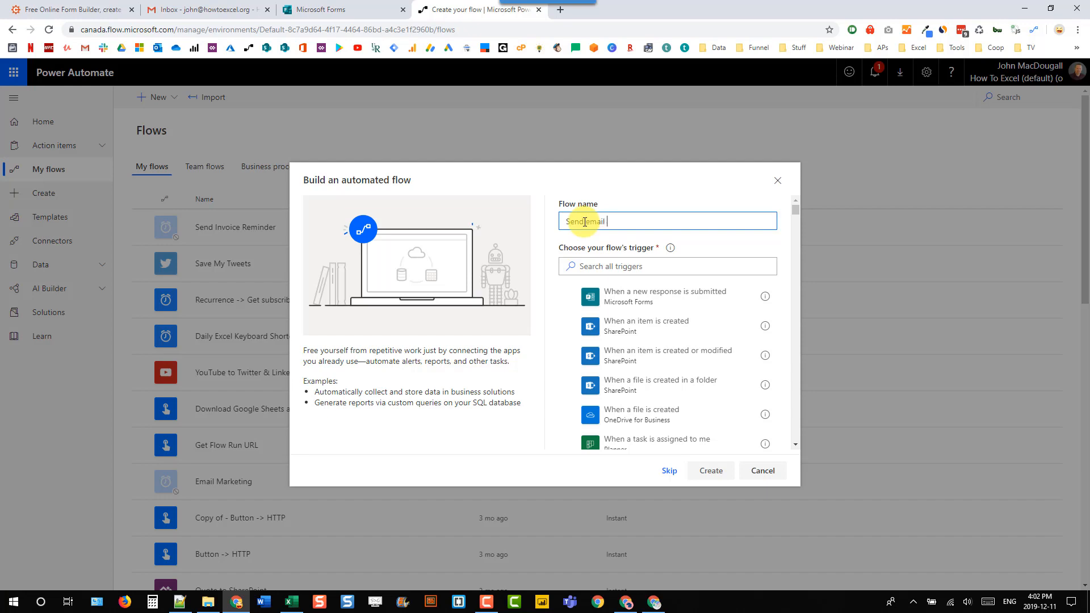
{"action": "type", "text": "with form"}
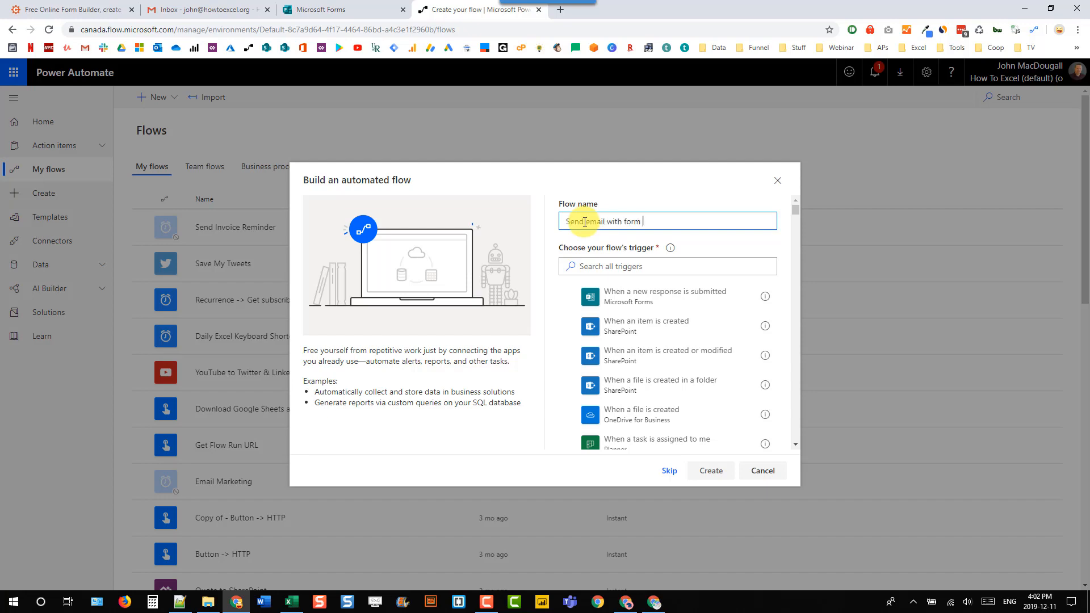
{"action": "type", "text": "response"}
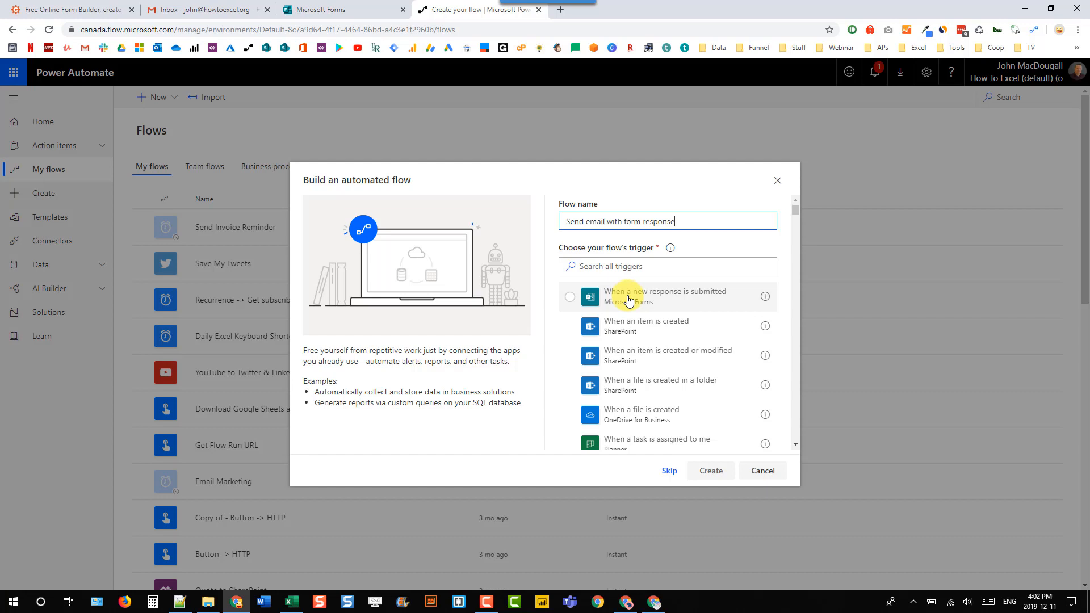
{"action": "mouse_move", "coordinate": [629, 298]}
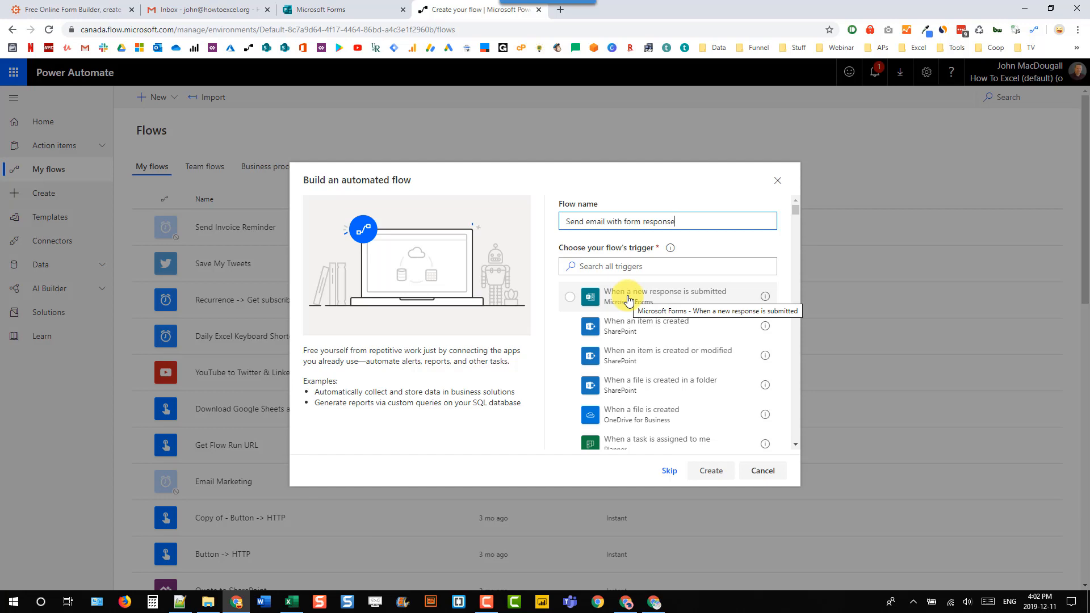
{"action": "left_click", "coordinate": [569, 297]}
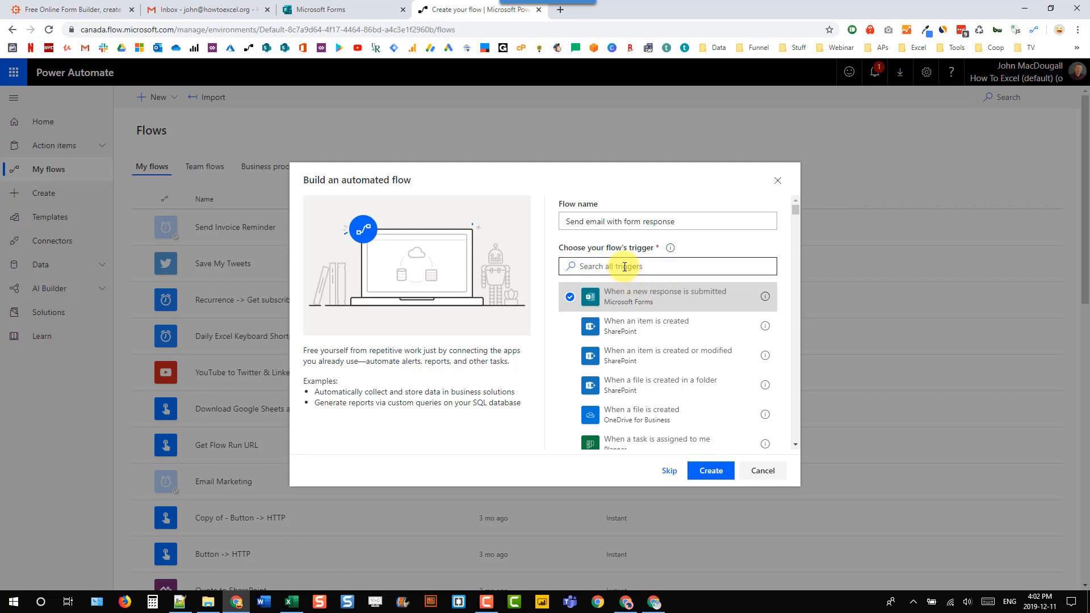
{"action": "left_click", "coordinate": [666, 266]}
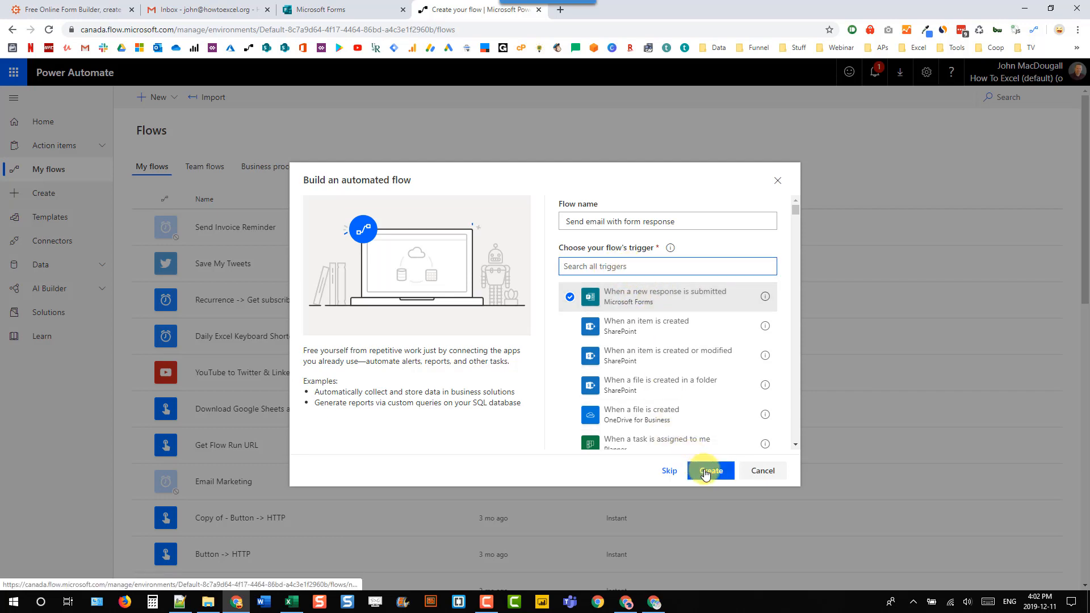
{"action": "left_click", "coordinate": [710, 471]}
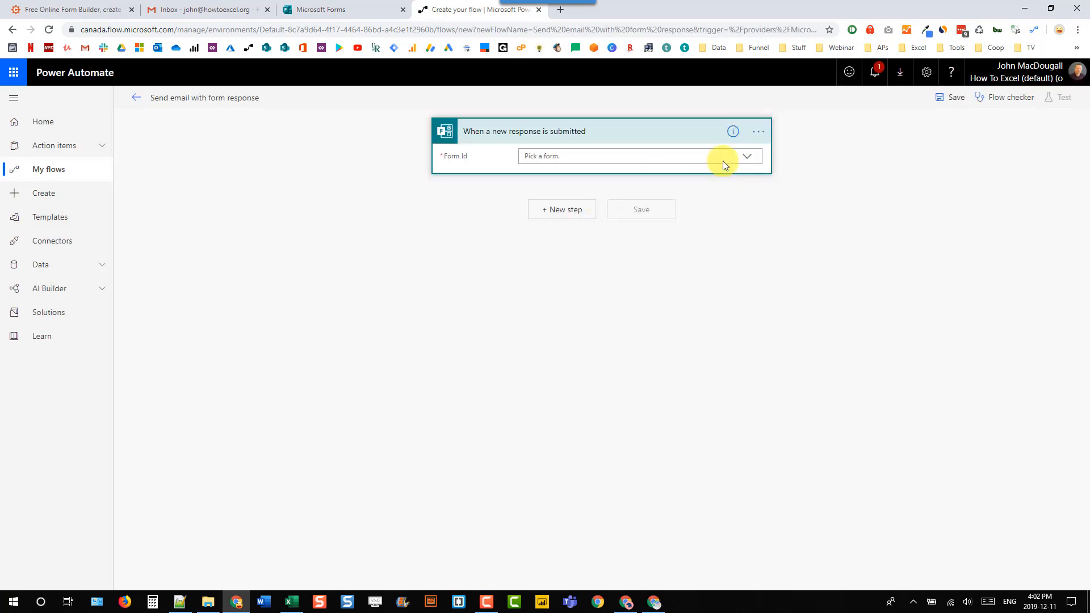
Set the trigger's Form Id to Demo Form.
{"action": "left_click", "coordinate": [747, 155]}
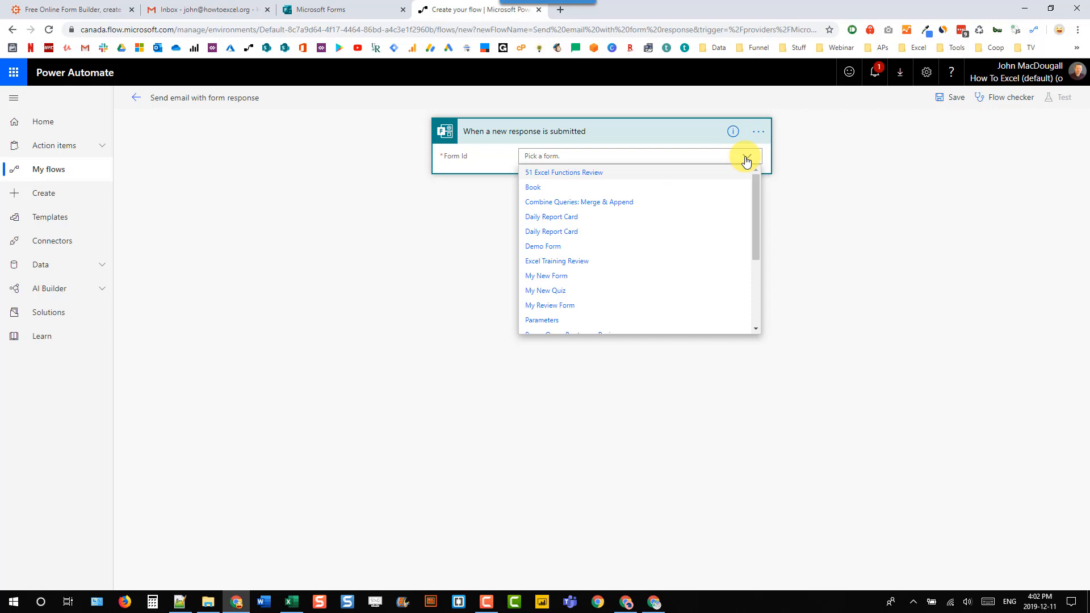
{"action": "left_click", "coordinate": [543, 246]}
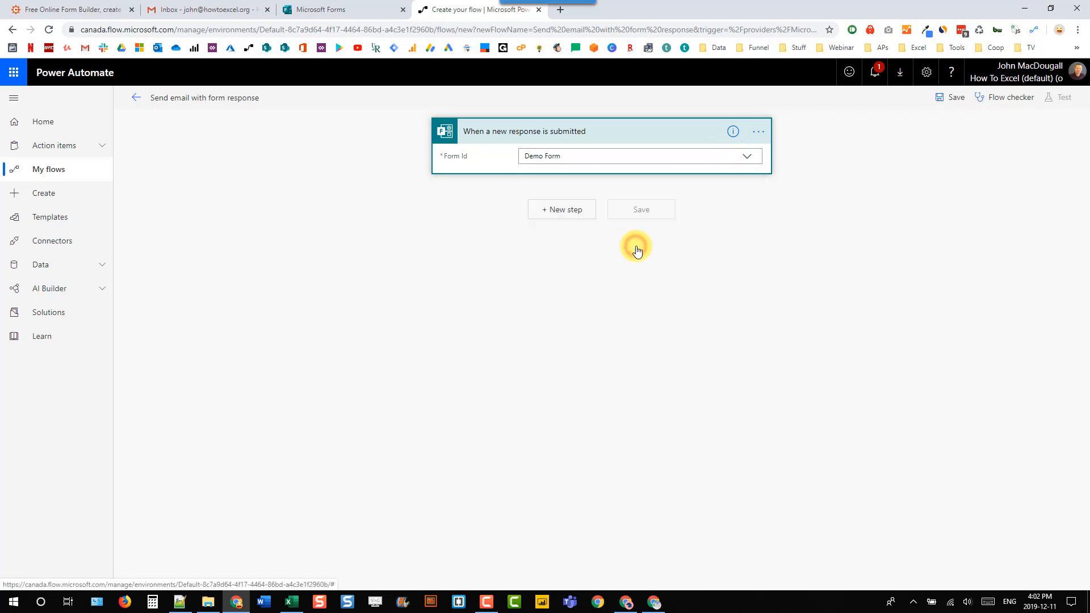
{"action": "mouse_move", "coordinate": [561, 209]}
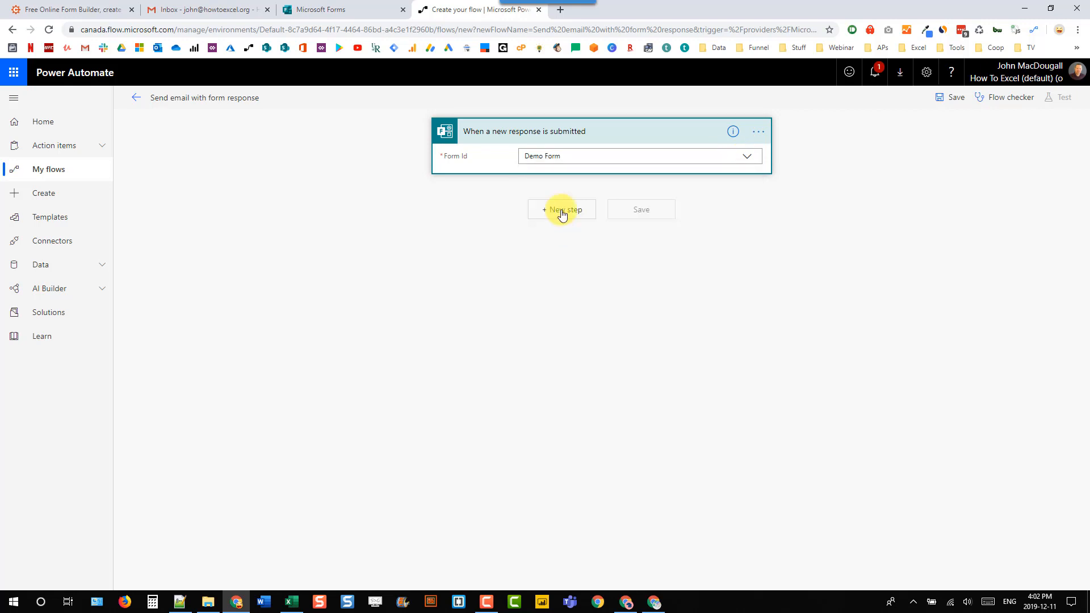
Add a new step after the trigger and search actions for 'email'.
{"action": "left_click", "coordinate": [561, 210]}
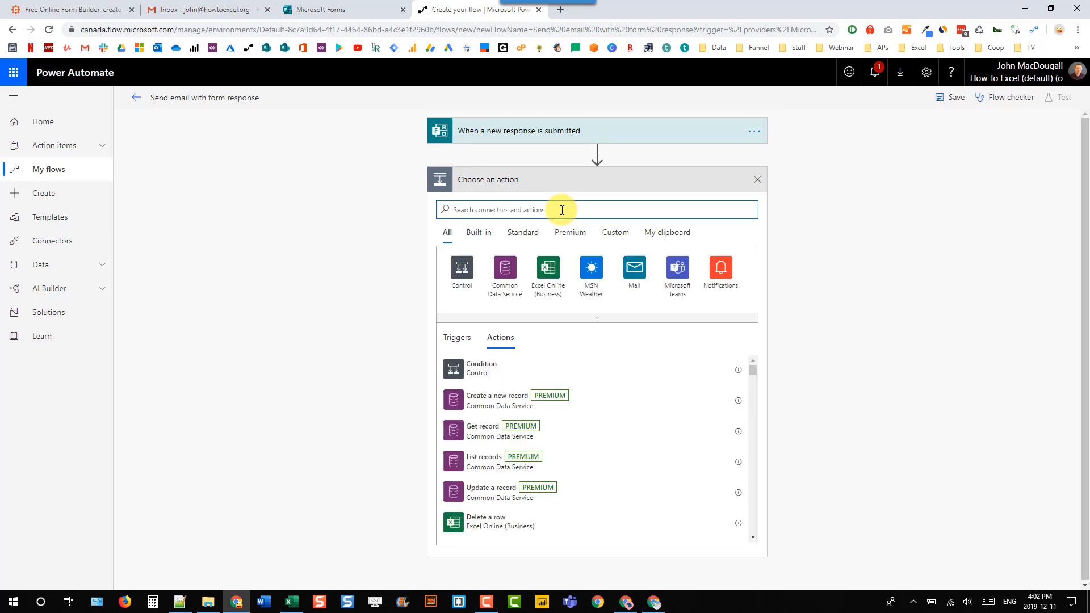
{"action": "type", "text": "email"}
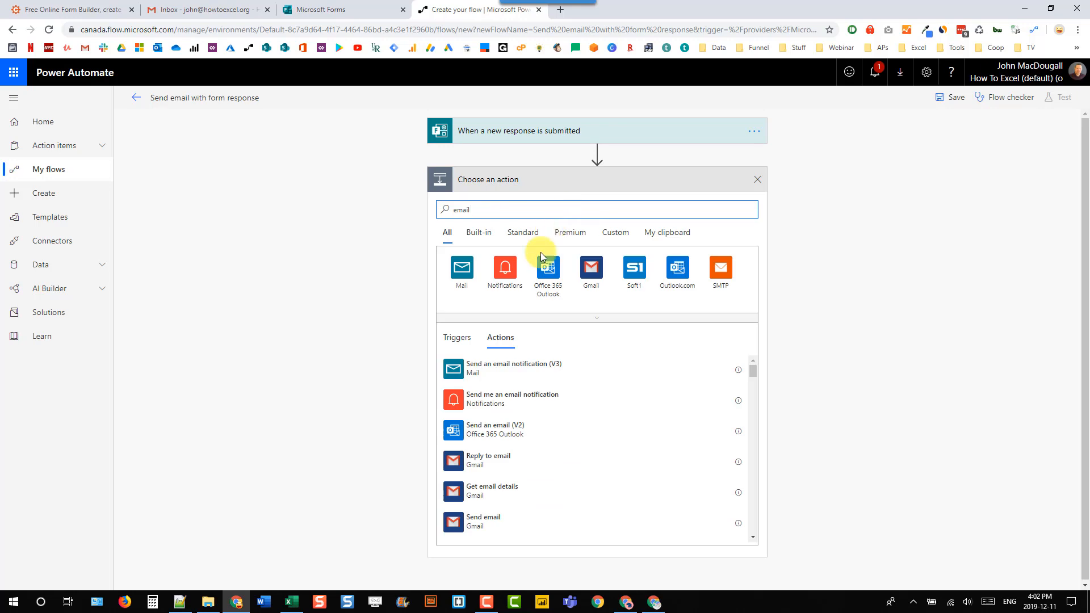
{"action": "mouse_move", "coordinate": [547, 269]}
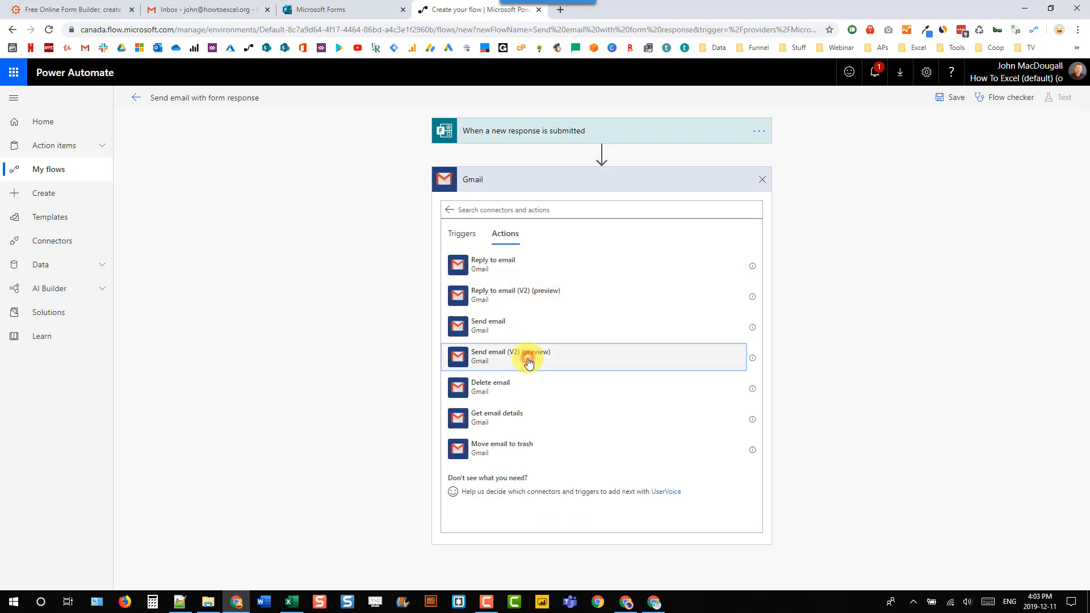
Add the Gmail Send email (V2) step, then start inserting an action before it.
{"action": "left_click", "coordinate": [511, 356]}
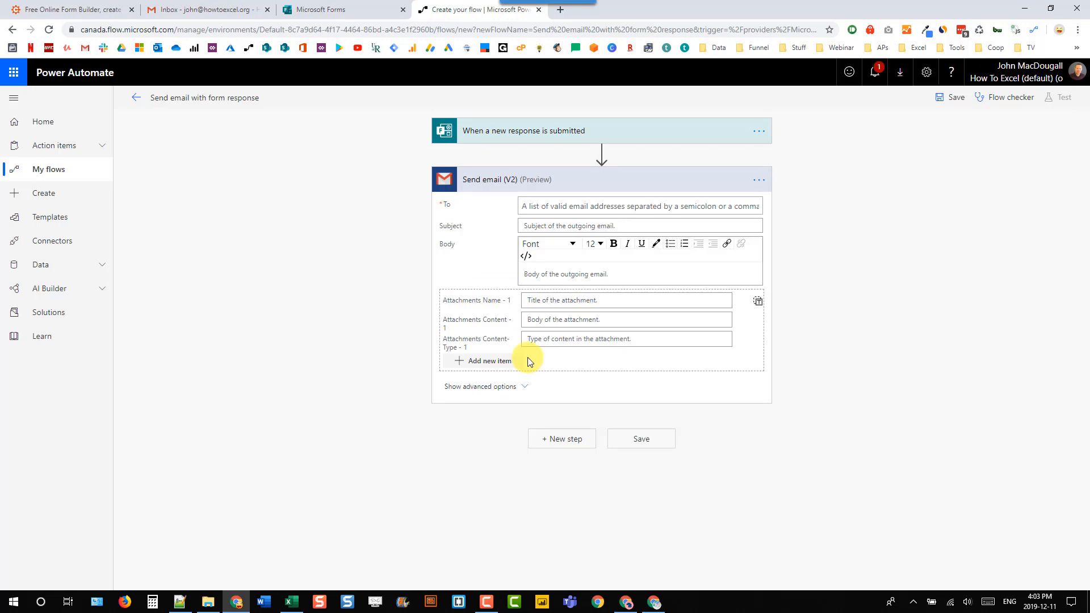
{"action": "left_click", "coordinate": [565, 274]}
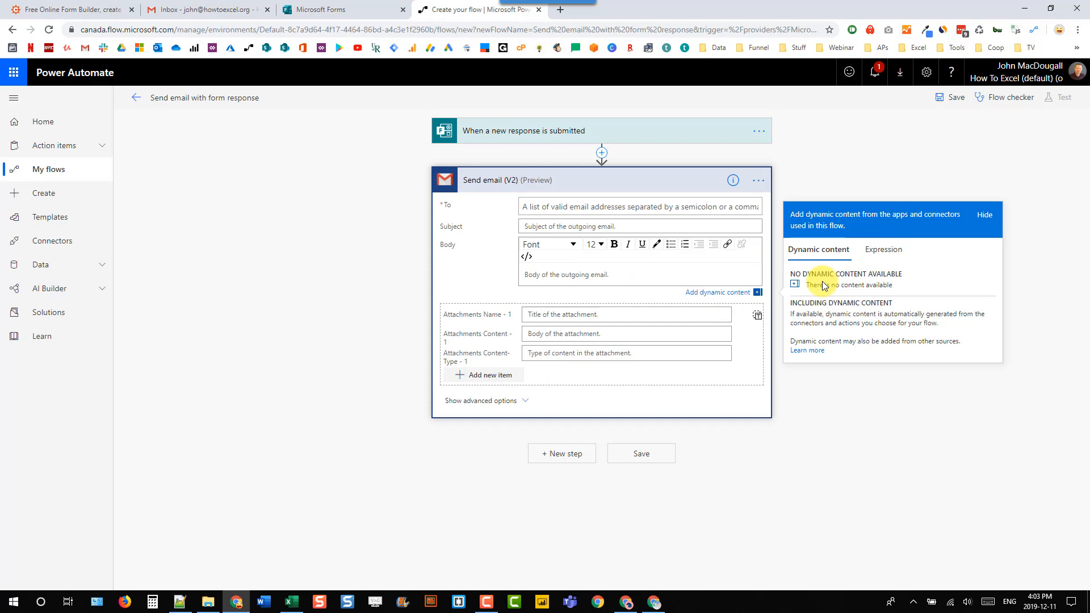
{"action": "mouse_move", "coordinate": [817, 263]}
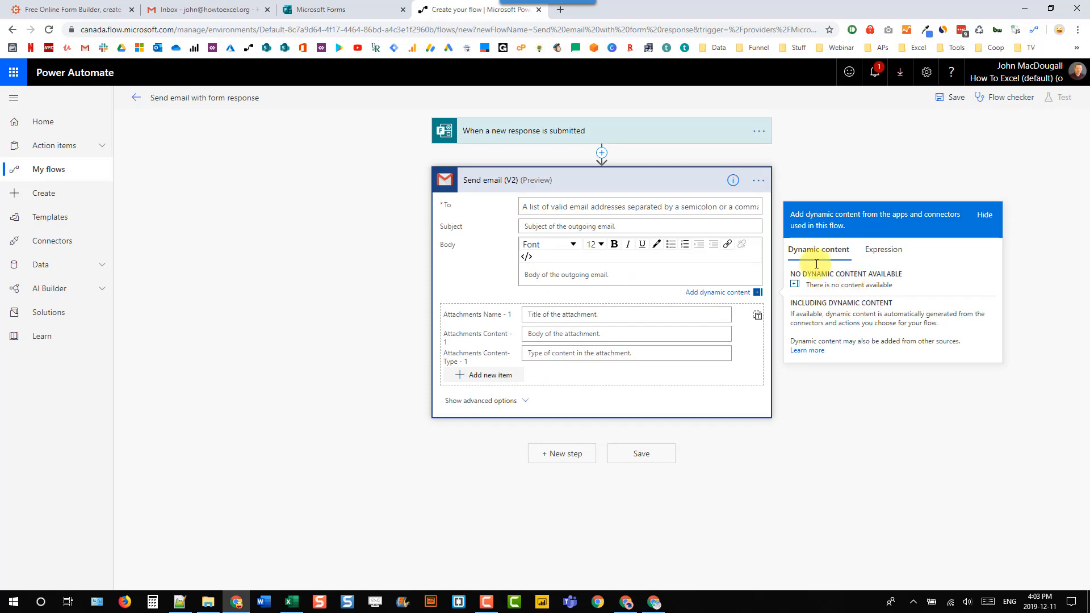
{"action": "mouse_move", "coordinate": [572, 131]}
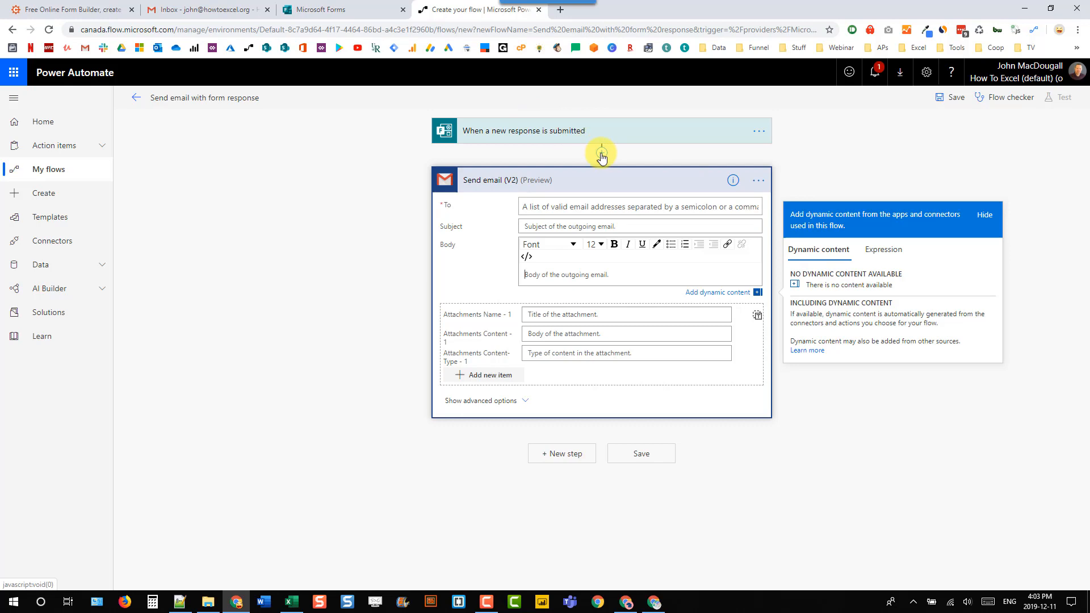
{"action": "left_click", "coordinate": [985, 214]}
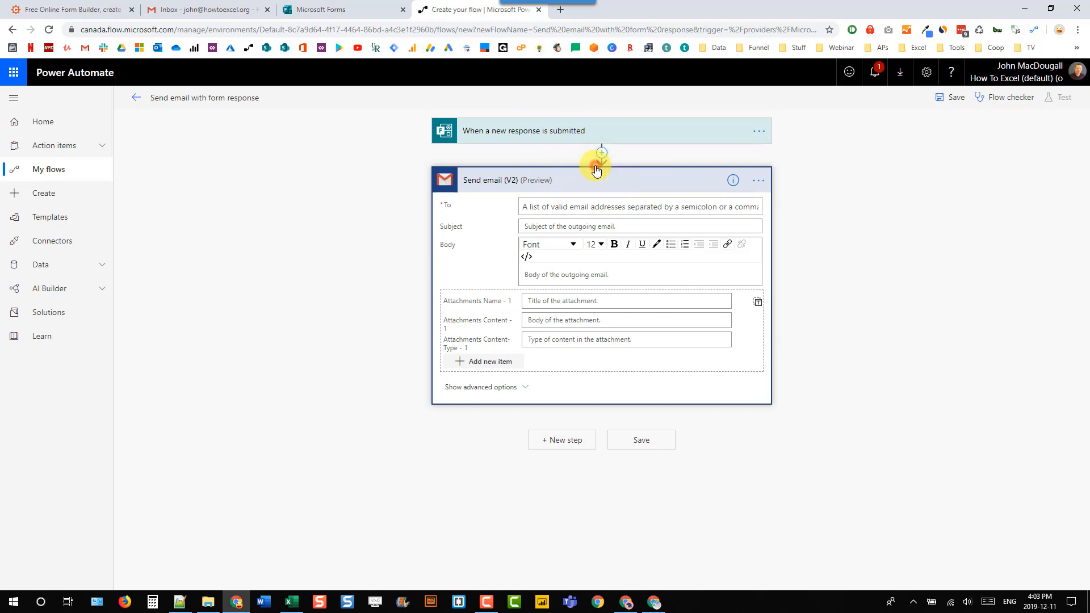
{"action": "left_click", "coordinate": [600, 152]}
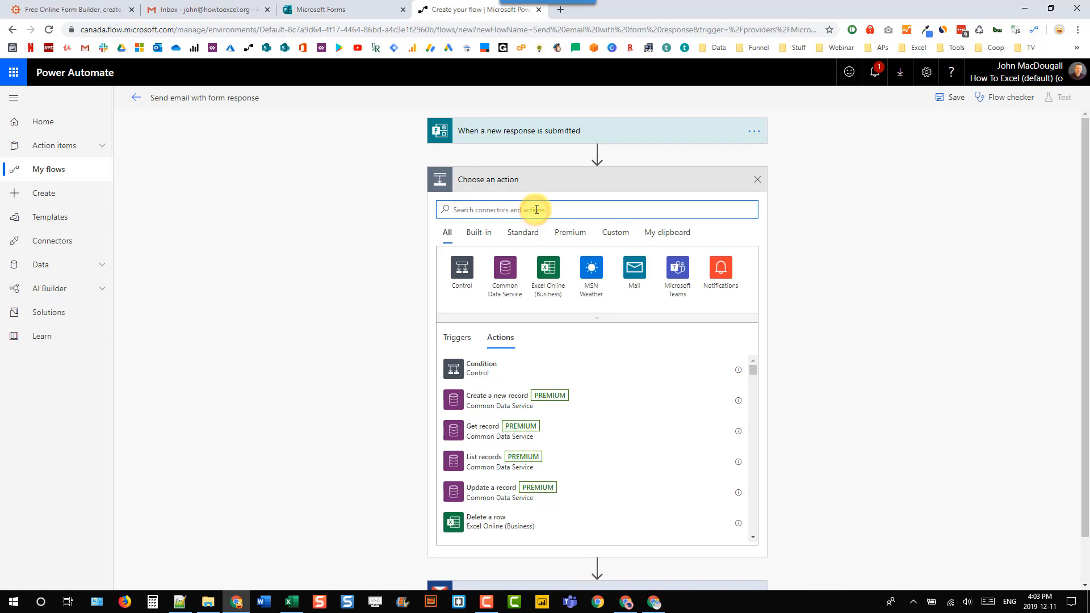
Insert the Microsoft Forms 'Get response details' action before the email step.
{"action": "type", "text": "forms"}
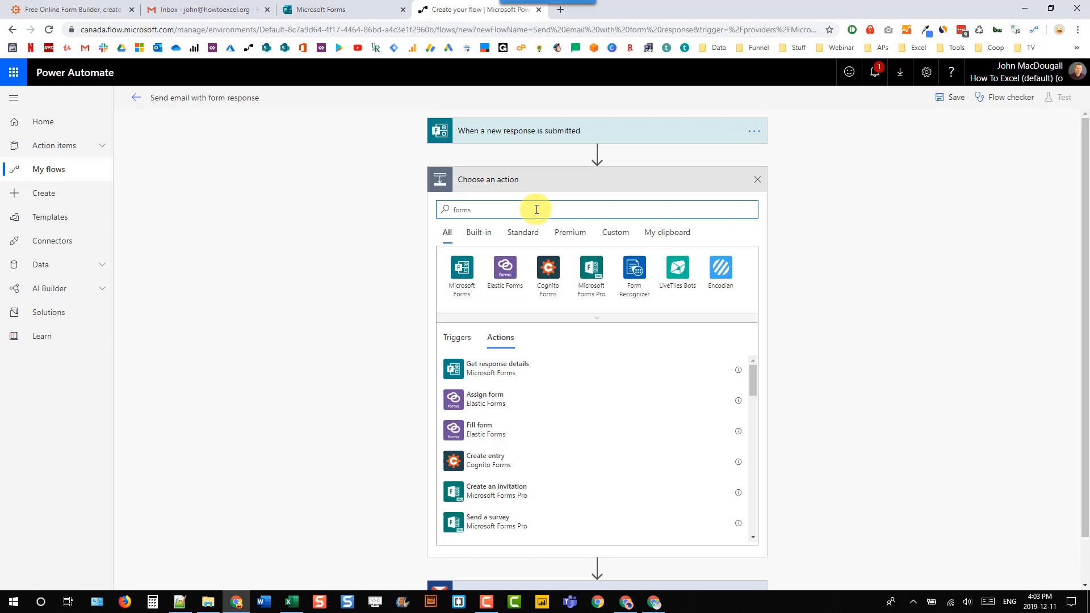
{"action": "left_click", "coordinate": [461, 269]}
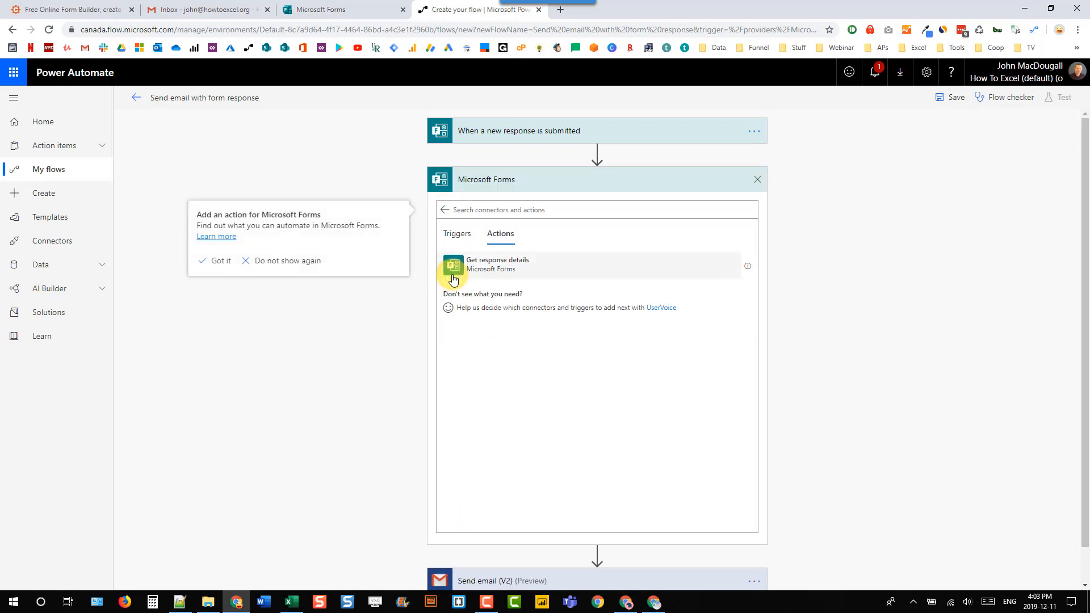
{"action": "mouse_move", "coordinate": [498, 269]}
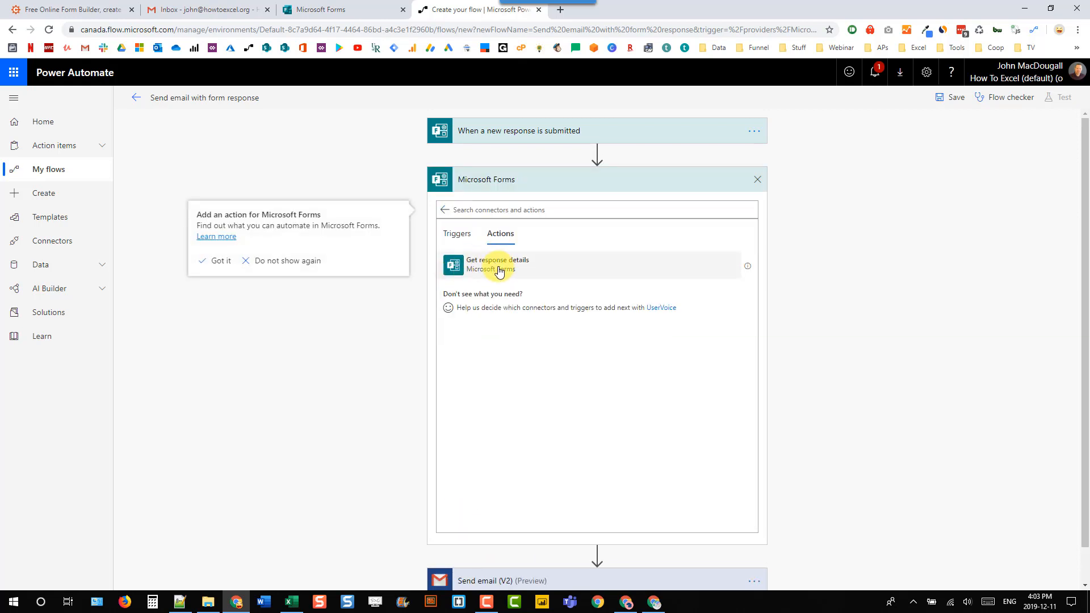
{"action": "left_click", "coordinate": [496, 265]}
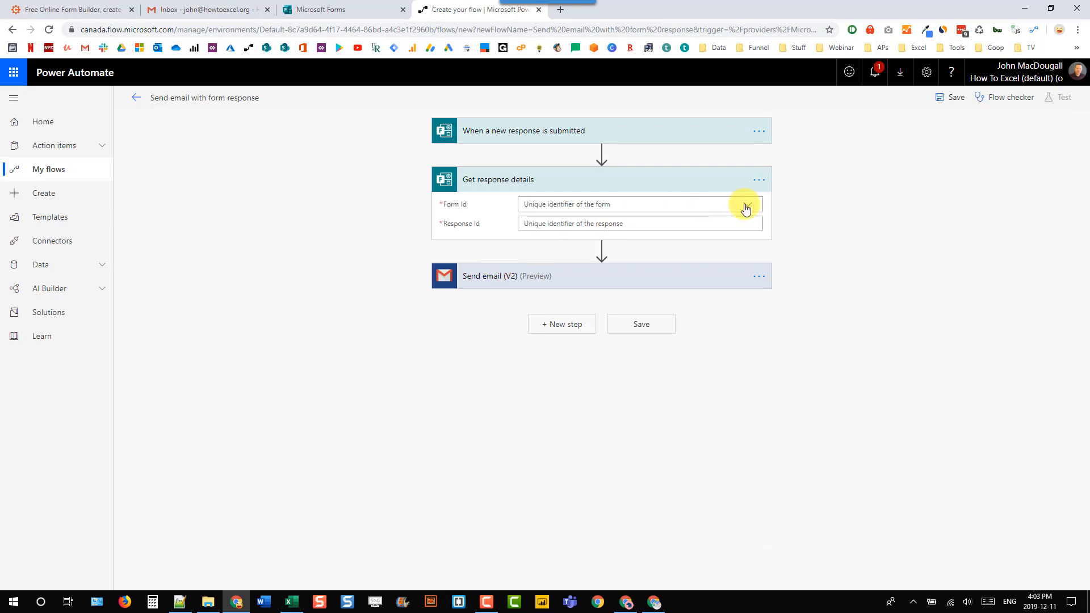
Point Get response details at Demo Form, using the trigger's Response Id.
{"action": "left_click", "coordinate": [746, 203]}
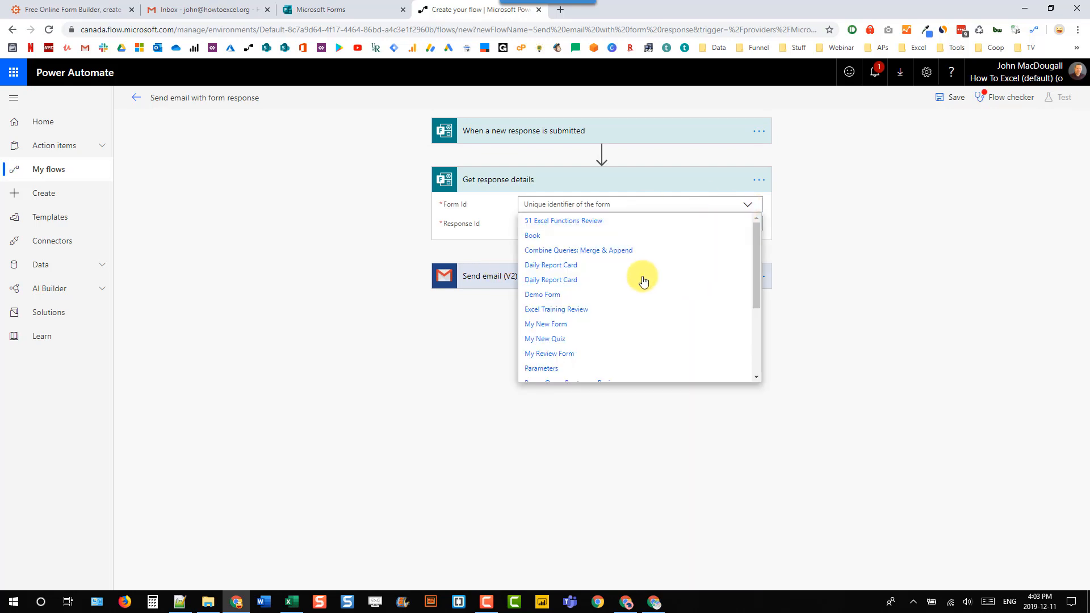
{"action": "left_click", "coordinate": [542, 294]}
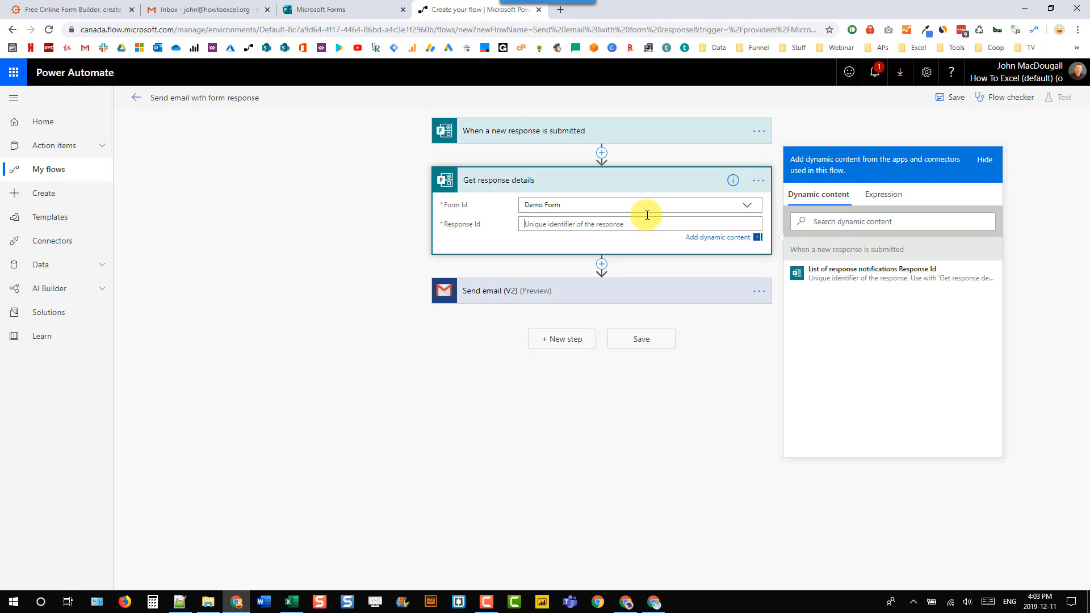
{"action": "mouse_move", "coordinate": [610, 124]}
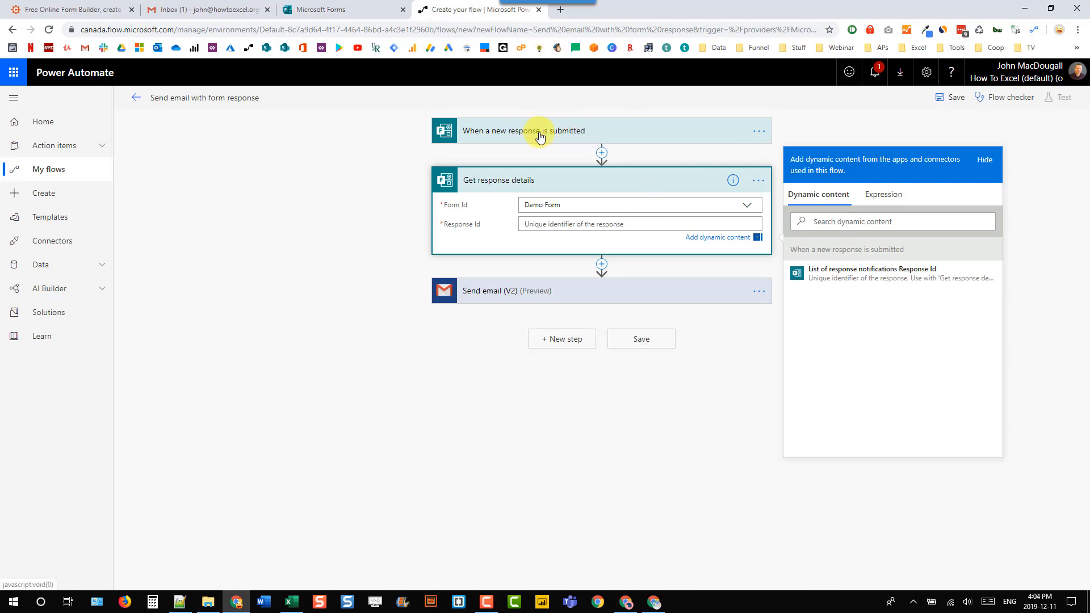
{"action": "mouse_move", "coordinate": [555, 146]}
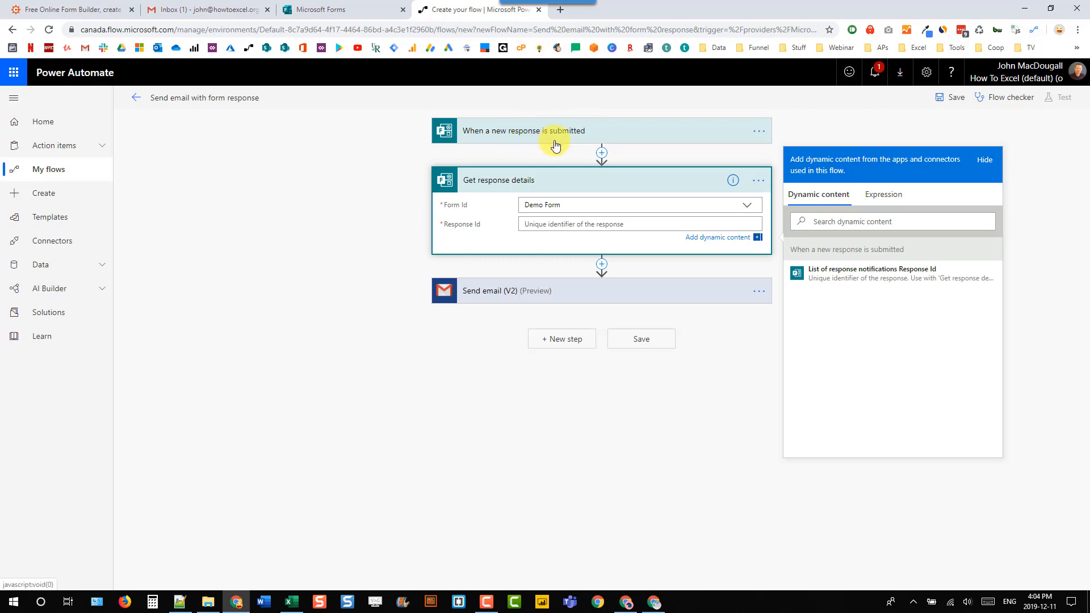
{"action": "mouse_move", "coordinate": [593, 134]}
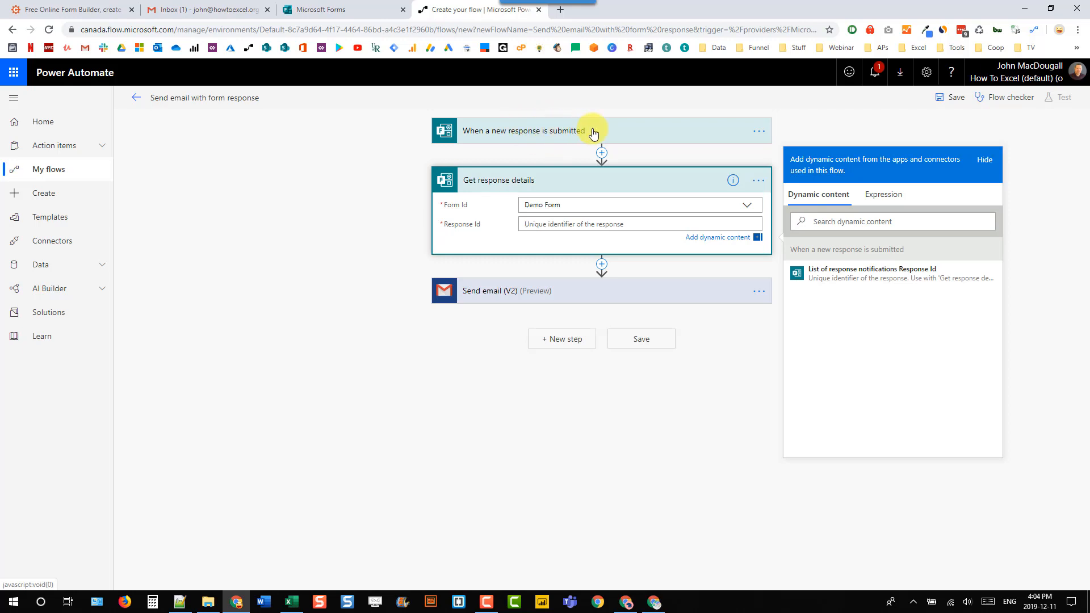
{"action": "mouse_move", "coordinate": [589, 135]}
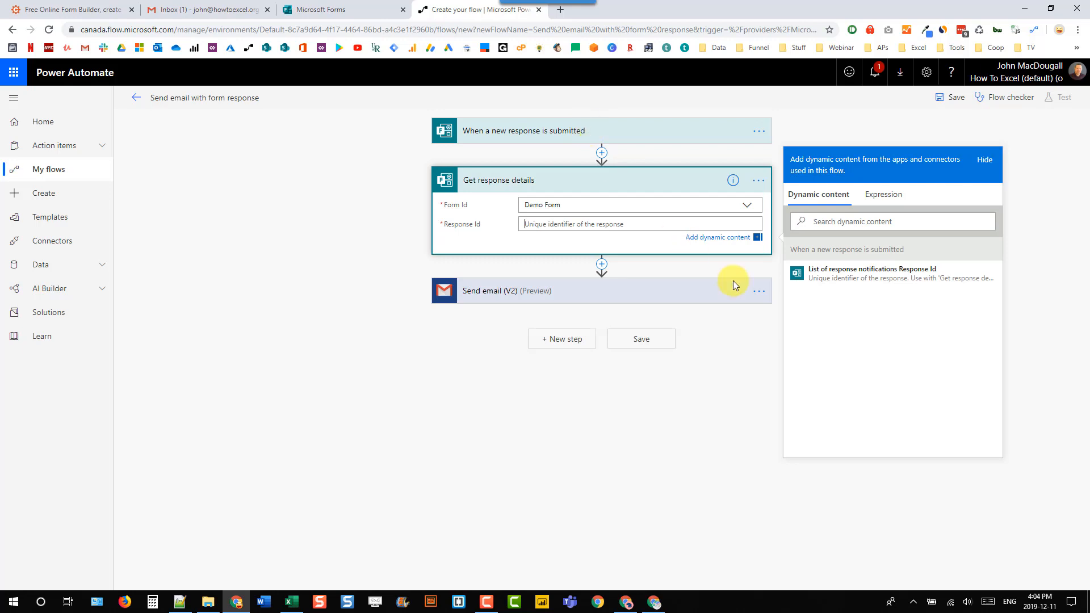
{"action": "left_click", "coordinate": [872, 274]}
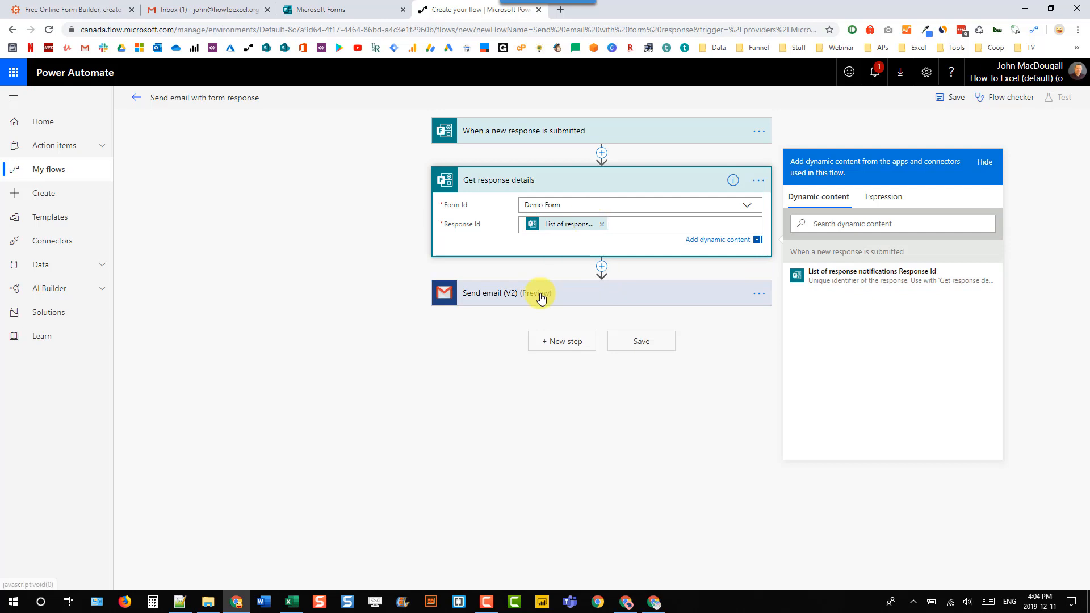
{"action": "mouse_move", "coordinate": [556, 284]}
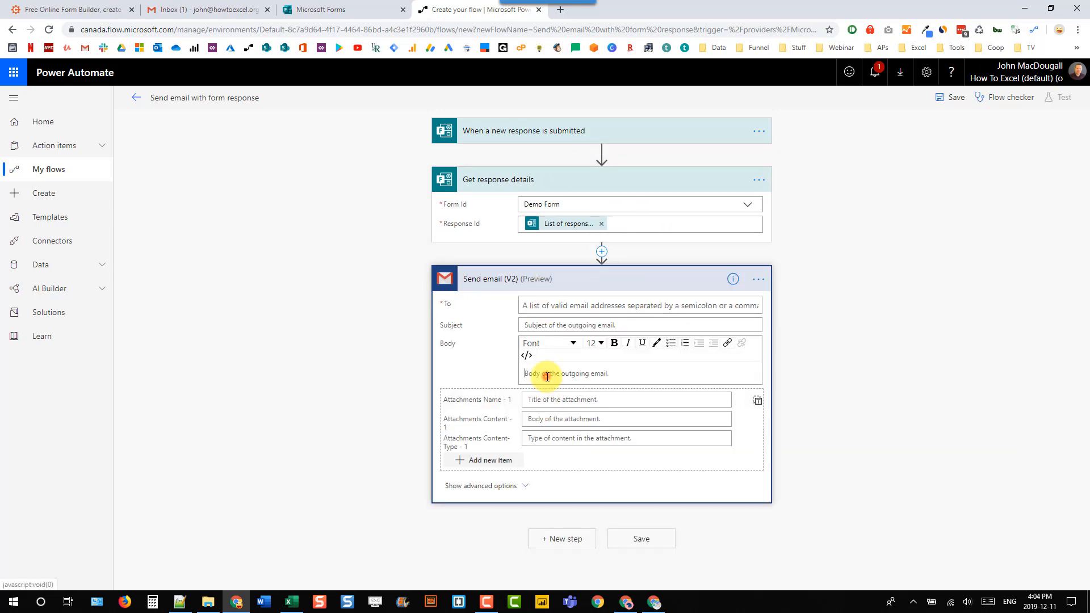
Set the email's To field to the 'Your email address?' answer, replacing Responders' Email.
{"action": "left_click", "coordinate": [637, 325]}
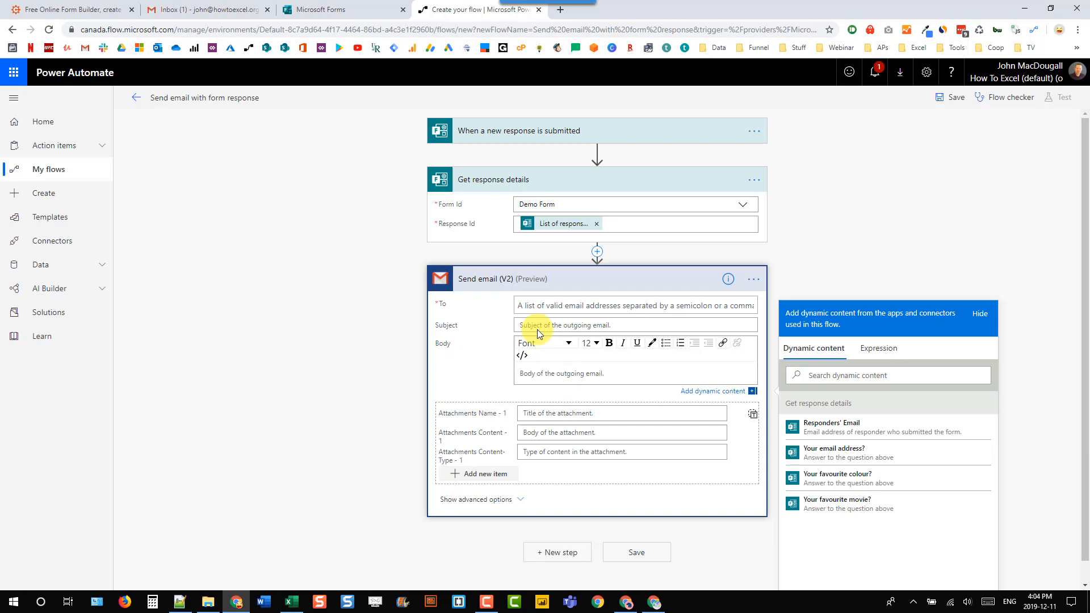
{"action": "left_click", "coordinate": [634, 304]}
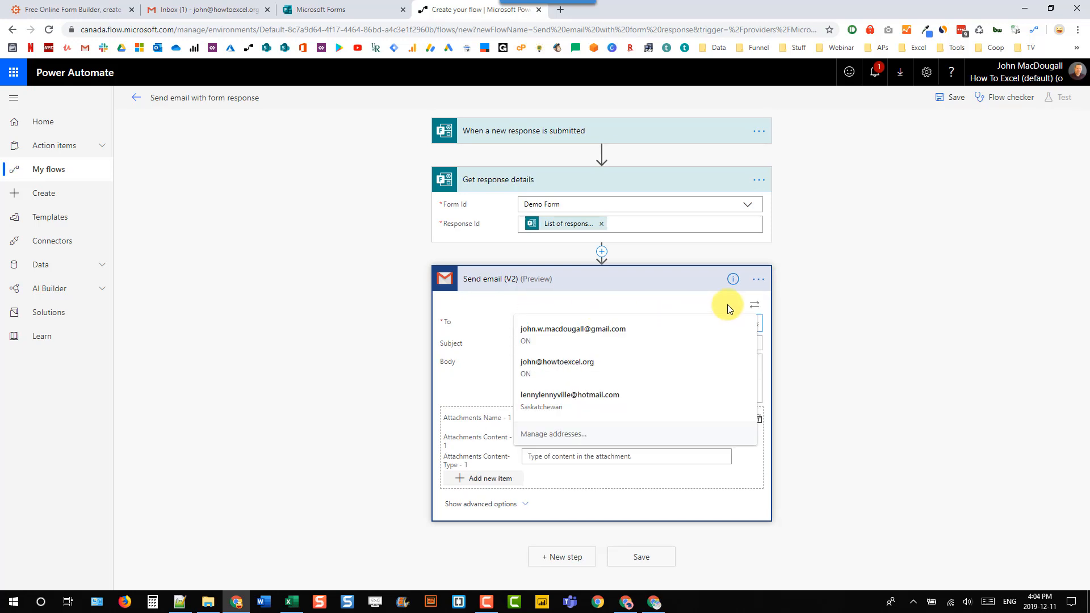
{"action": "left_click", "coordinate": [755, 305]}
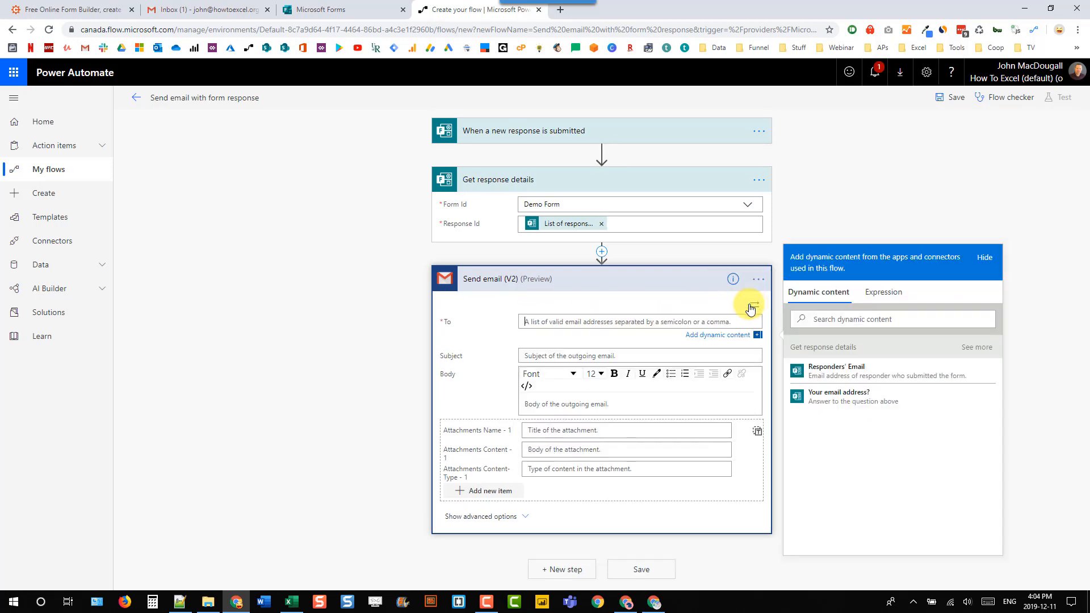
{"action": "mouse_move", "coordinate": [827, 375]}
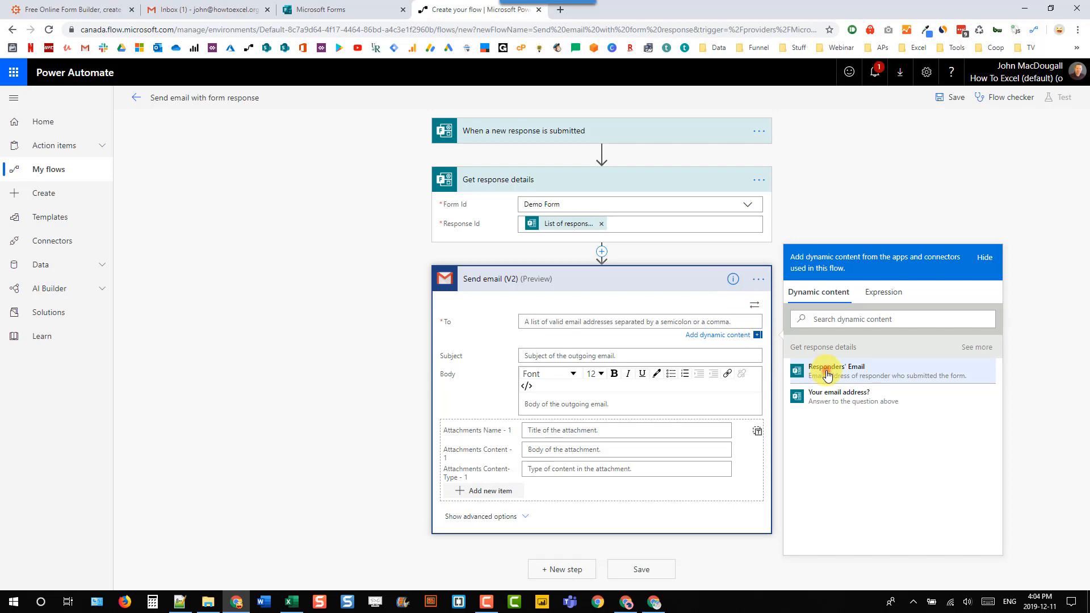
{"action": "left_click", "coordinate": [834, 371]}
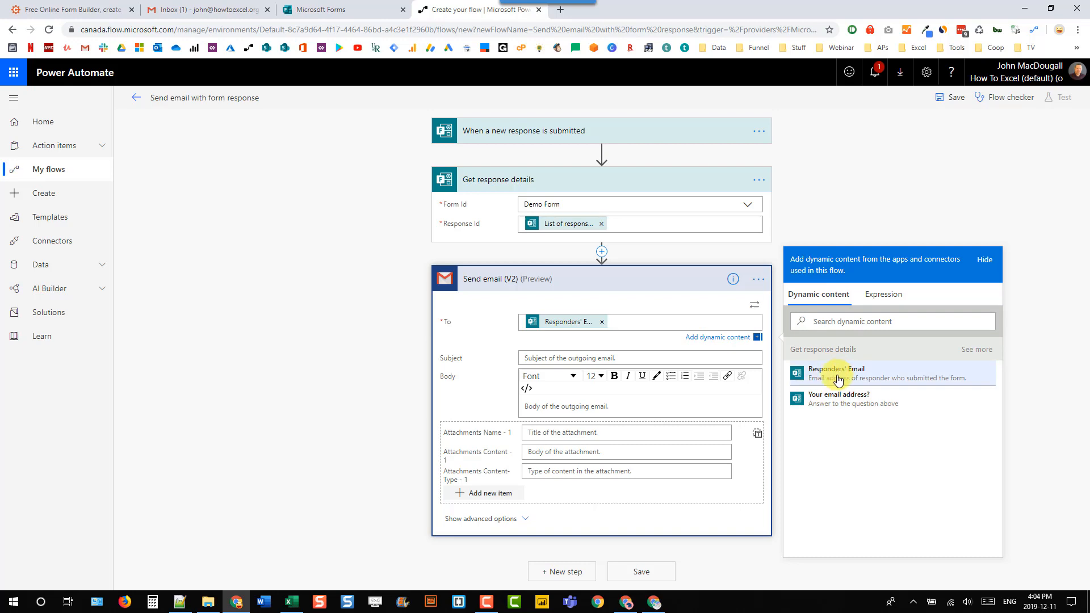
{"action": "mouse_move", "coordinate": [837, 377]}
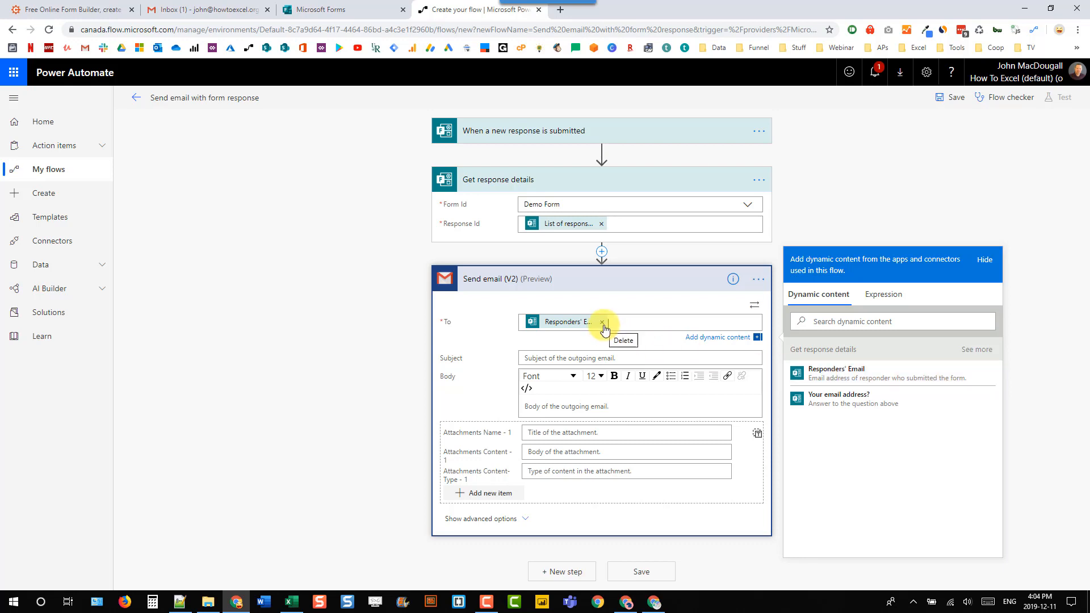
{"action": "left_click", "coordinate": [601, 322]}
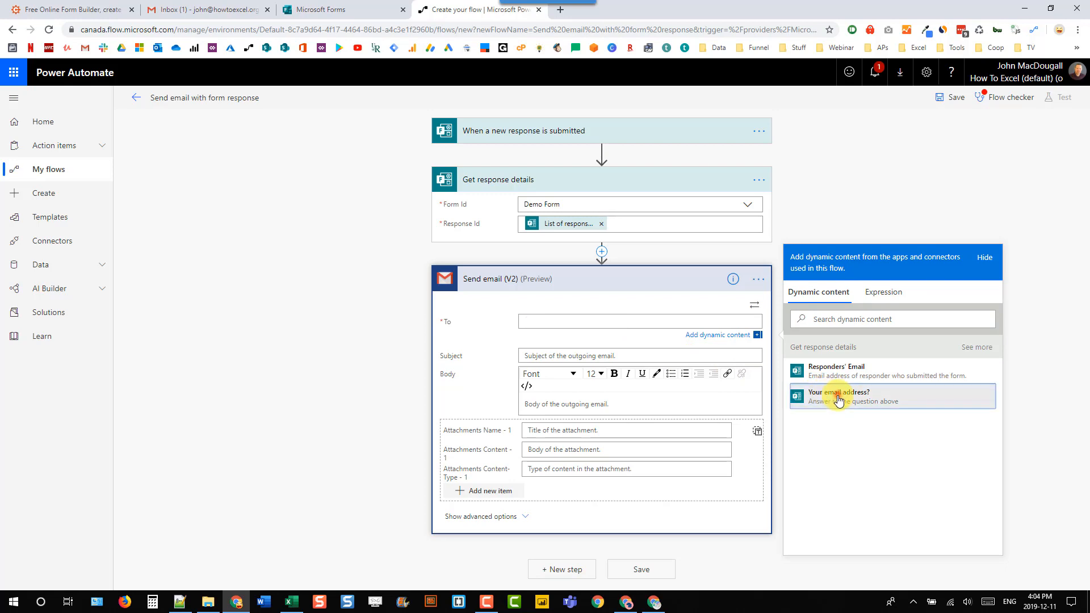
{"action": "left_click", "coordinate": [839, 396]}
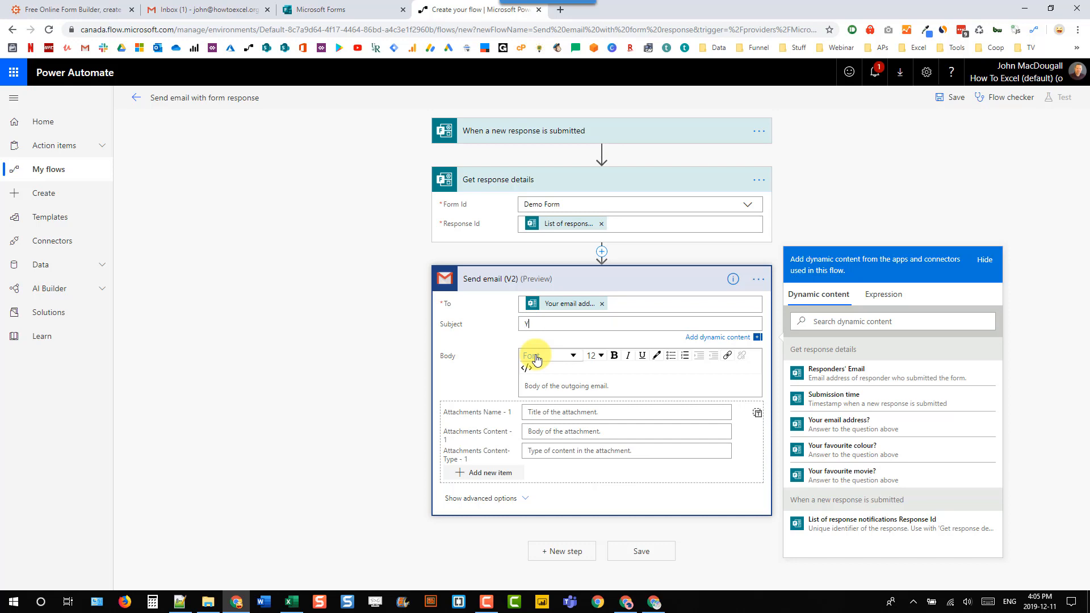
Finish subject 'Your form submission' and write body 'Thanks for submitting your response.' plus a new line.
{"action": "type", "text": "our form submission"}
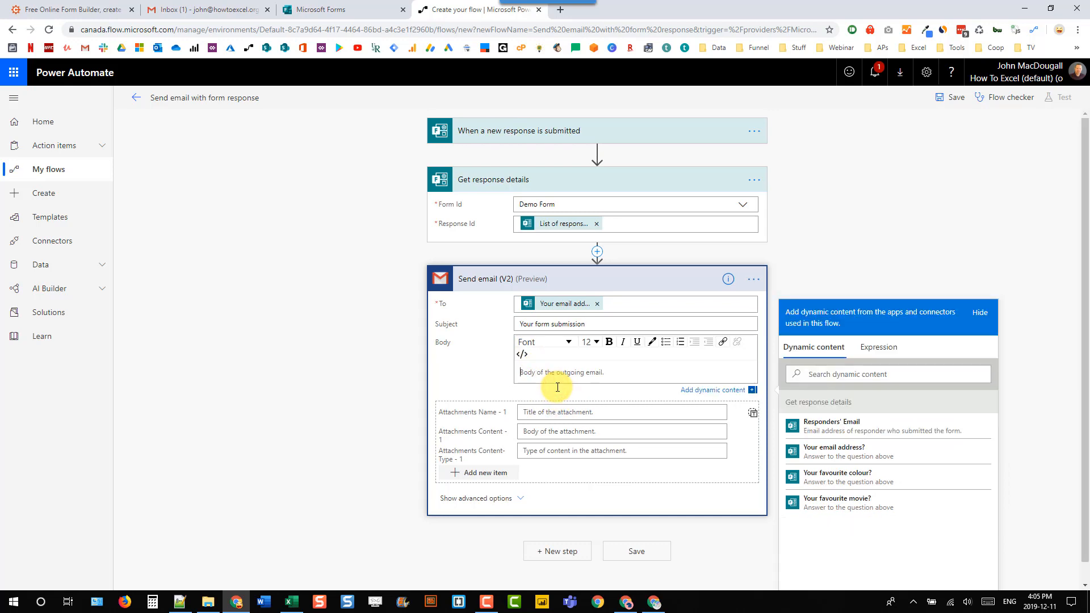
{"action": "type", "text": "Thanks for"}
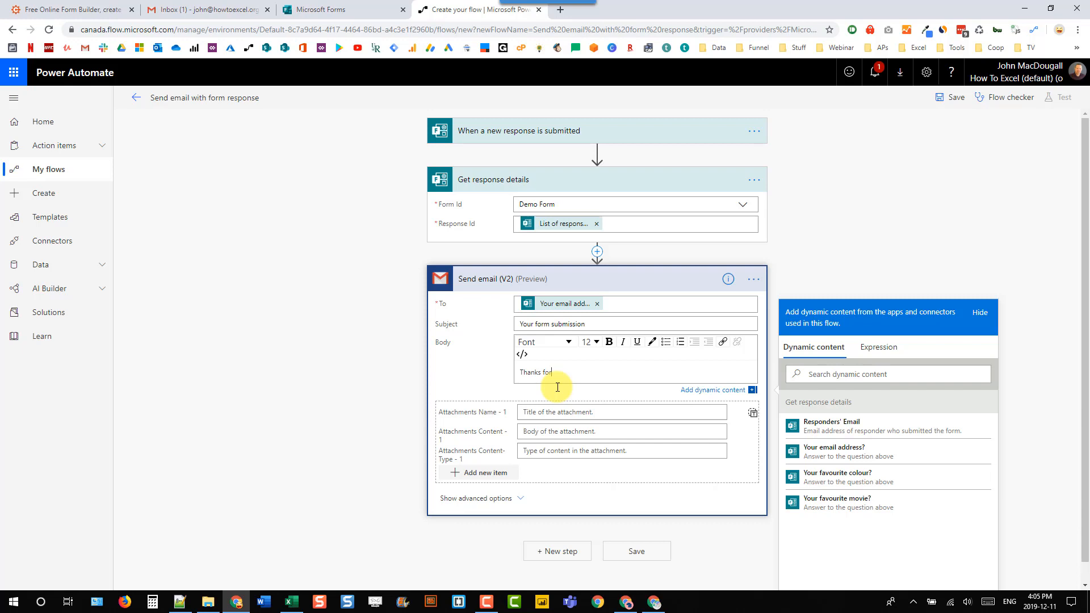
{"action": "type", "text": "submitting your f"}
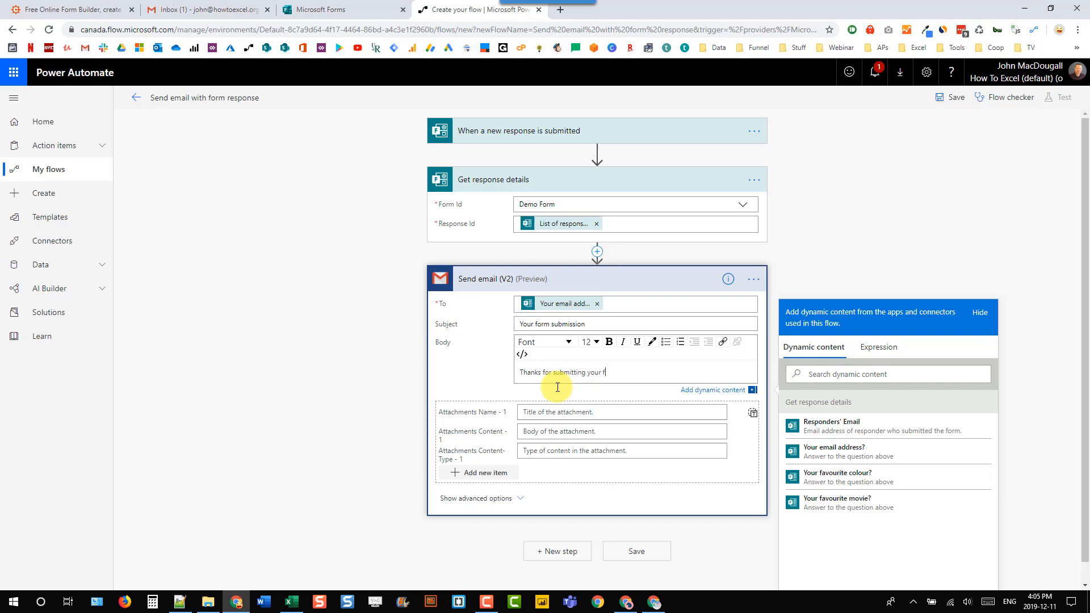
{"action": "type", "text": "res"}
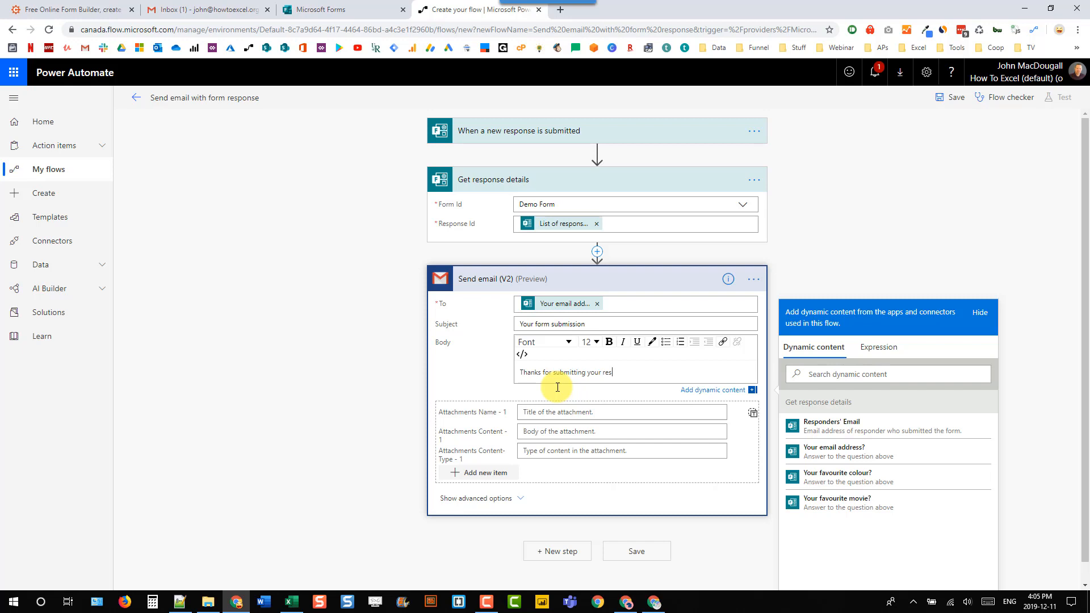
{"action": "type", "text": "ponse"}
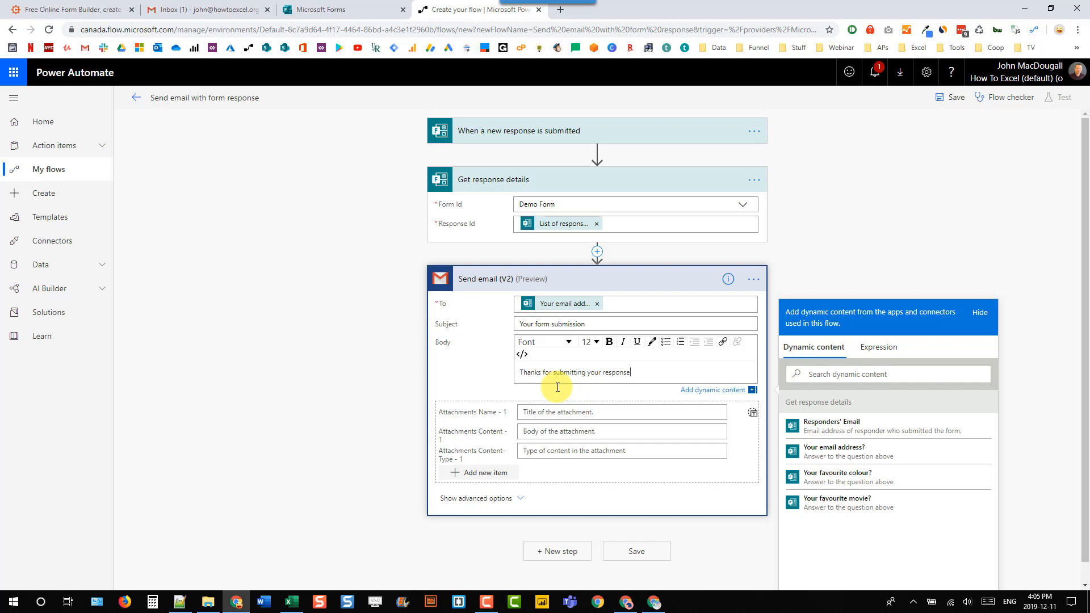
{"action": "key", "text": "enter"}
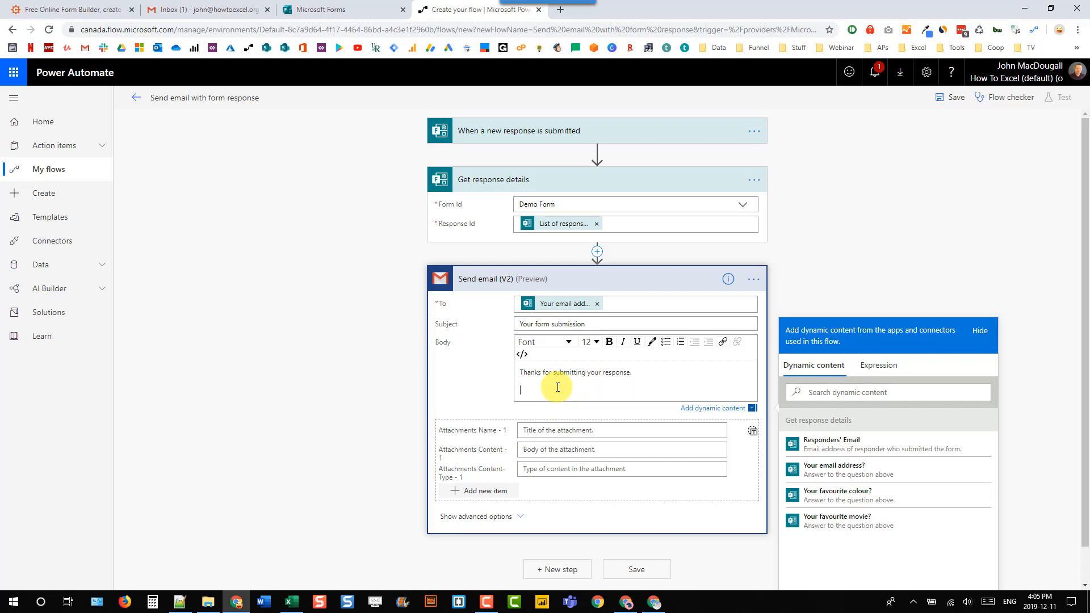
Add 'Colour:' and 'Movie:' lines with the favourite colour and movie answers, then save the flow.
{"action": "type", "text": "Colo"}
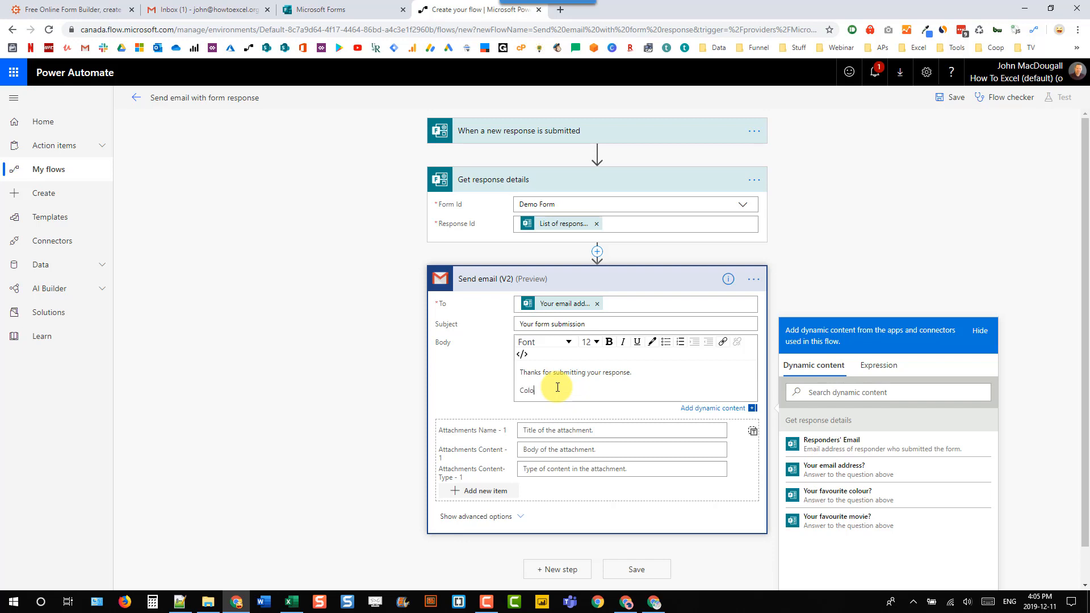
{"action": "type", "text": "ur:"}
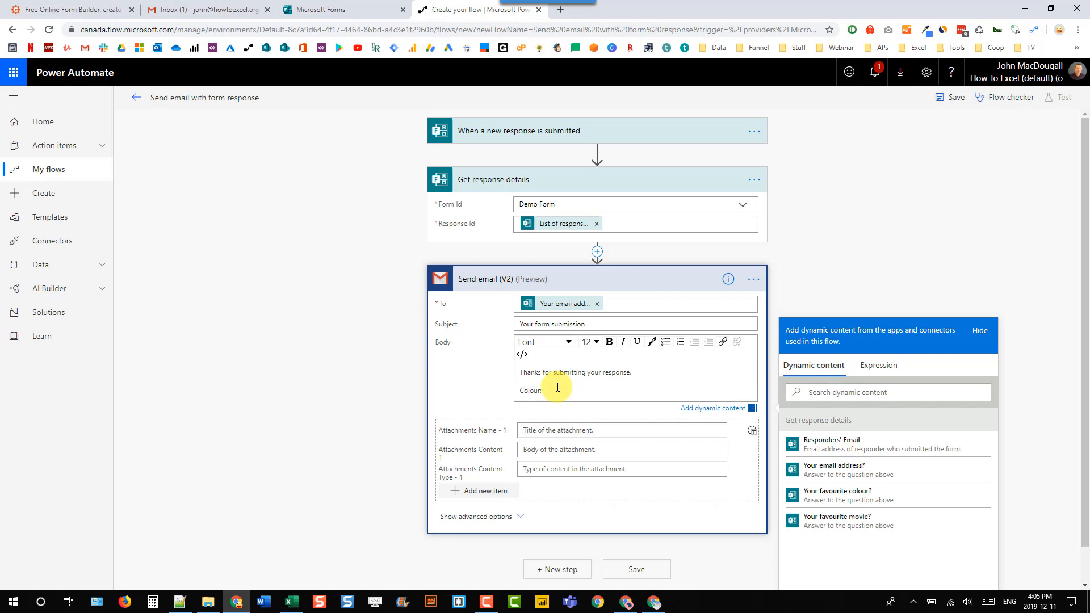
{"action": "mouse_move", "coordinate": [581, 396]}
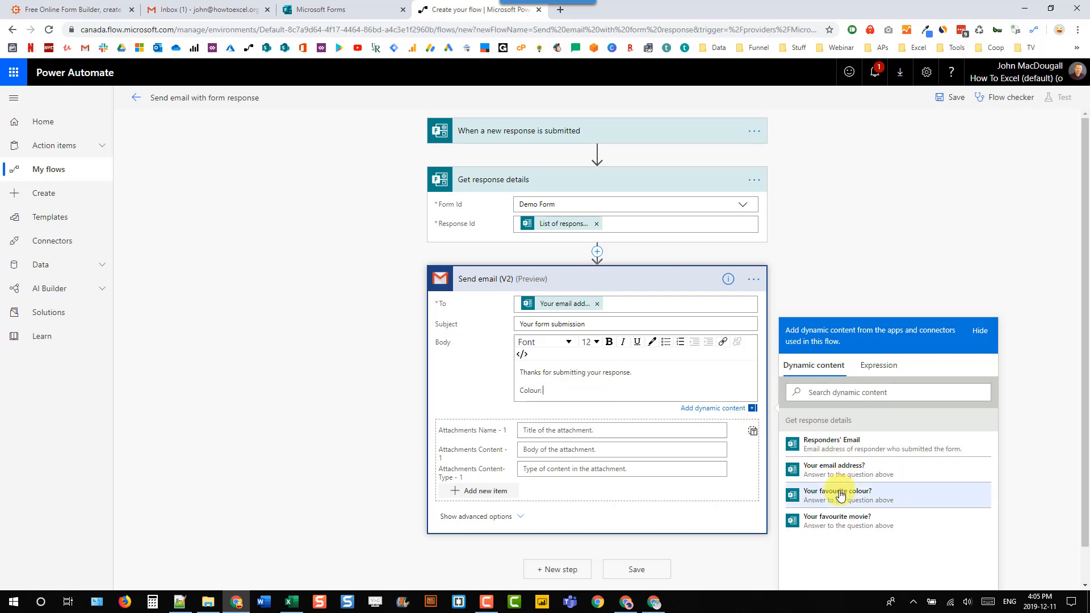
{"action": "left_click", "coordinate": [836, 495]}
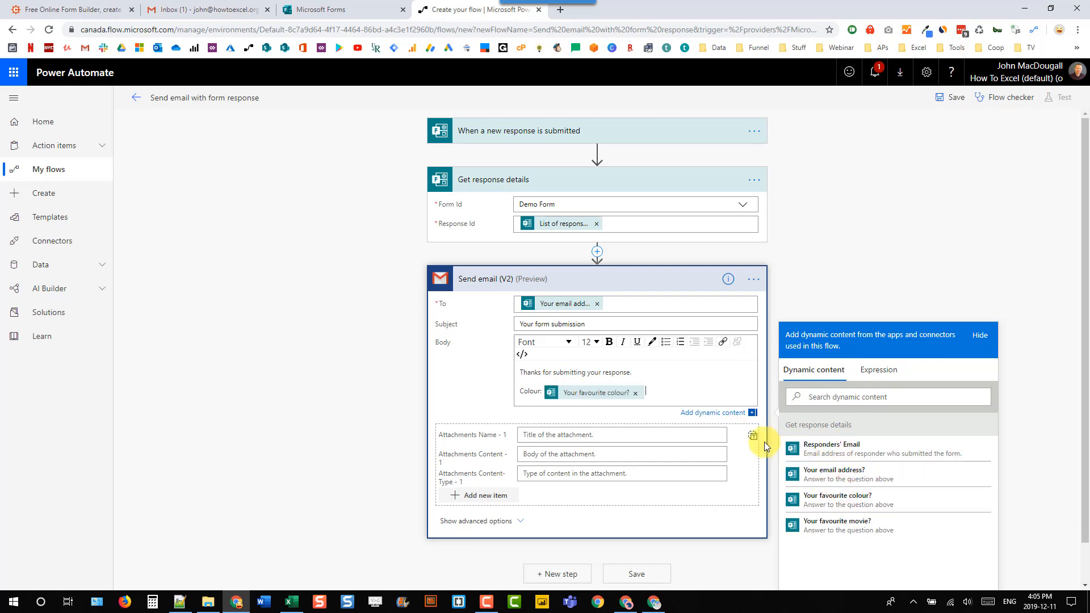
{"action": "type", "text": "M"}
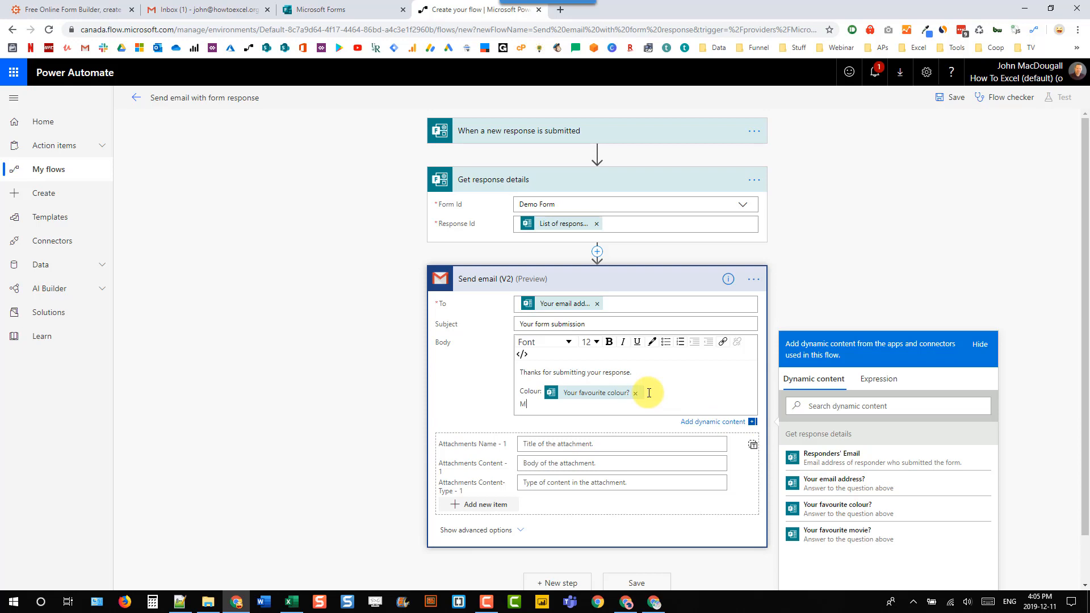
{"action": "type", "text": "ovie:"}
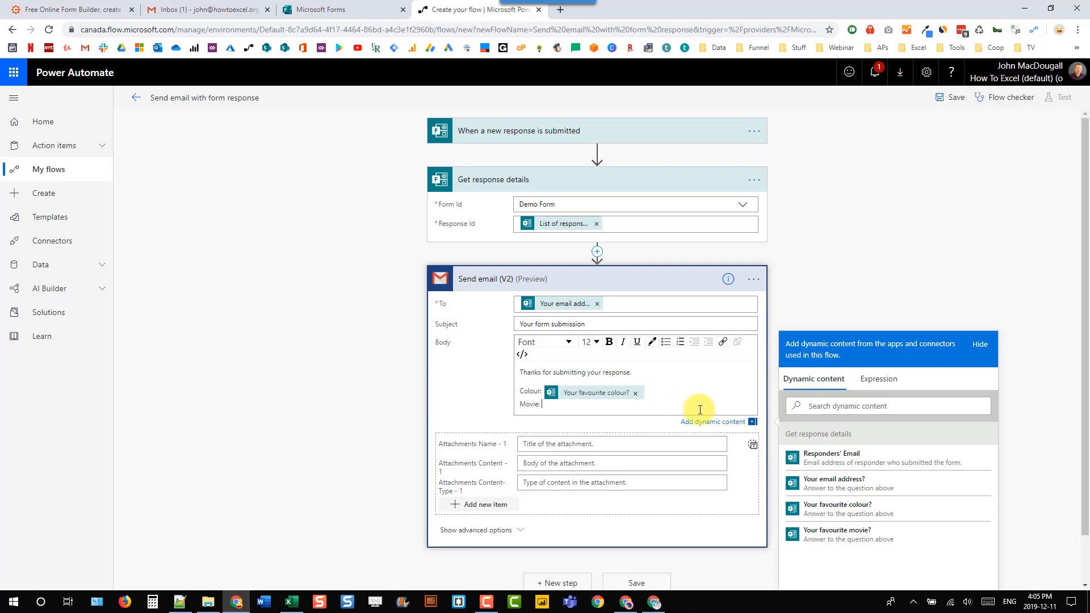
{"action": "left_click", "coordinate": [837, 533]}
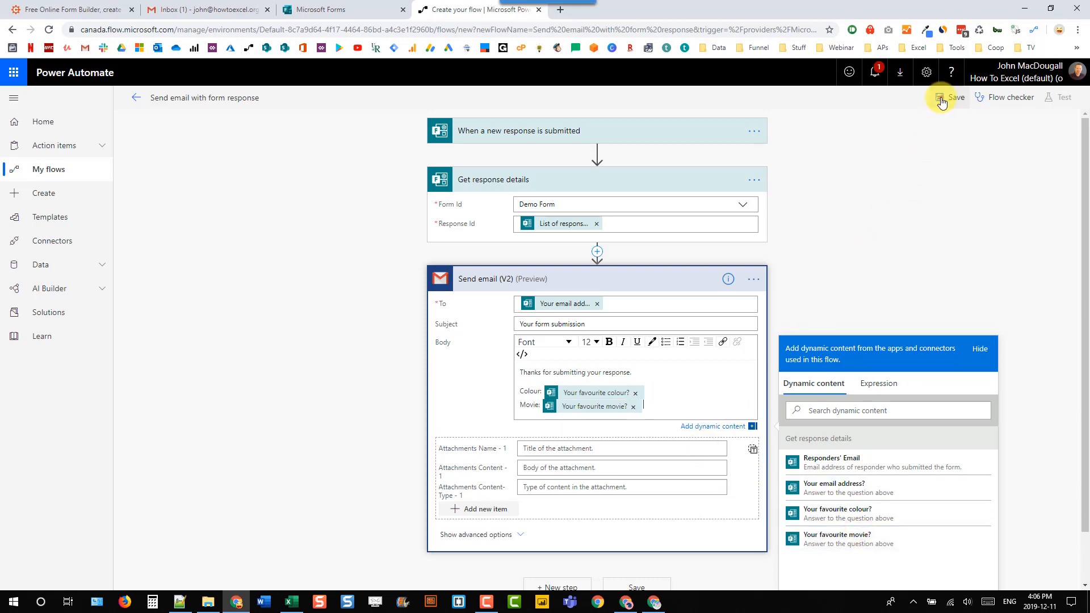
{"action": "left_click", "coordinate": [952, 97]}
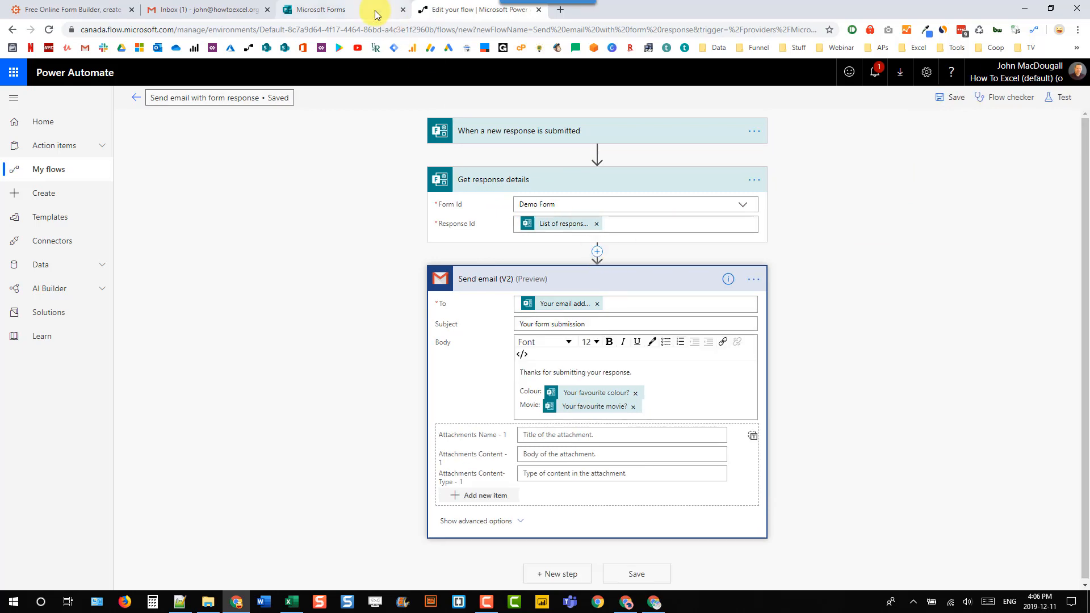
{"action": "left_click", "coordinate": [314, 9]}
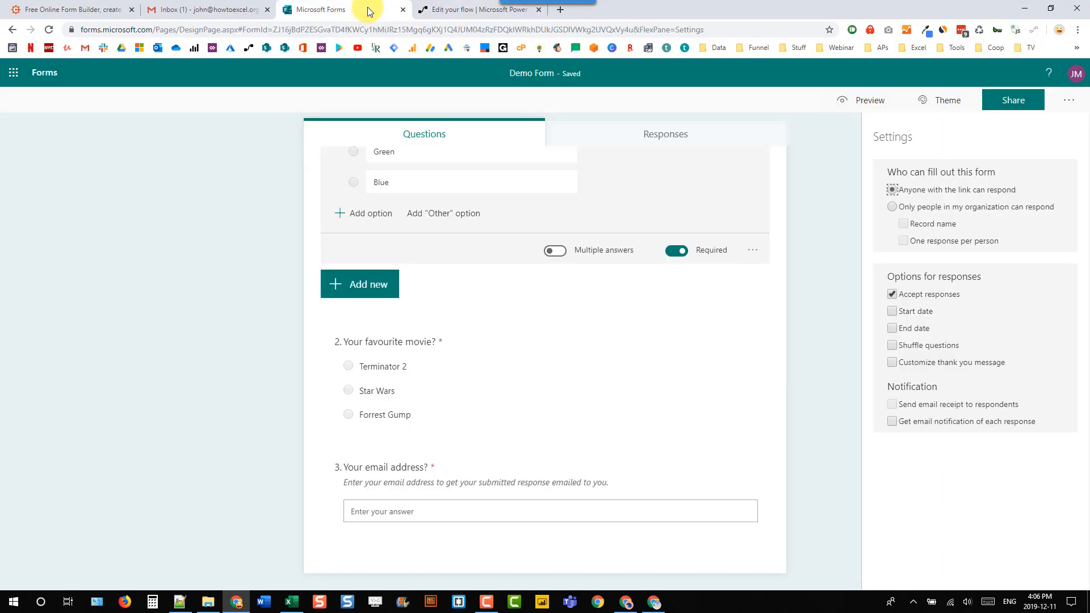
{"action": "mouse_move", "coordinate": [868, 100]}
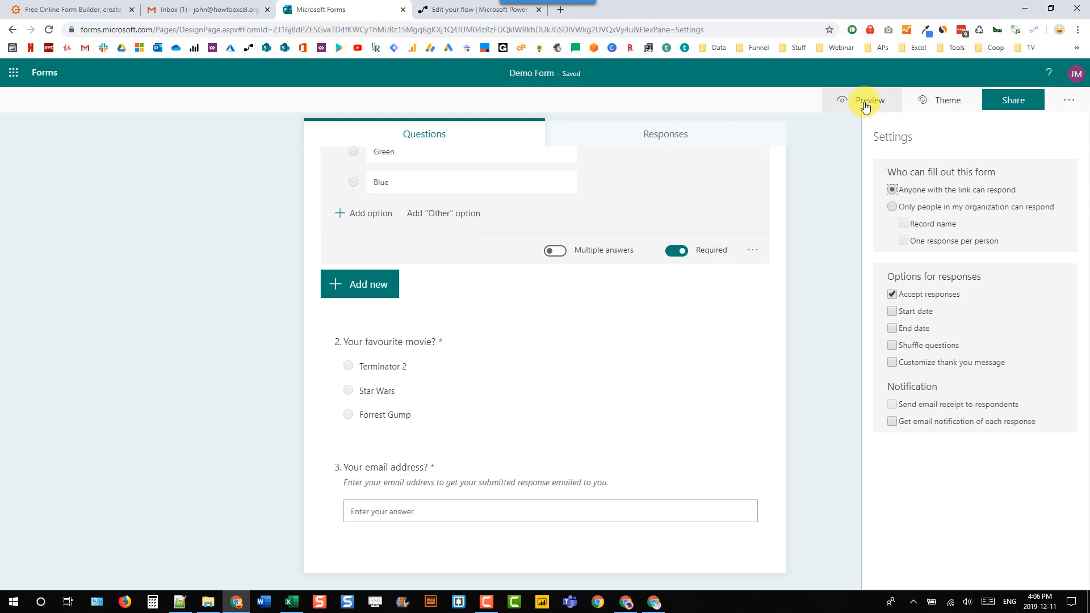
Preview Demo Form as a respondent would see it.
{"action": "left_click", "coordinate": [869, 99]}
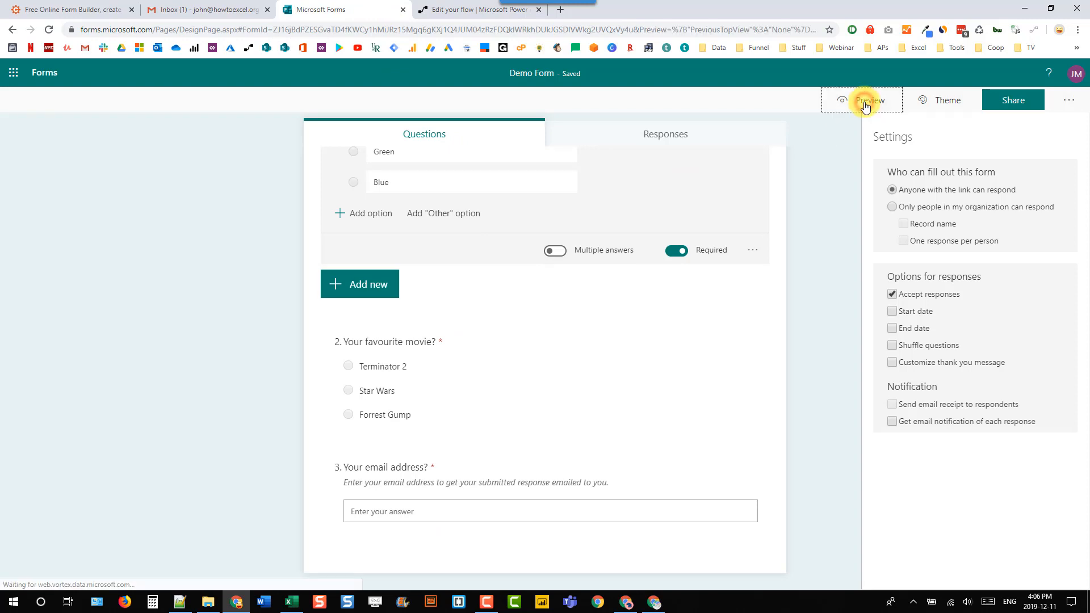
{"action": "left_click", "coordinate": [867, 99]}
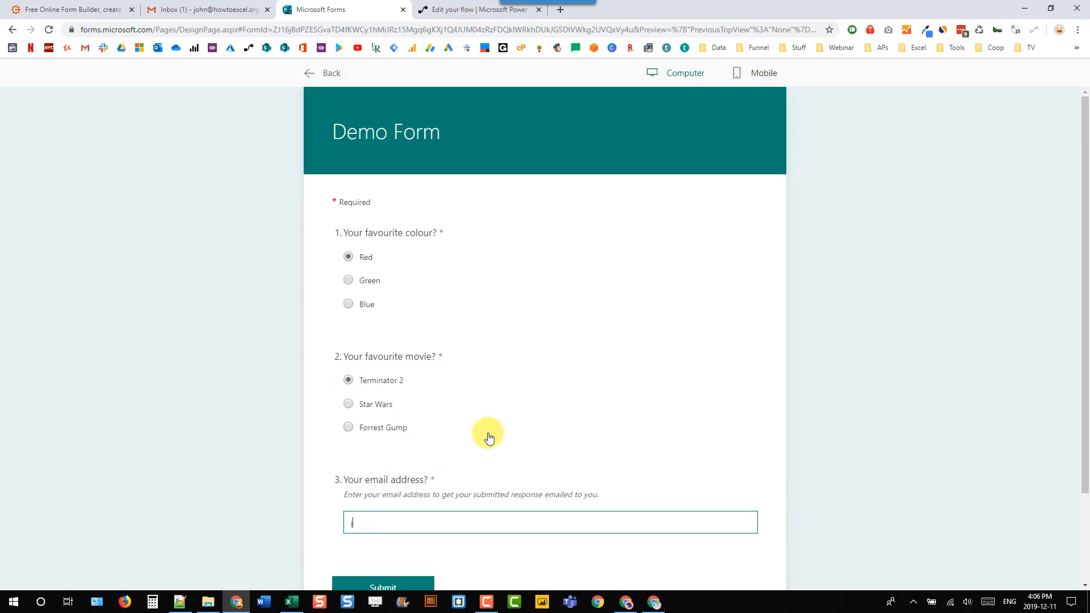
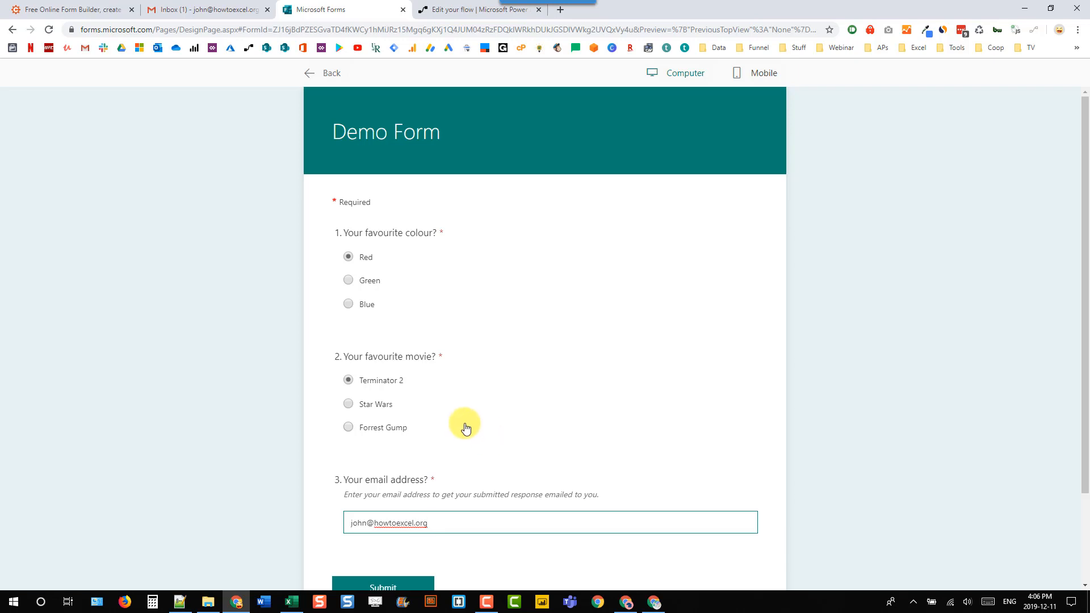
Submit the form response and open the flow's Succeeded run in Power Automate.
{"action": "left_click", "coordinate": [382, 588]}
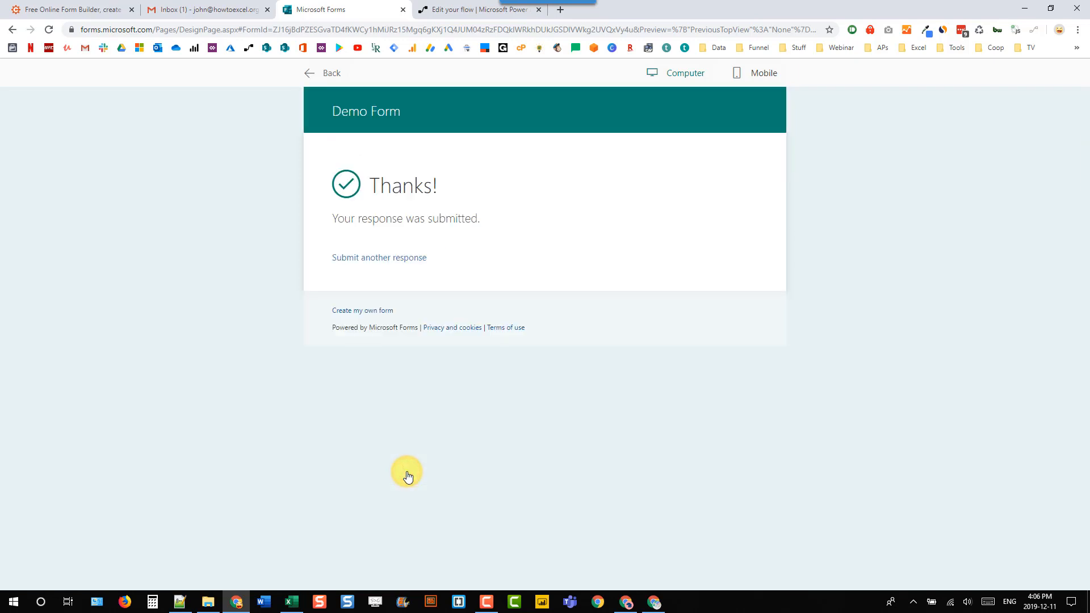
{"action": "left_click", "coordinate": [476, 9]}
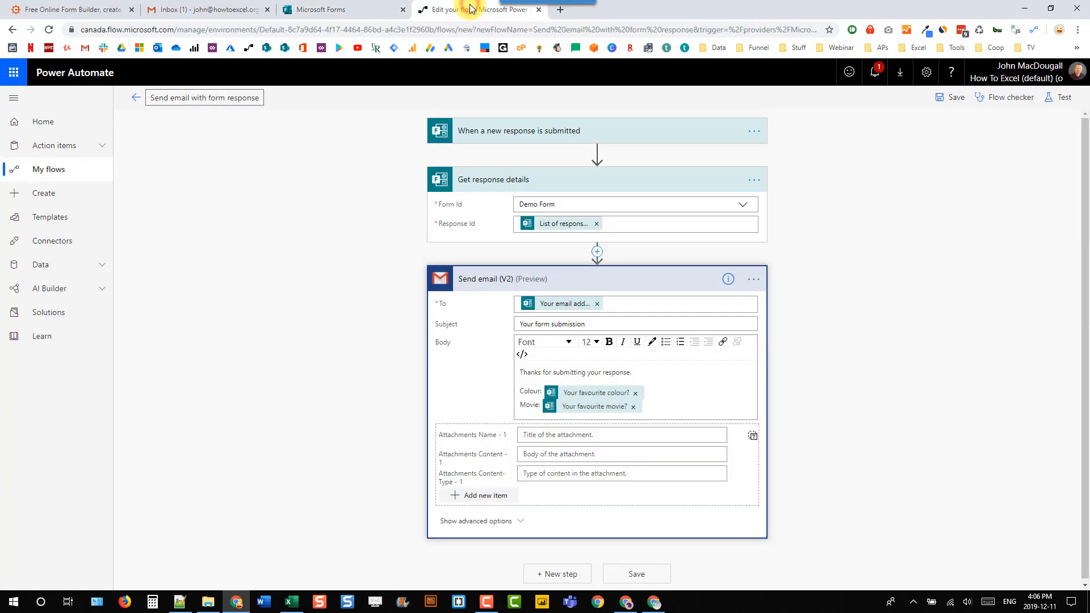
{"action": "mouse_move", "coordinate": [67, 172]}
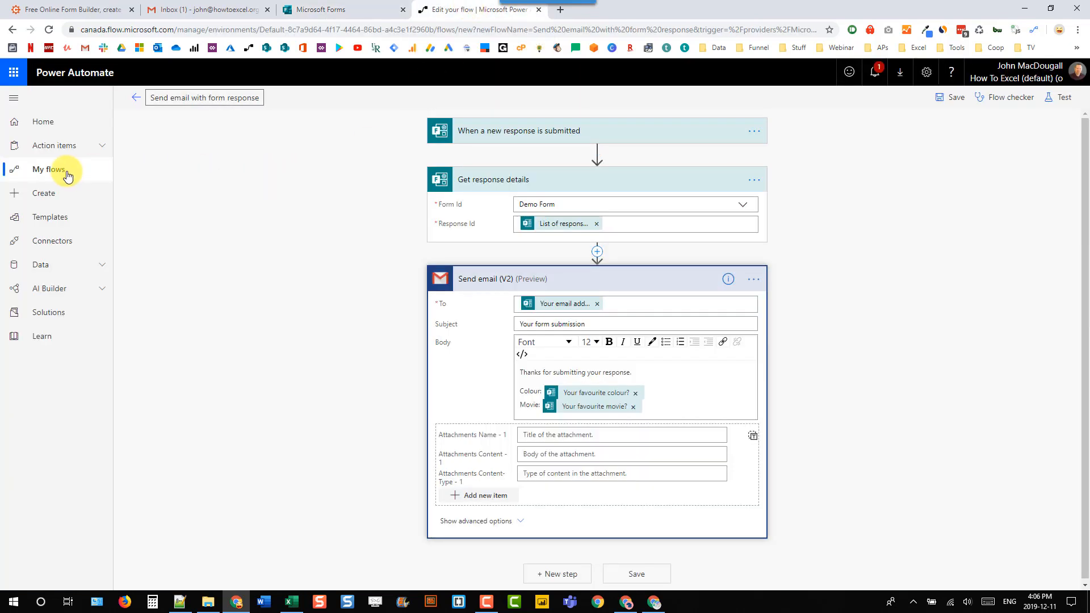
{"action": "left_click", "coordinate": [136, 97]}
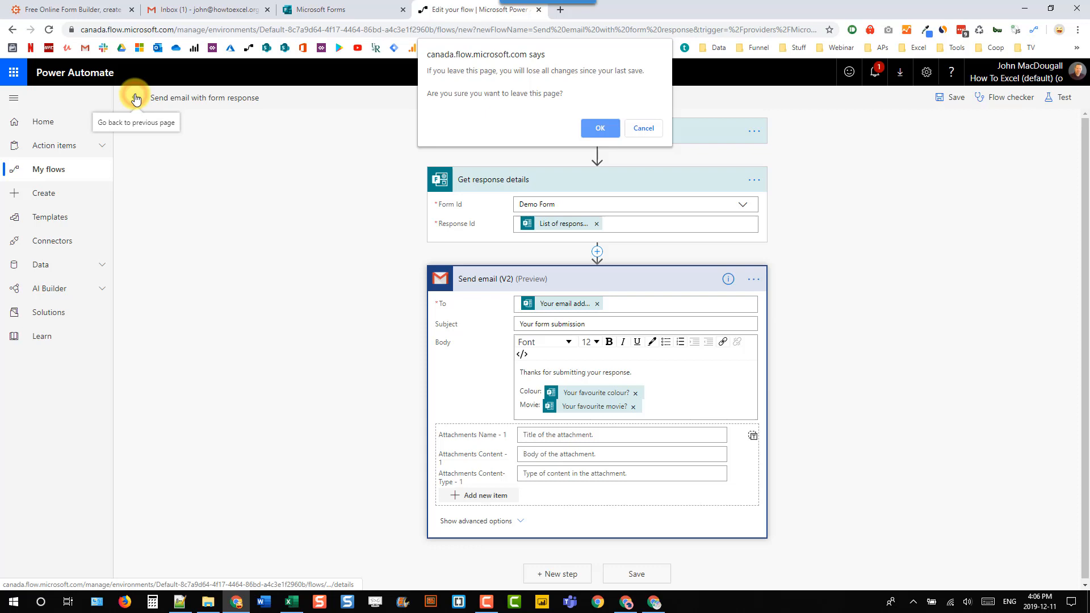
{"action": "left_click", "coordinate": [599, 128]}
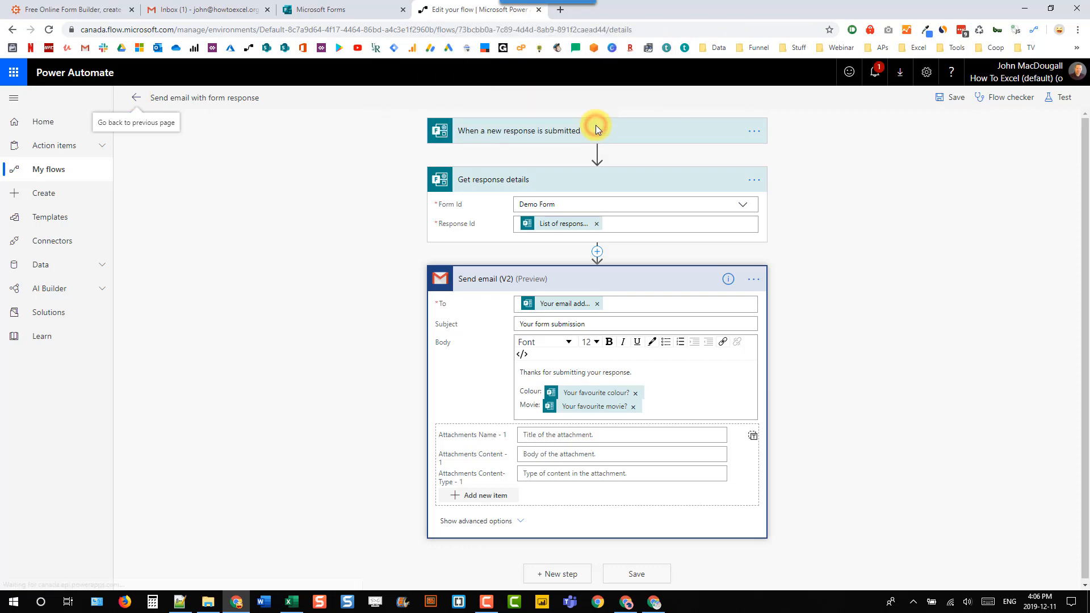
{"action": "left_click", "coordinate": [136, 97]}
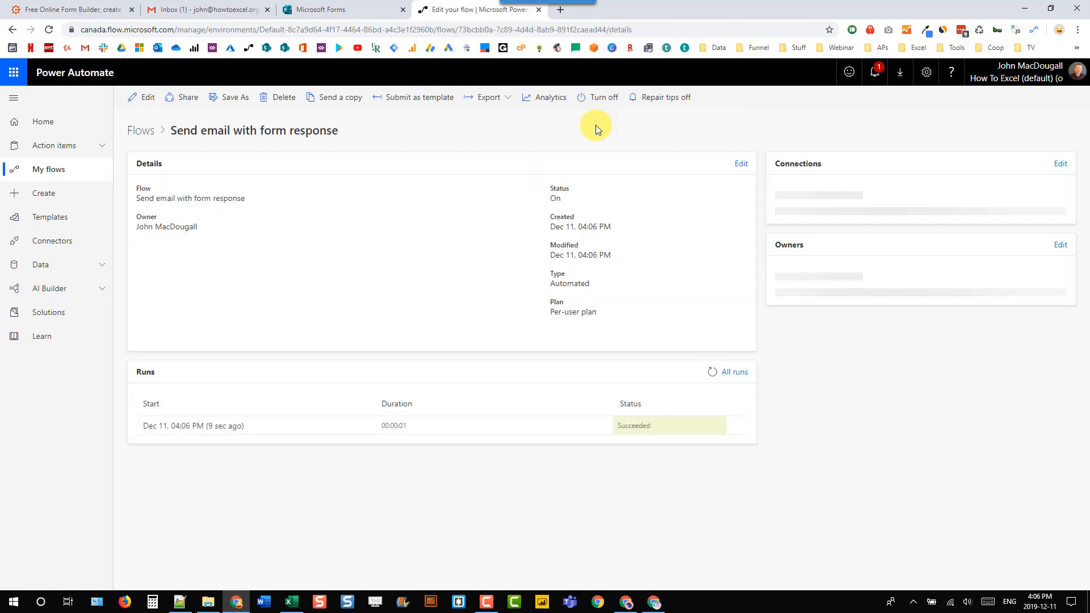
{"action": "left_click", "coordinate": [223, 425]}
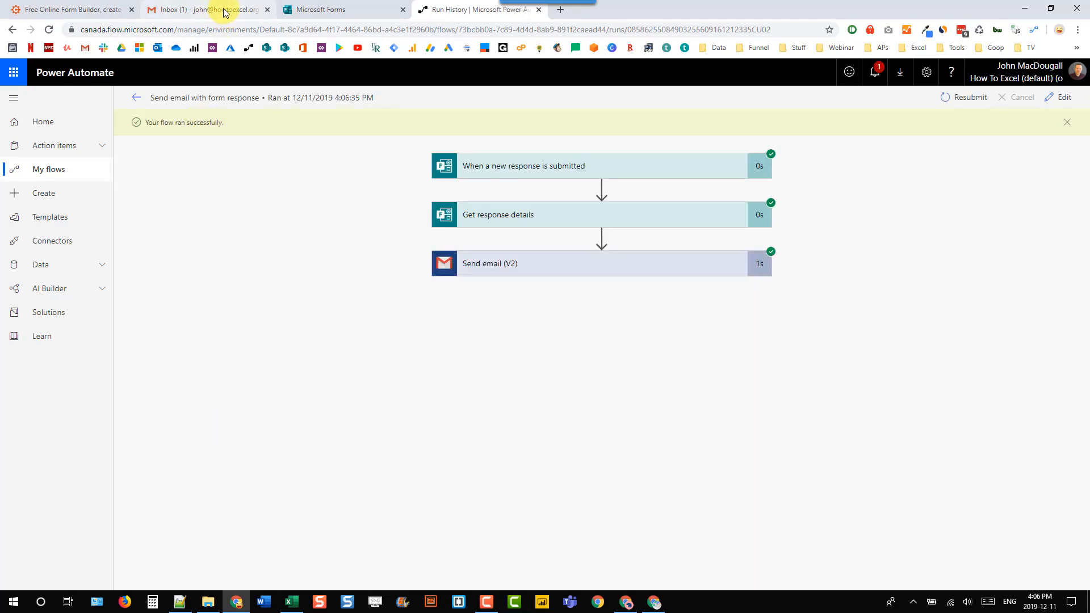
Open the 'Your form submission' email in Gmail listing Colour: Red and Movie: Terminator 2.
{"action": "left_click", "coordinate": [208, 10]}
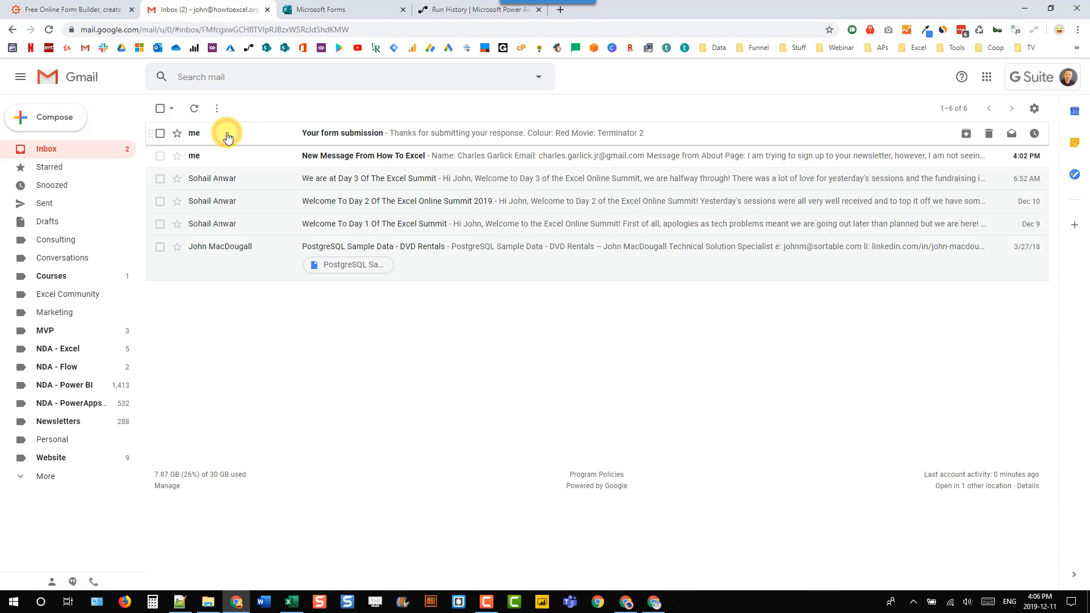
{"action": "left_click", "coordinate": [341, 133]}
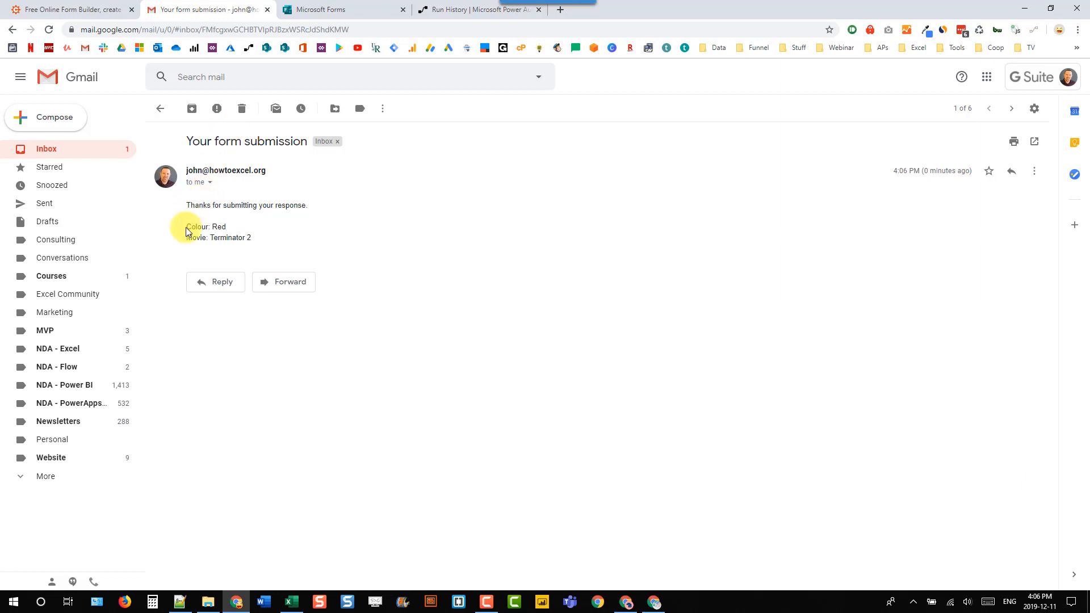
{"action": "mouse_move", "coordinate": [249, 237]}
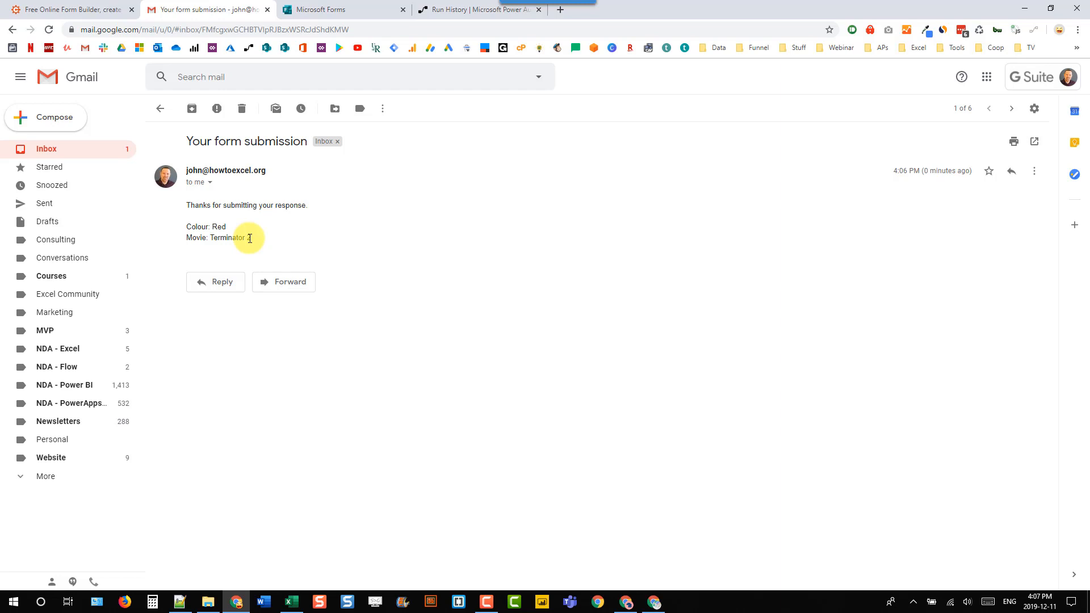
{"action": "left_click", "coordinate": [323, 9]}
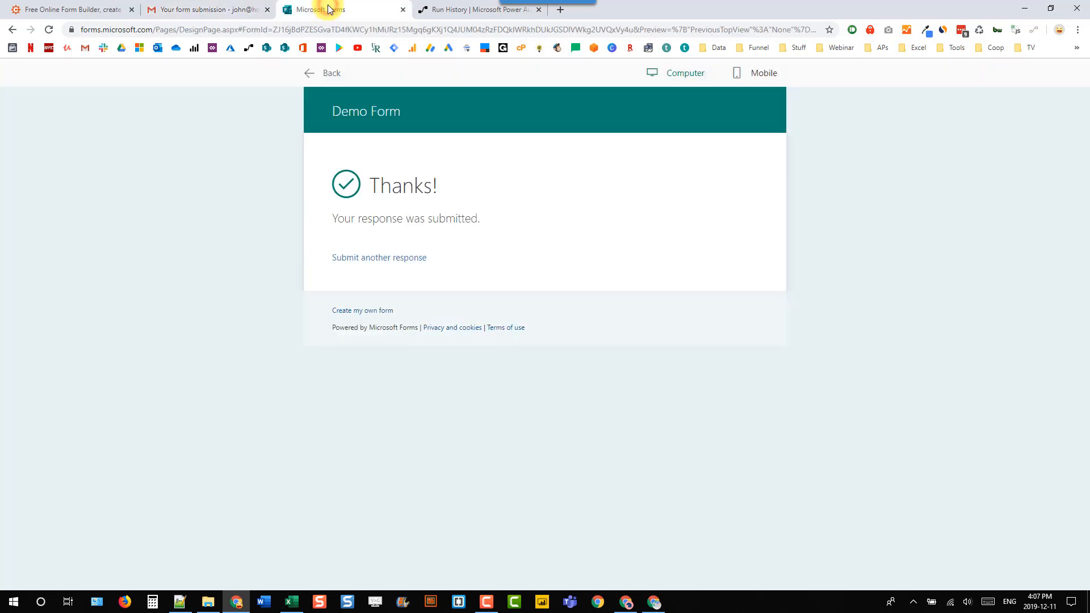
Recheck the three succeeded run steps, then return to the Forms thanks page.
{"action": "left_click", "coordinate": [476, 9]}
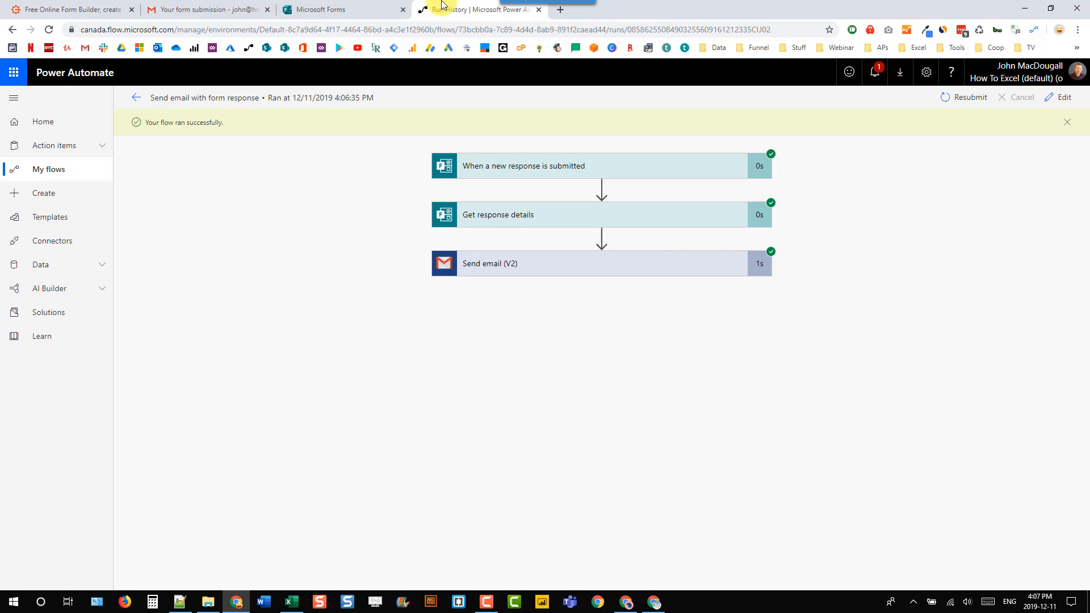
{"action": "mouse_move", "coordinate": [427, 21]}
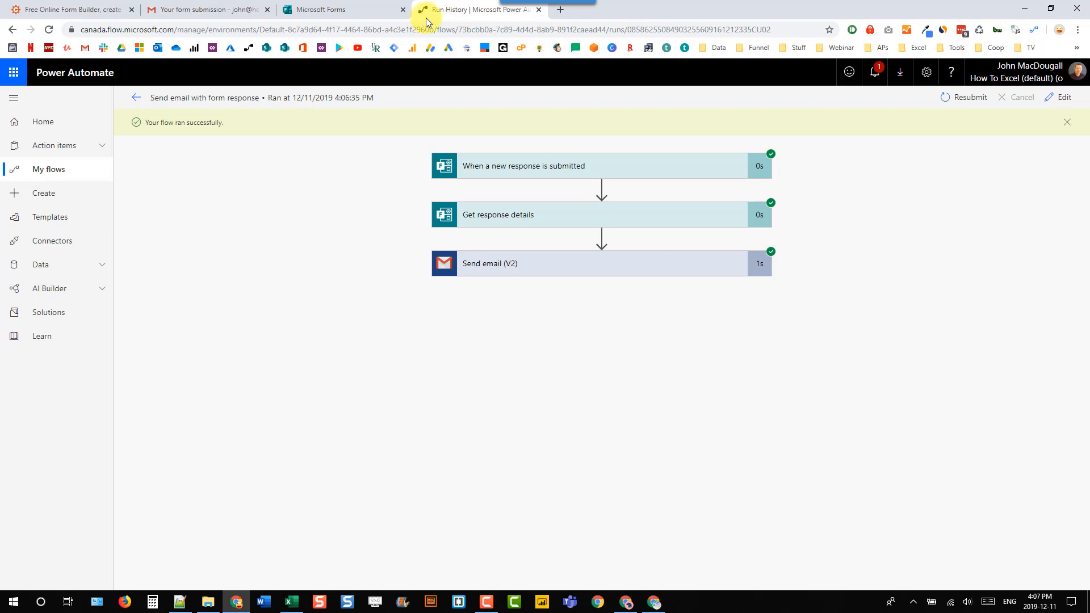
{"action": "mouse_move", "coordinate": [556, 220]}
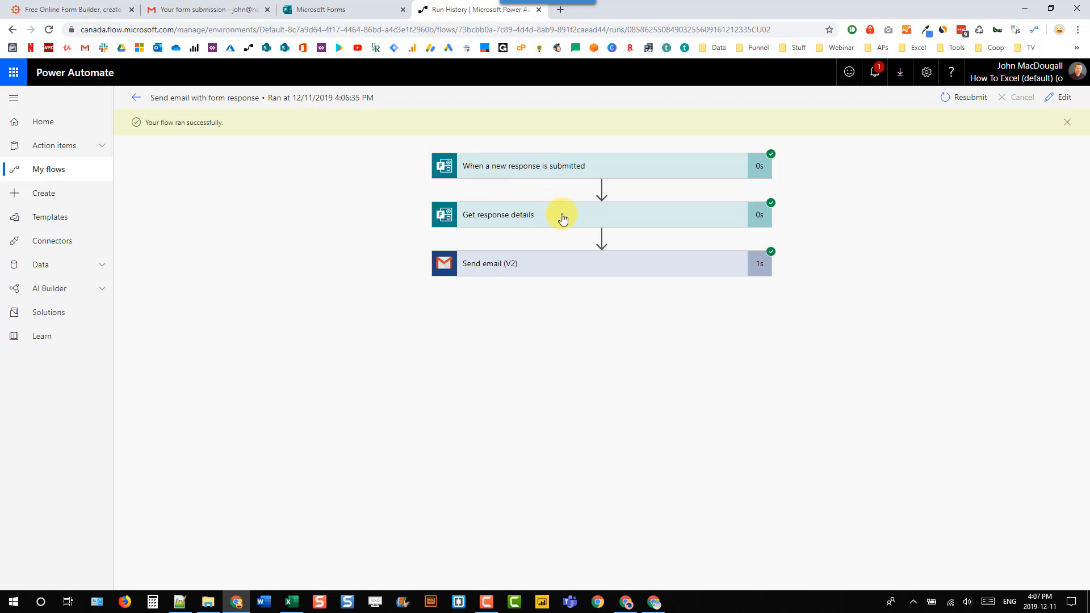
{"action": "mouse_move", "coordinate": [602, 165]}
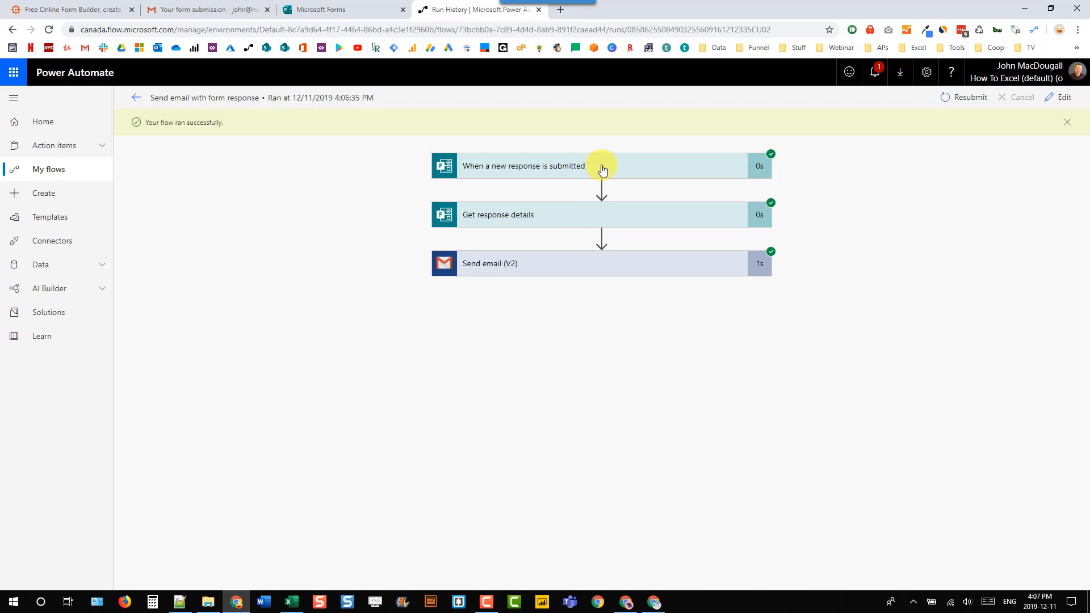
{"action": "left_click", "coordinate": [327, 9]}
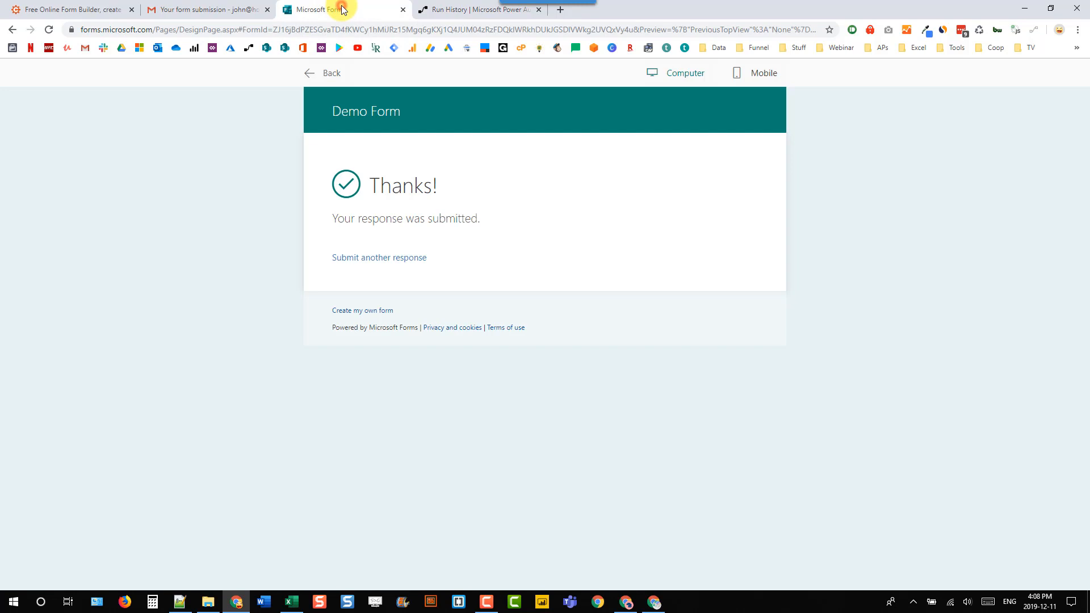
Return from the response preview to the Demo Form editor and review the email question.
{"action": "left_click", "coordinate": [324, 72]}
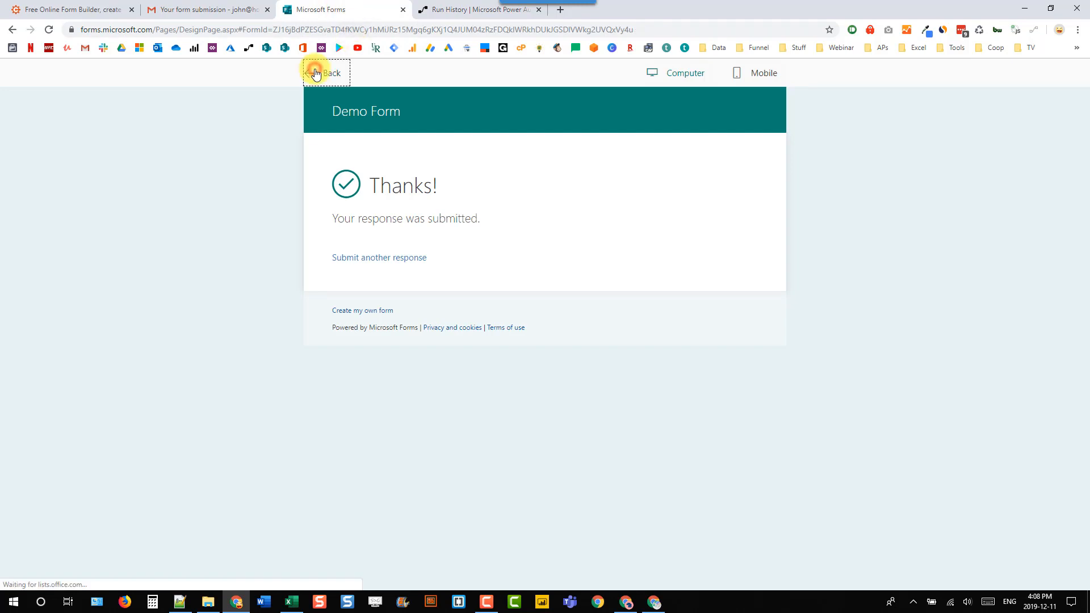
{"action": "left_click", "coordinate": [324, 72]}
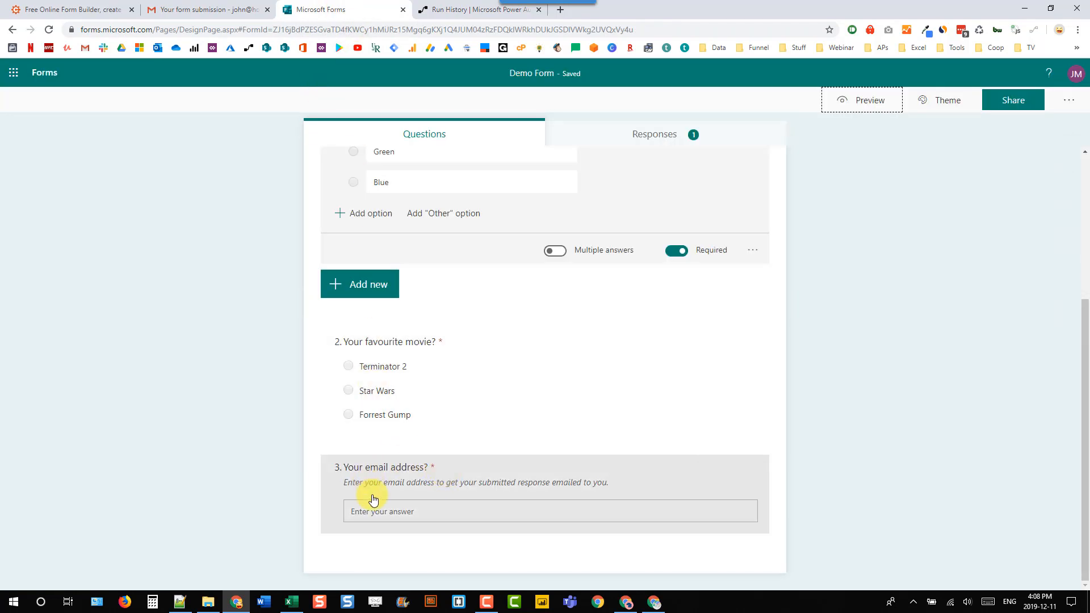
{"action": "mouse_move", "coordinate": [422, 512]}
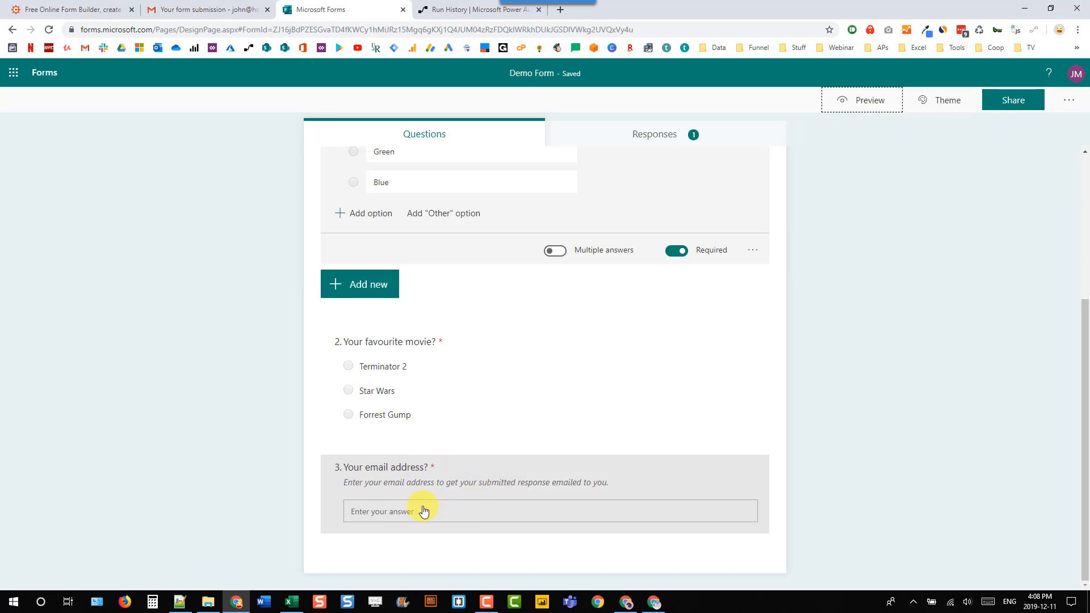
{"action": "mouse_move", "coordinate": [379, 518]}
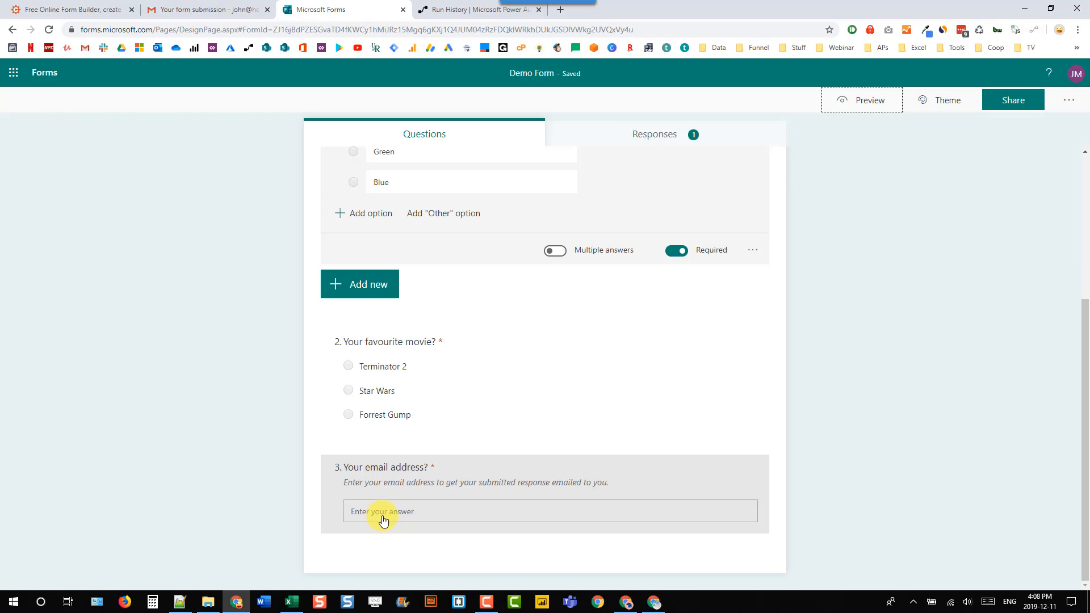
{"action": "mouse_move", "coordinate": [419, 508]}
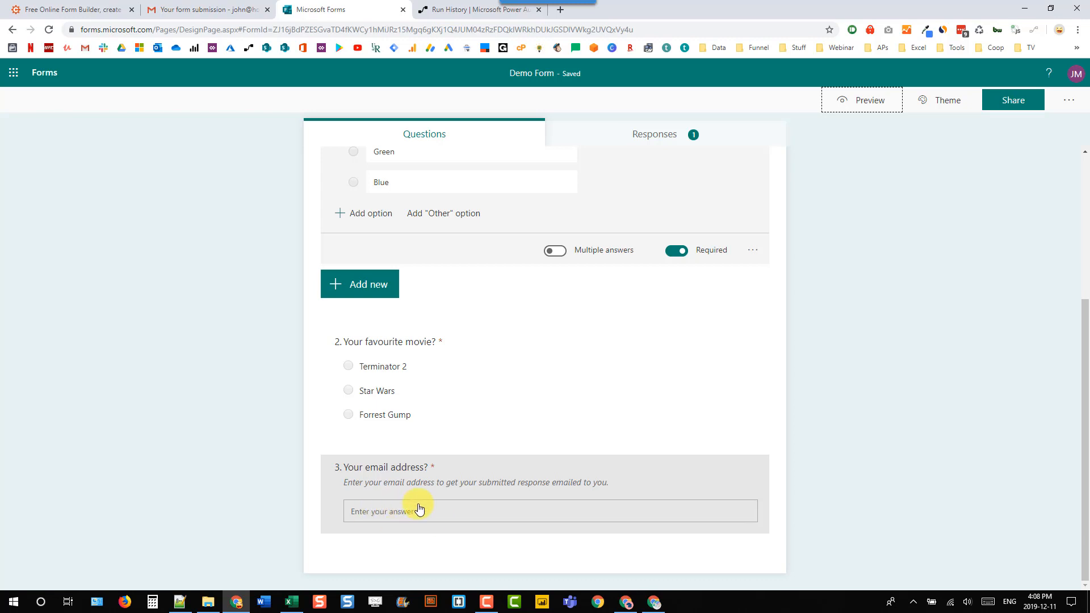
{"action": "mouse_move", "coordinate": [426, 515]}
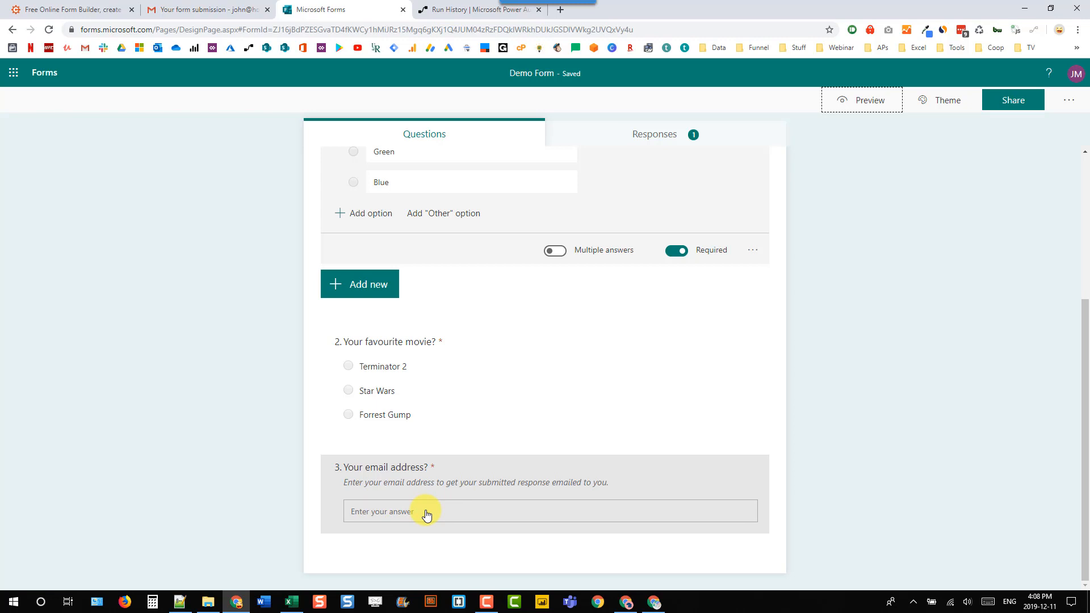
{"action": "mouse_move", "coordinate": [428, 498]}
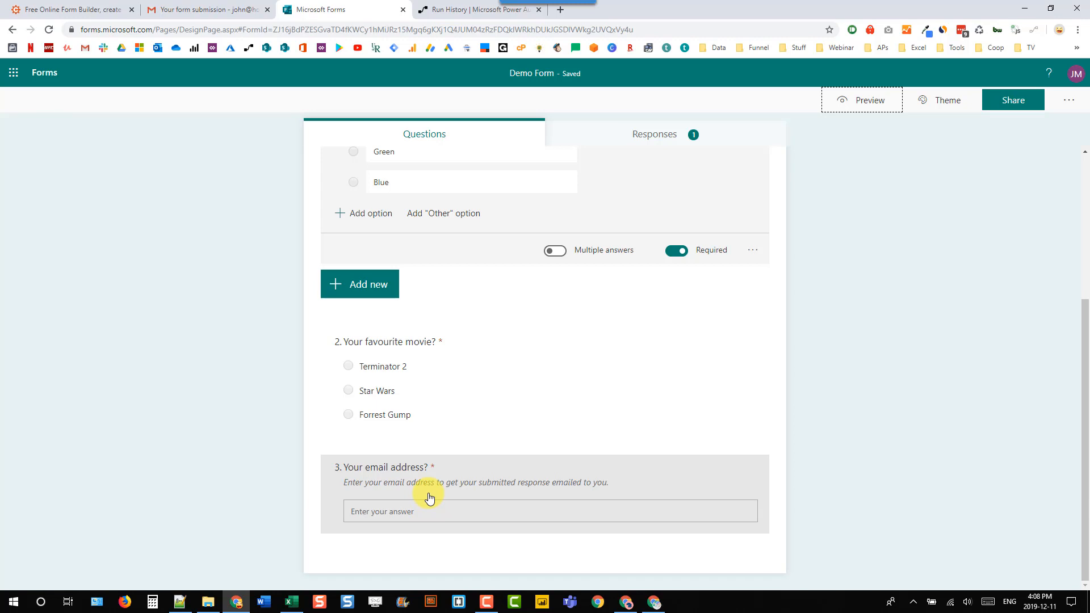
{"action": "left_click", "coordinate": [69, 9]}
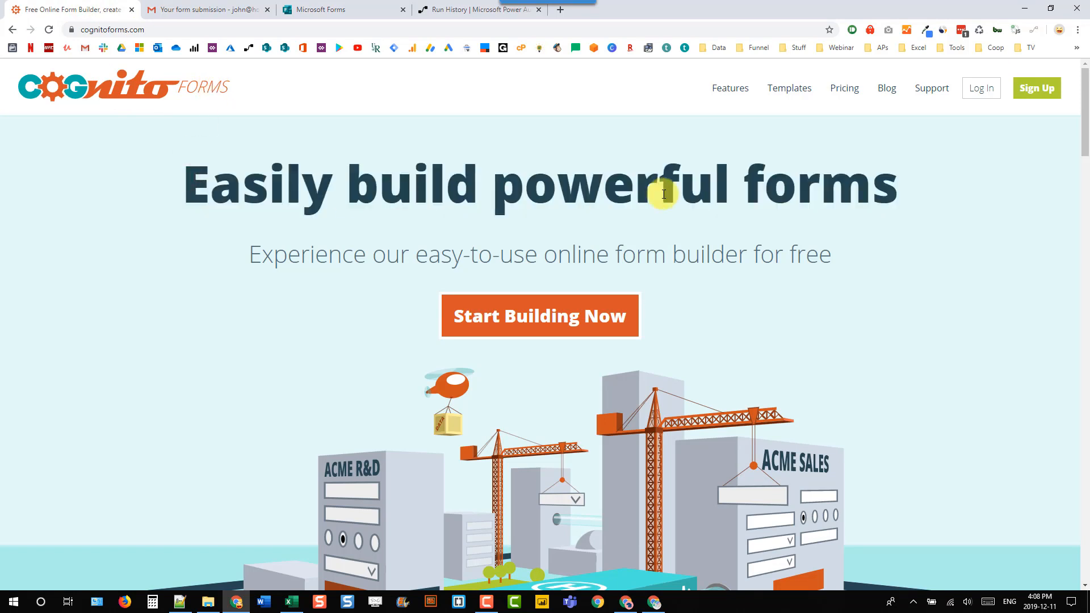
{"action": "mouse_move", "coordinate": [816, 186]}
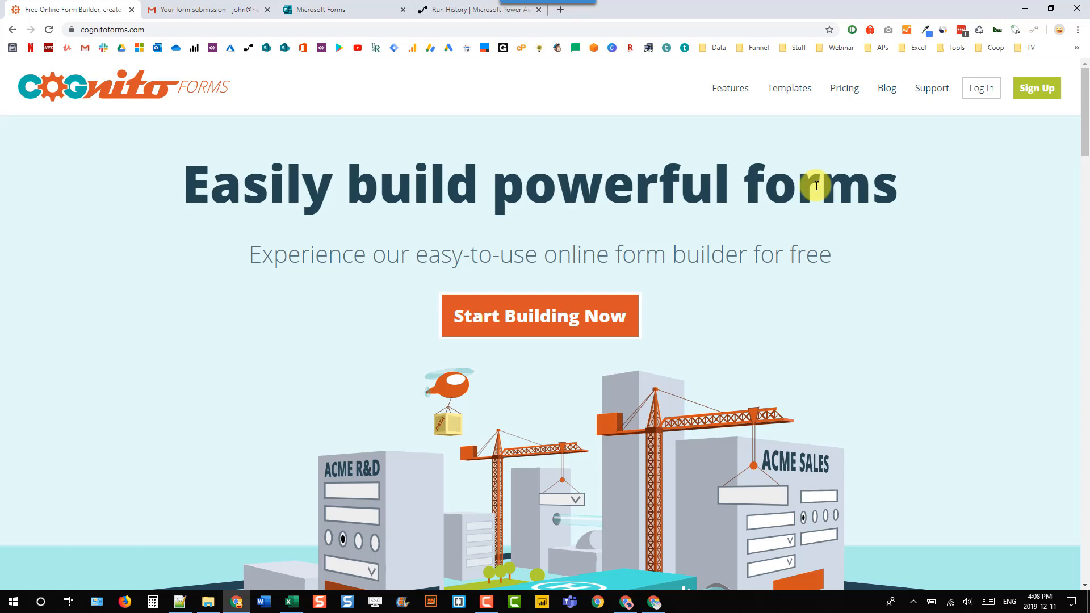
Browse Cognito Forms pricing: free Individual plan plus Pro, Team and Enterprise tiers.
{"action": "left_click", "coordinate": [844, 87]}
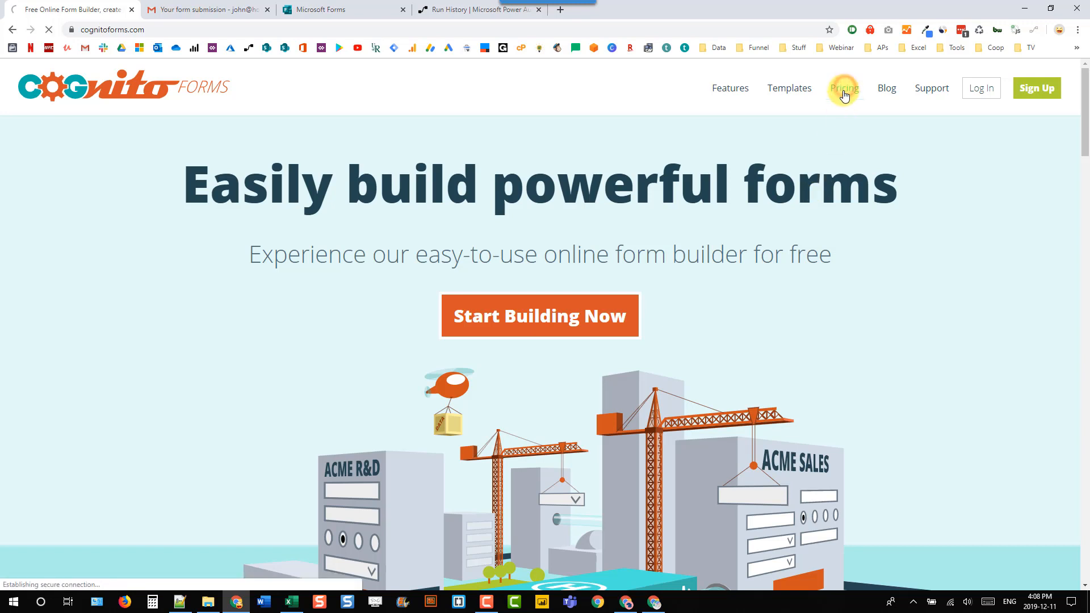
{"action": "left_click", "coordinate": [844, 89]}
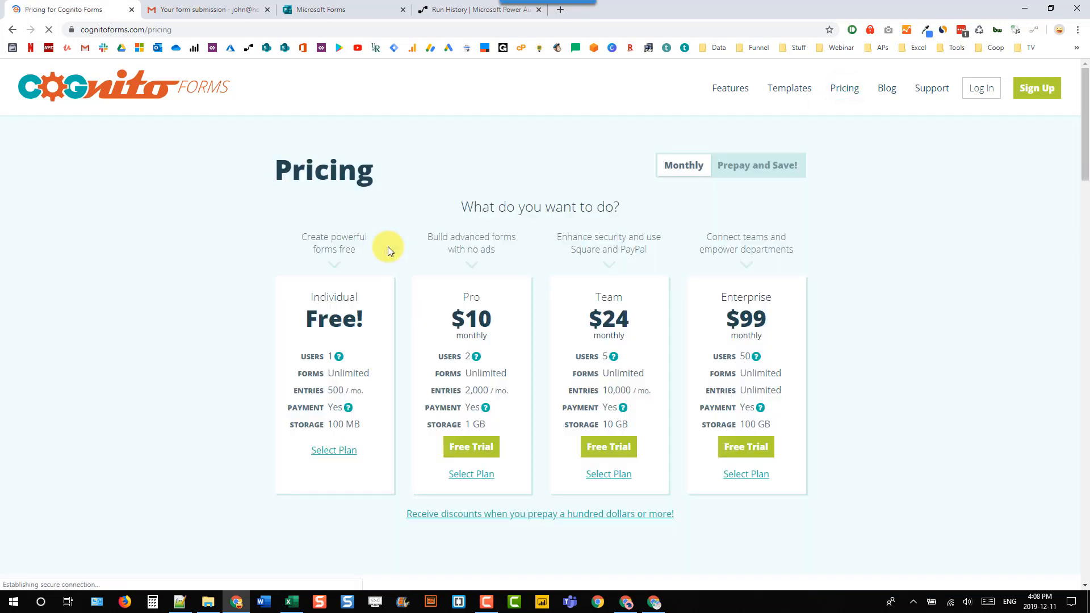
{"action": "mouse_move", "coordinate": [282, 278]}
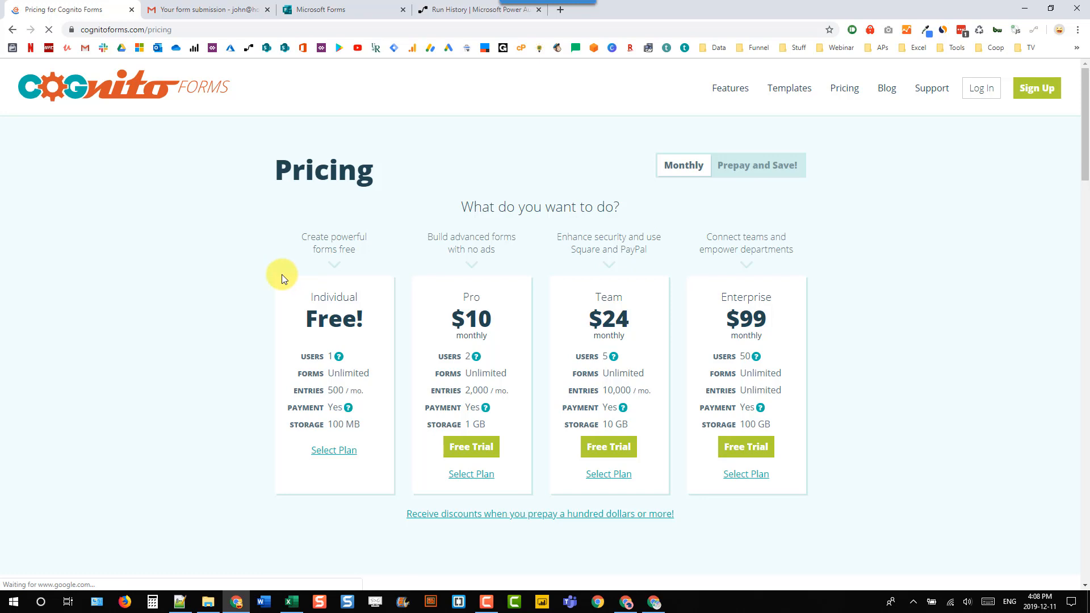
{"action": "mouse_move", "coordinate": [371, 492]}
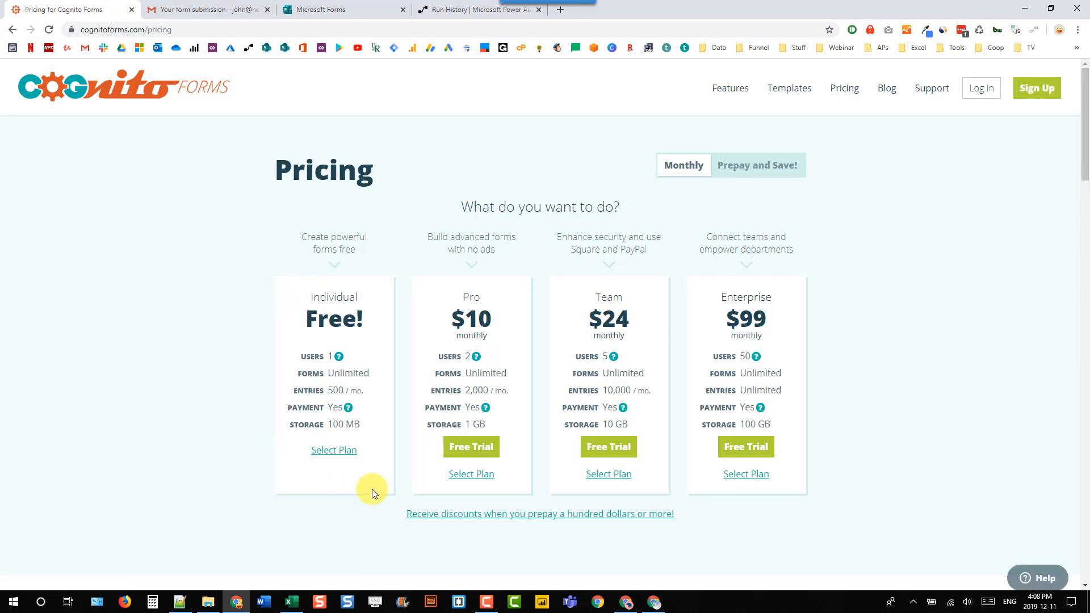
{"action": "mouse_move", "coordinate": [393, 458]}
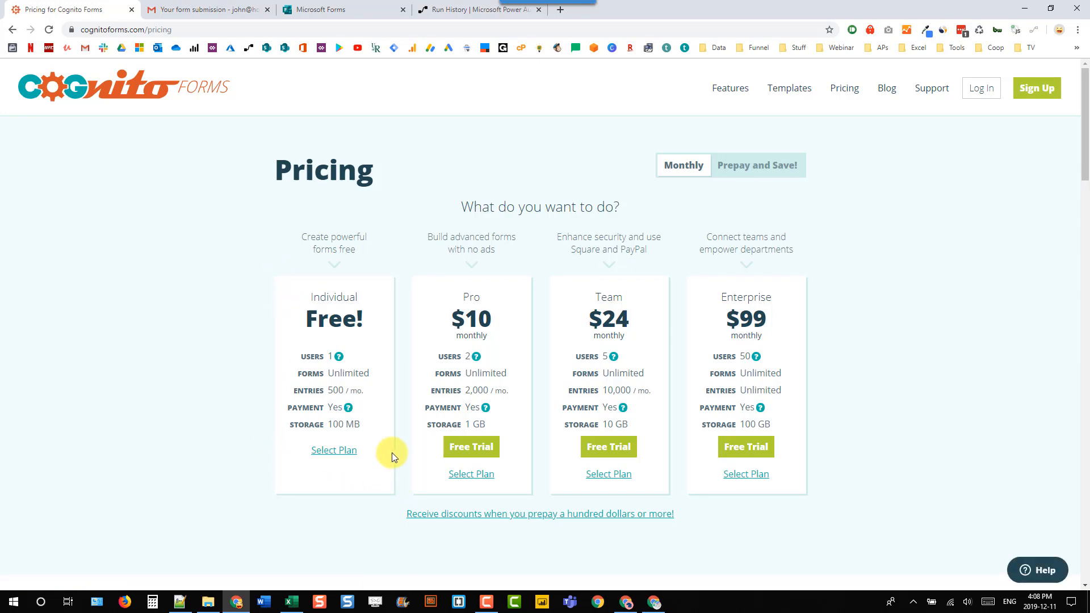
{"action": "mouse_move", "coordinate": [381, 461]}
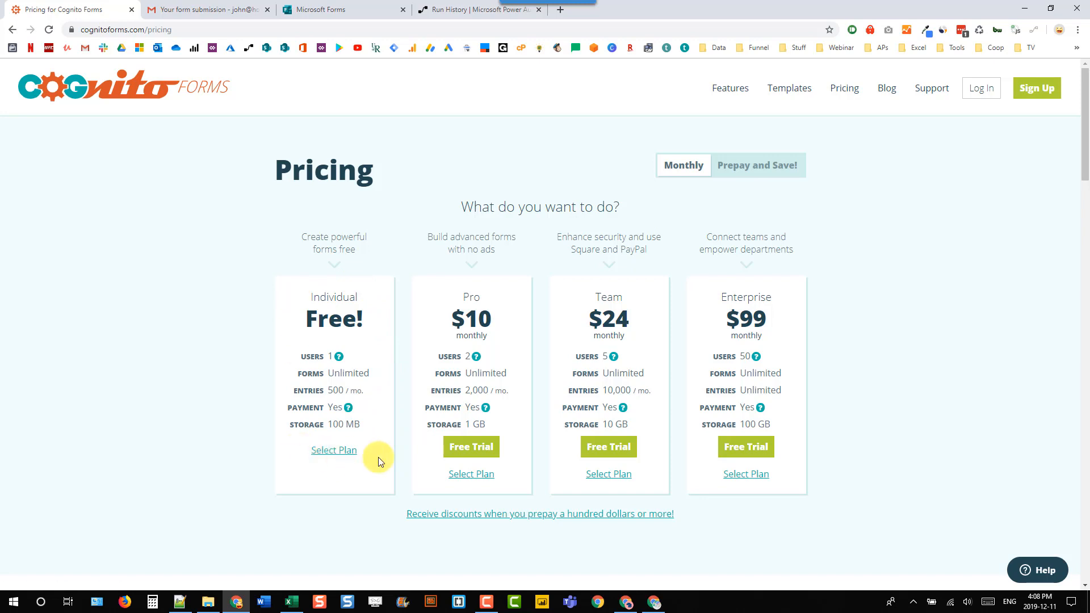
{"action": "mouse_move", "coordinate": [722, 371]}
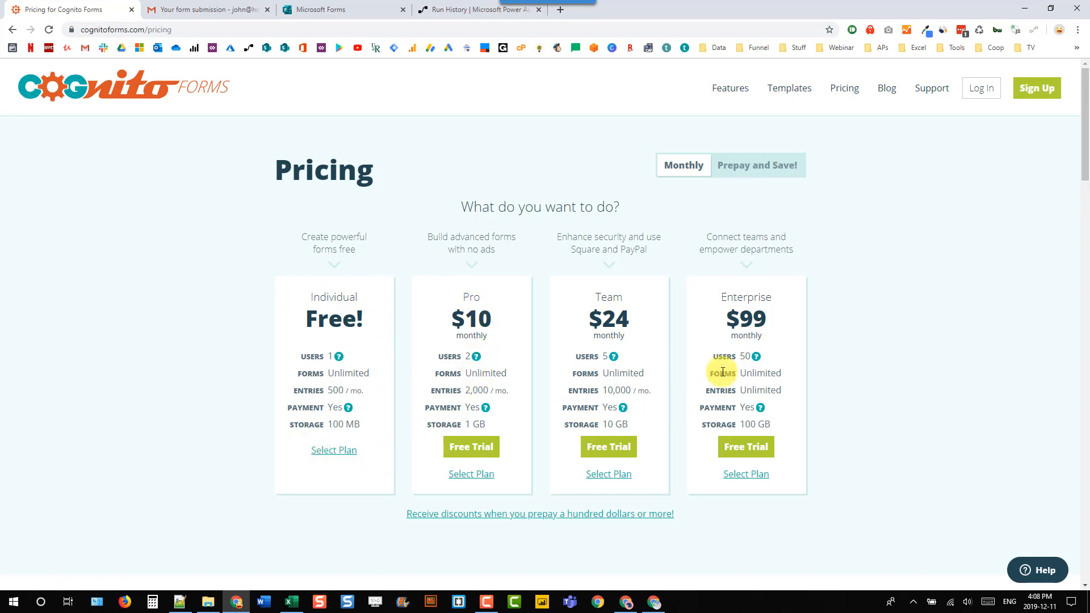
{"action": "mouse_move", "coordinate": [476, 372]}
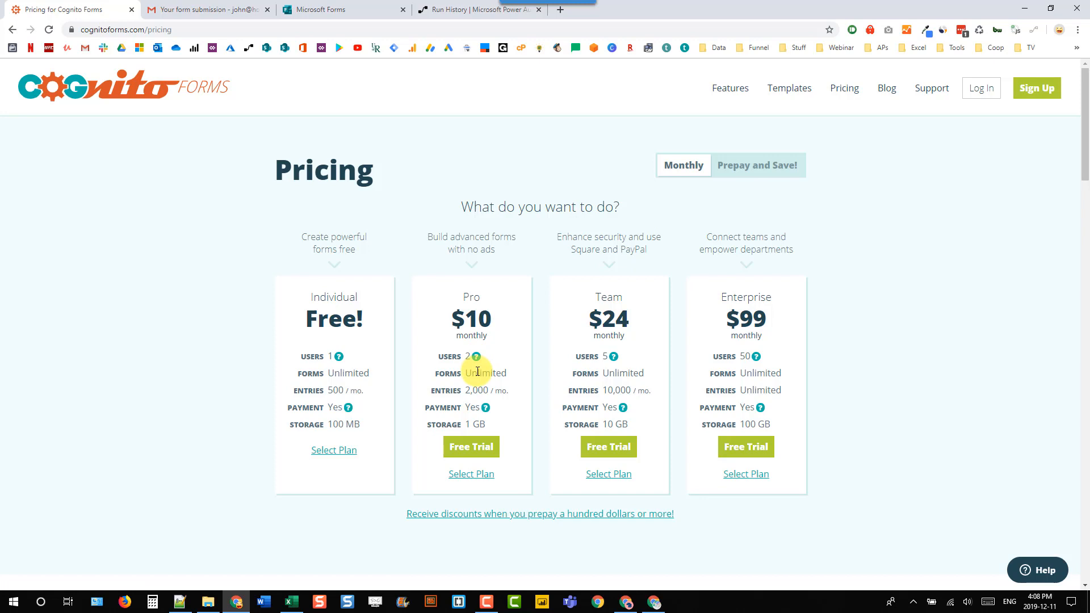
{"action": "mouse_move", "coordinate": [341, 354]}
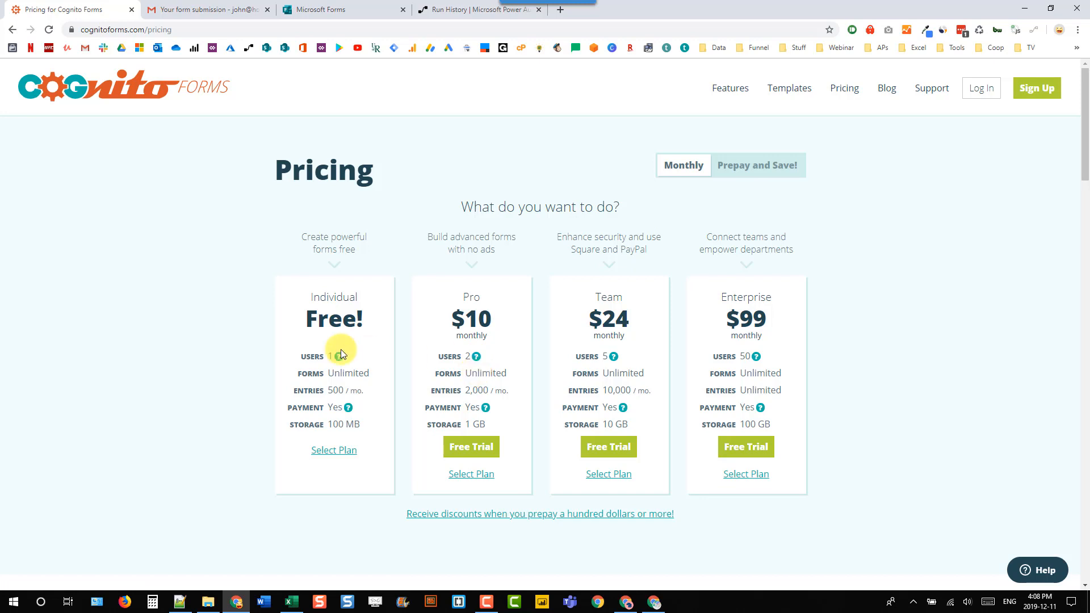
{"action": "mouse_move", "coordinate": [337, 316]}
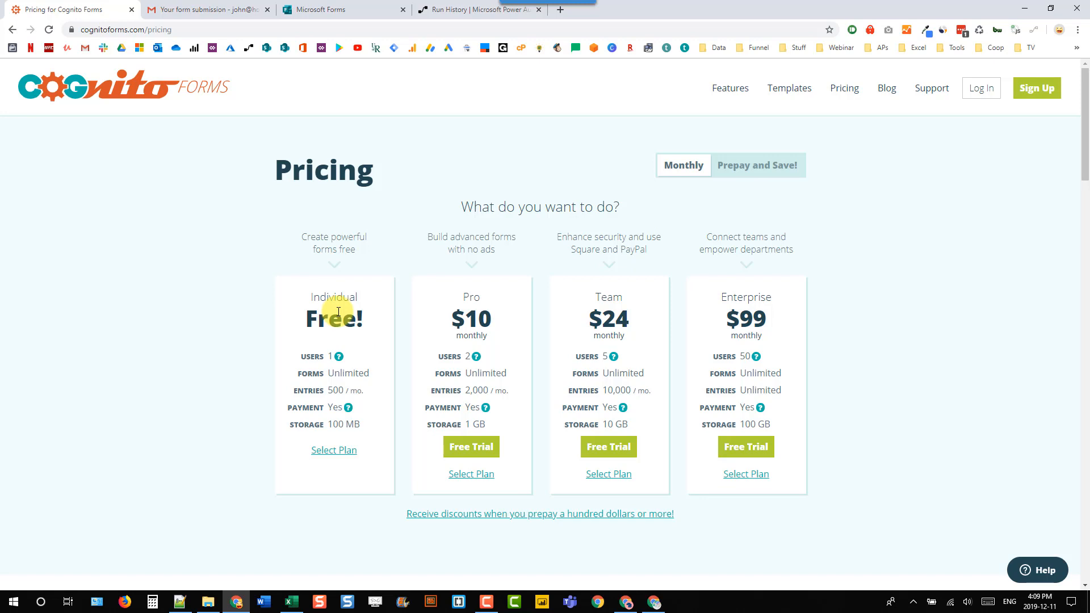
{"action": "mouse_move", "coordinate": [343, 304]}
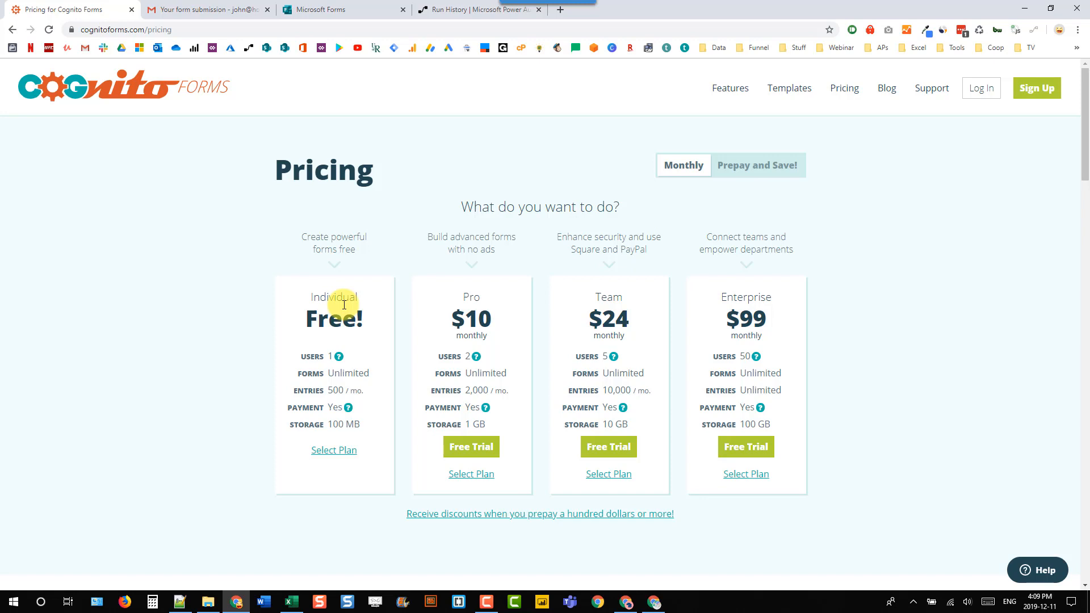
{"action": "mouse_move", "coordinate": [331, 320]}
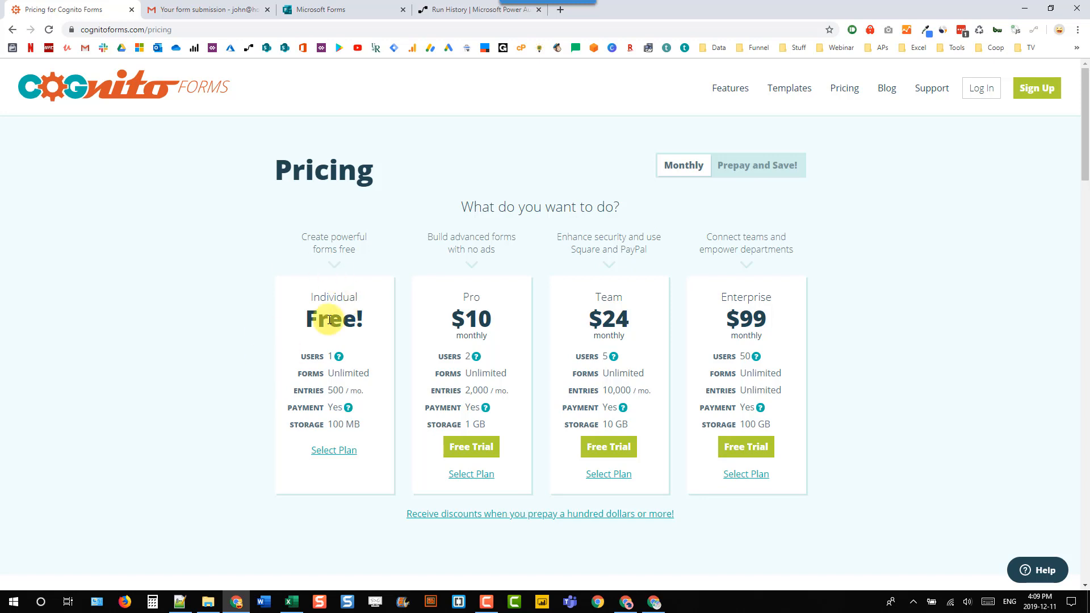
{"action": "mouse_move", "coordinate": [332, 334]}
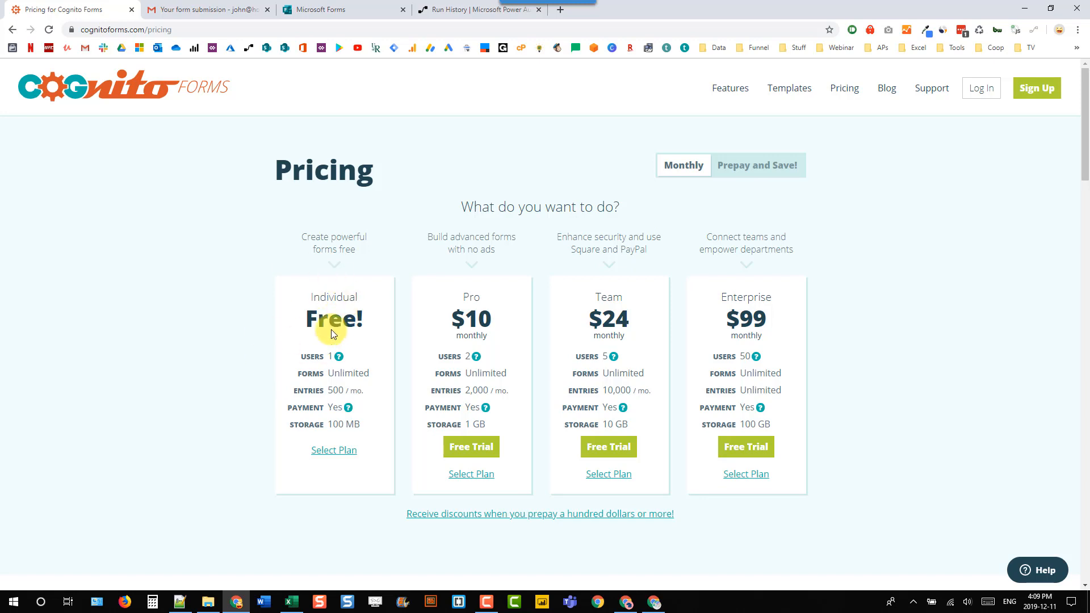
Switch back to the Demo Form designer with its colour, movie and email questions.
{"action": "left_click", "coordinate": [341, 9]}
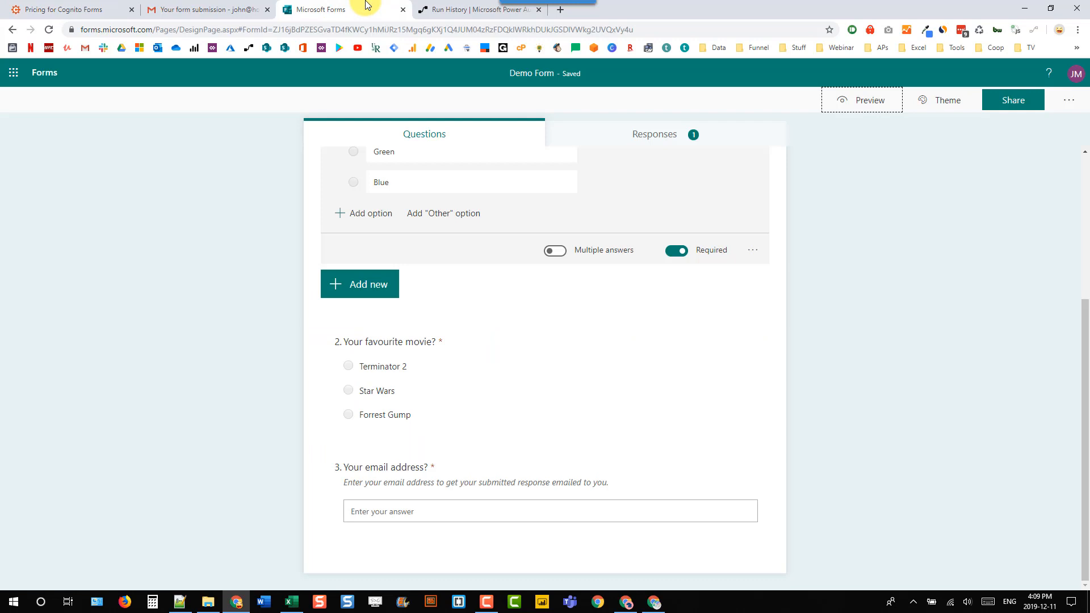
{"action": "mouse_move", "coordinate": [430, 291]}
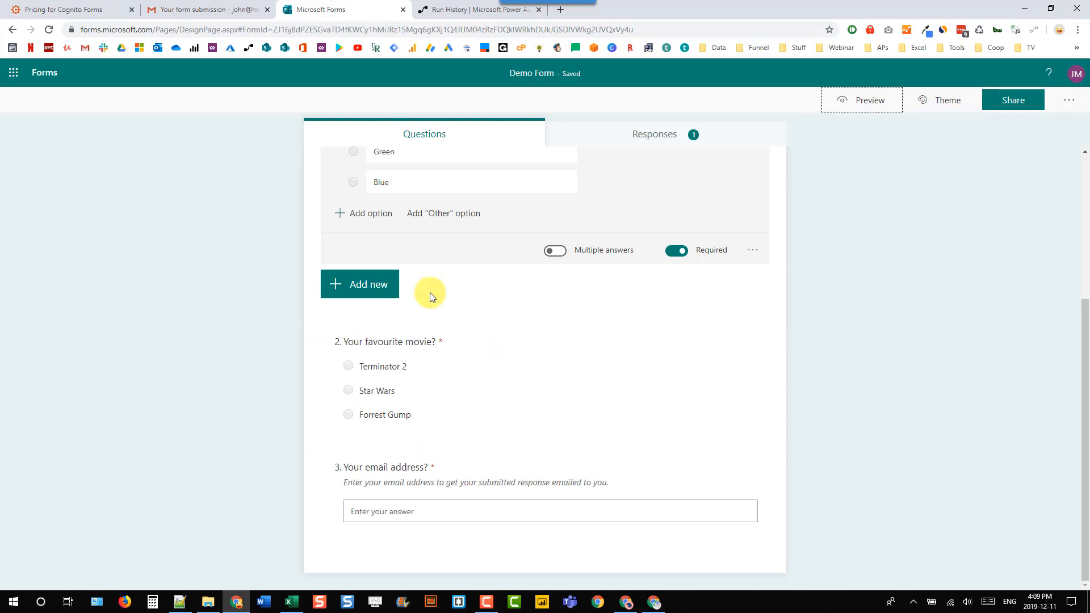